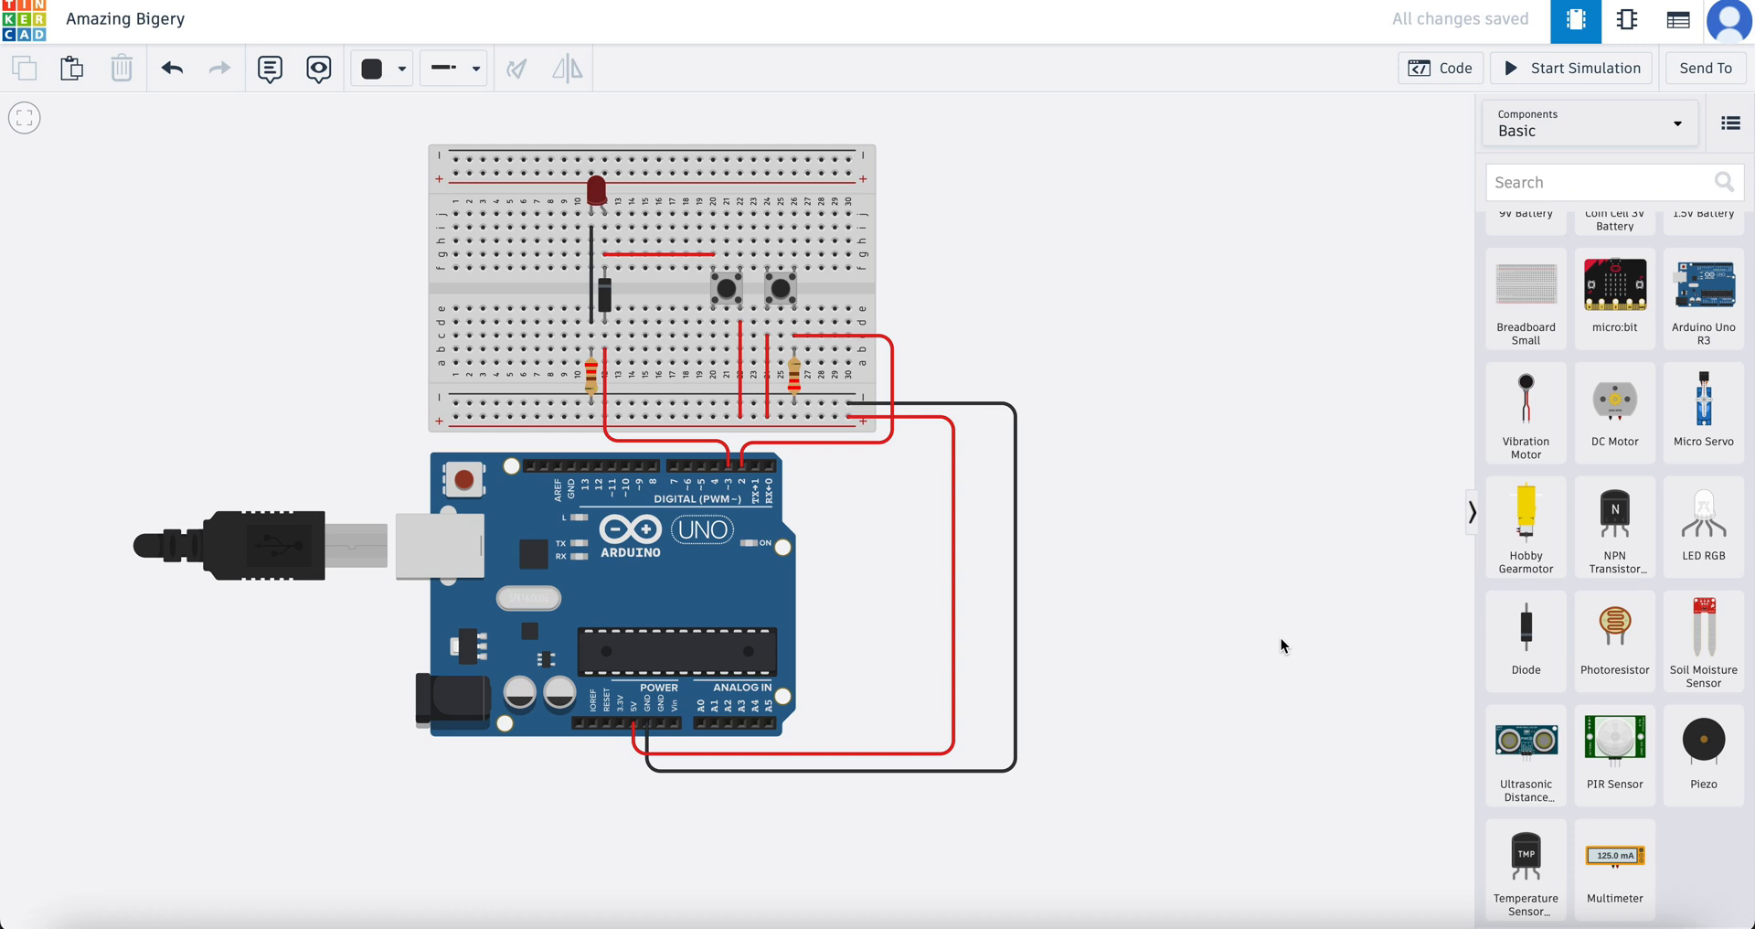
mouse_move(1183, 312)
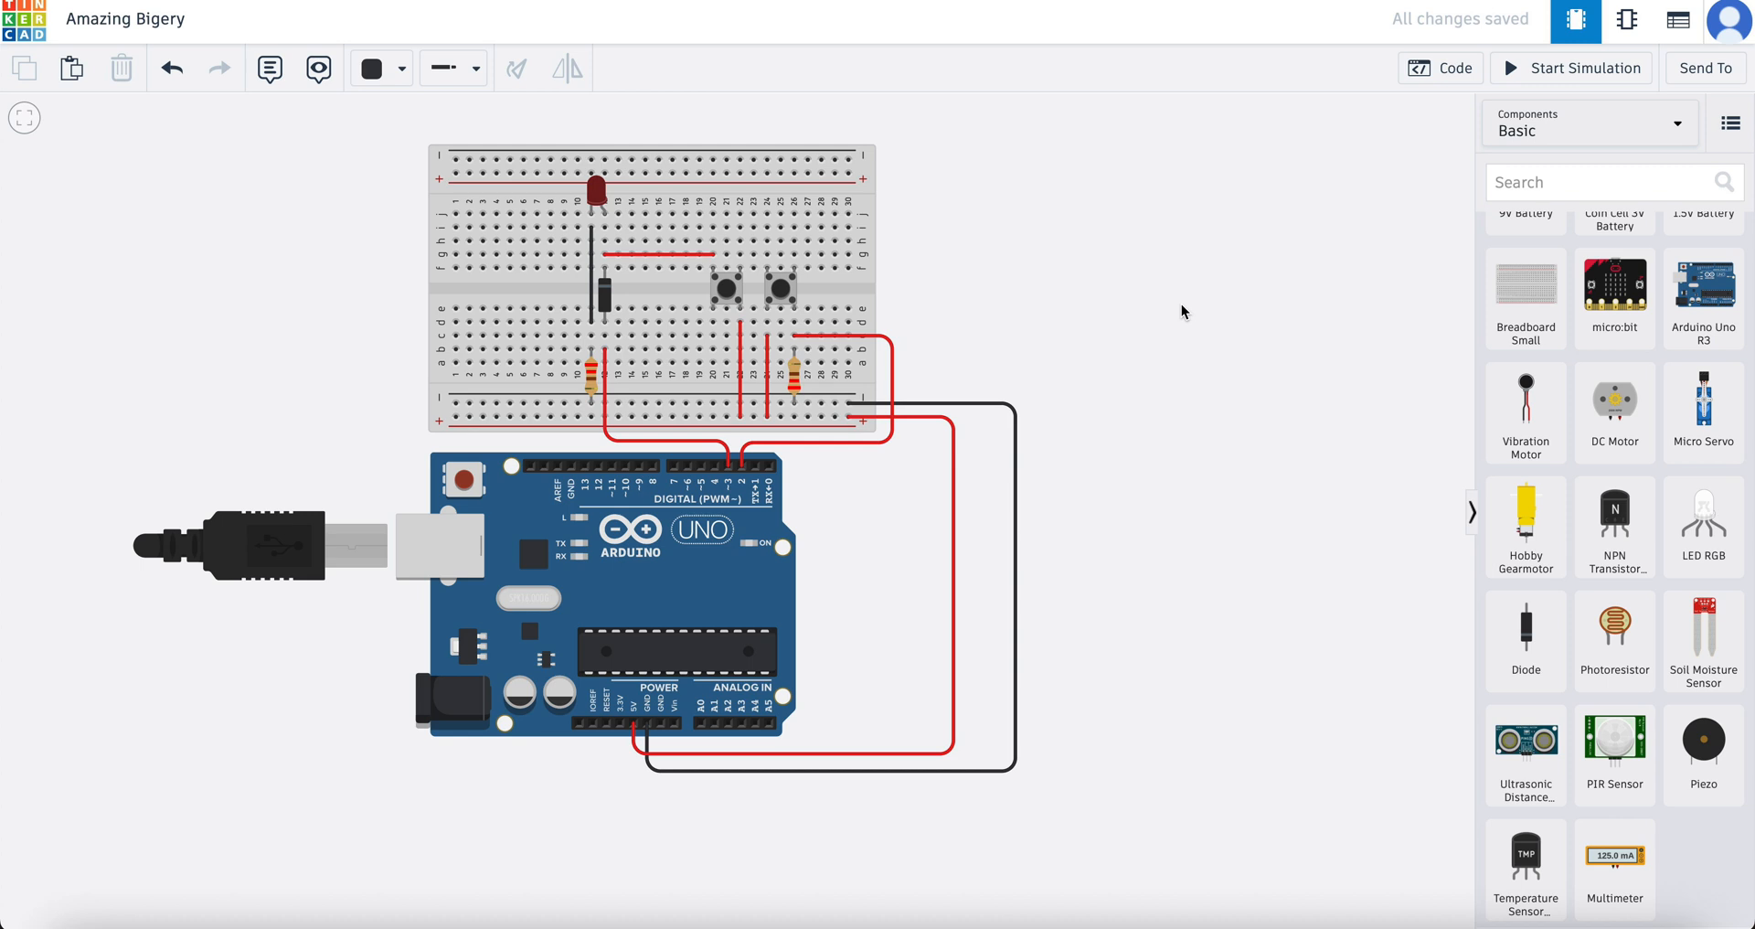
mouse_move(1049, 323)
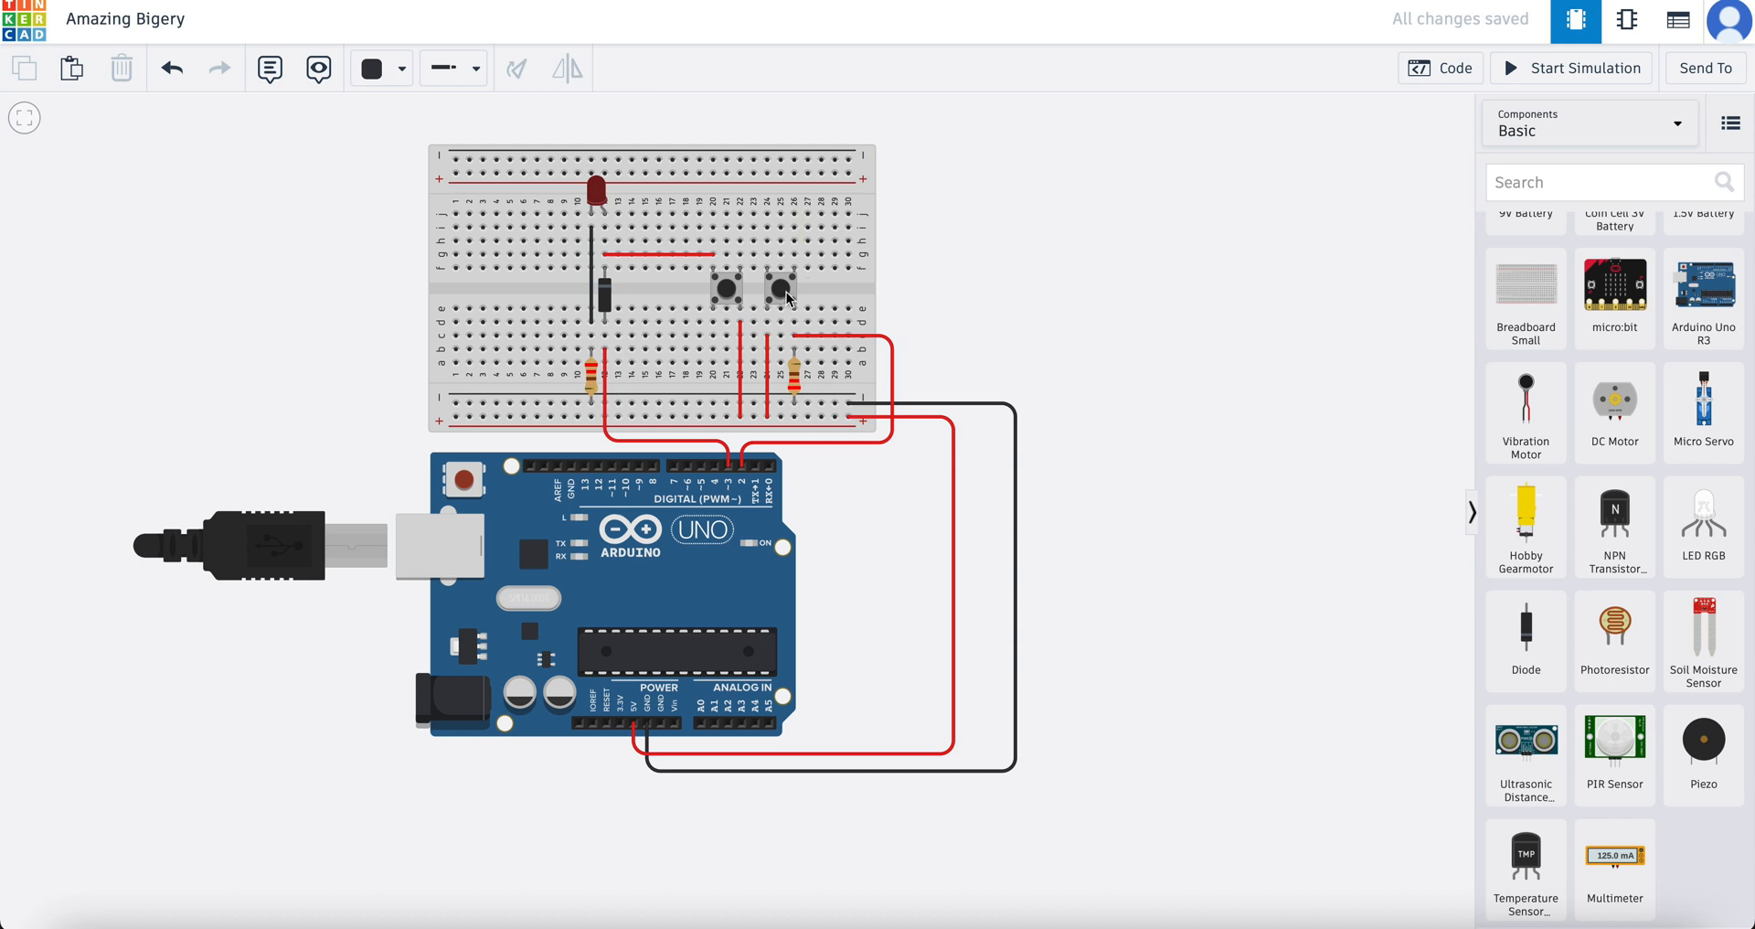
Show the Arduino sketch, run the simulation to test the buttons, then stop it.
click(1439, 67)
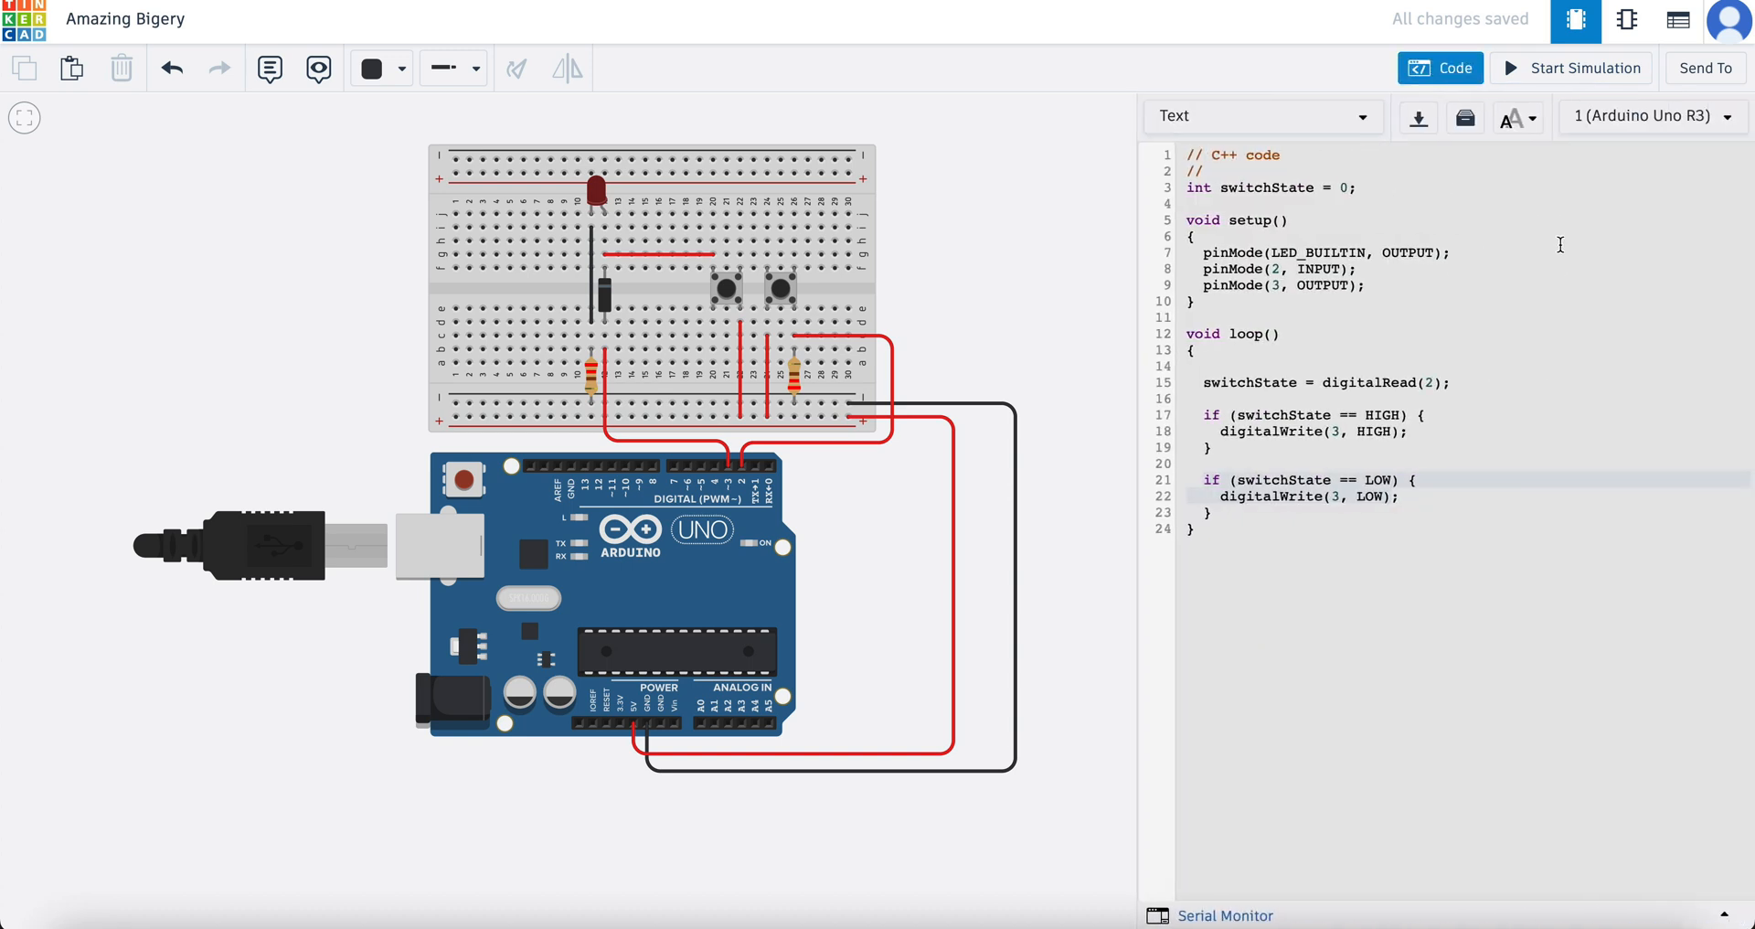
mouse_move(794, 287)
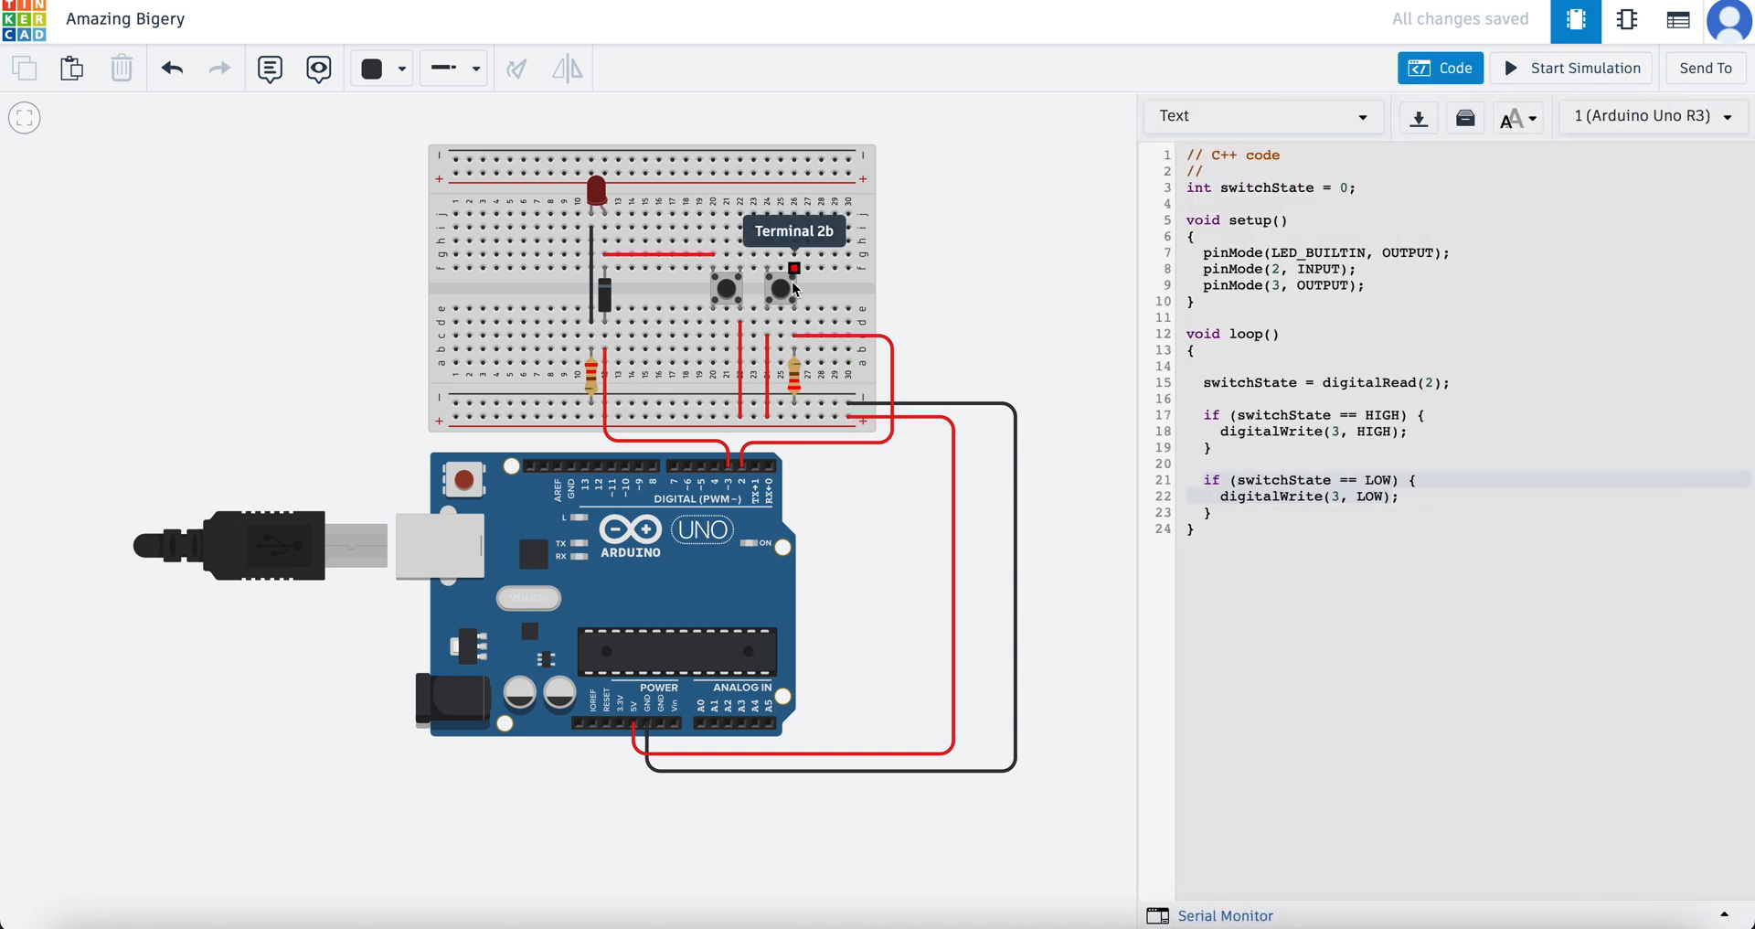
mouse_move(715, 227)
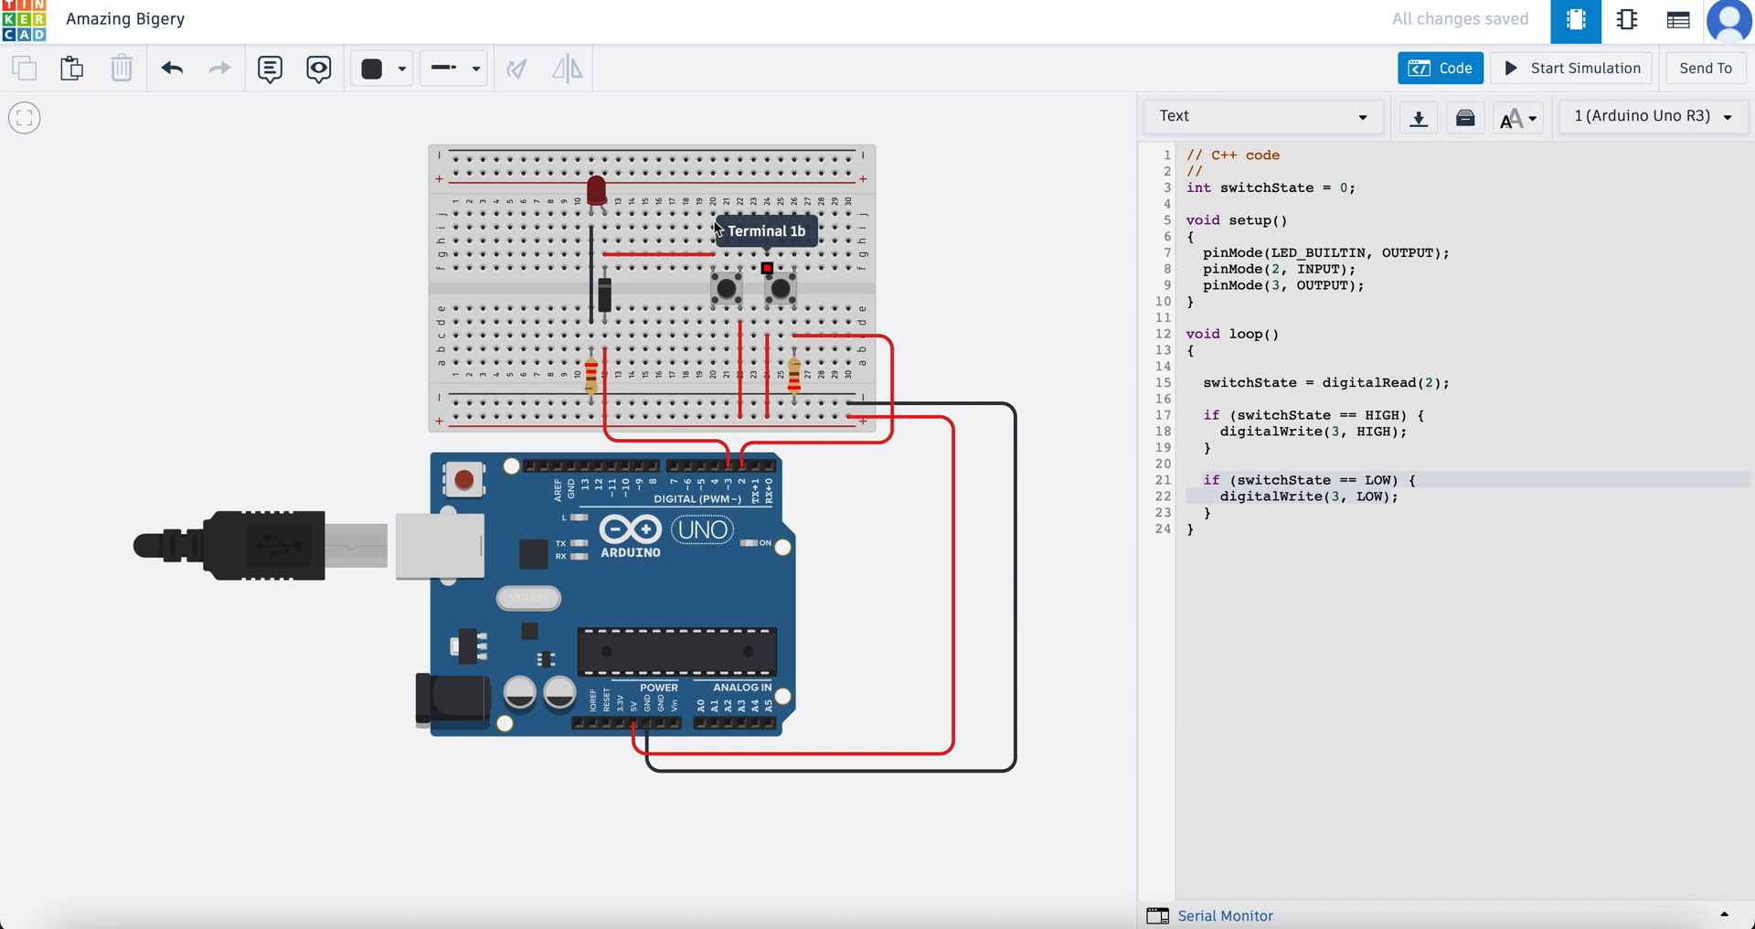
click(1568, 67)
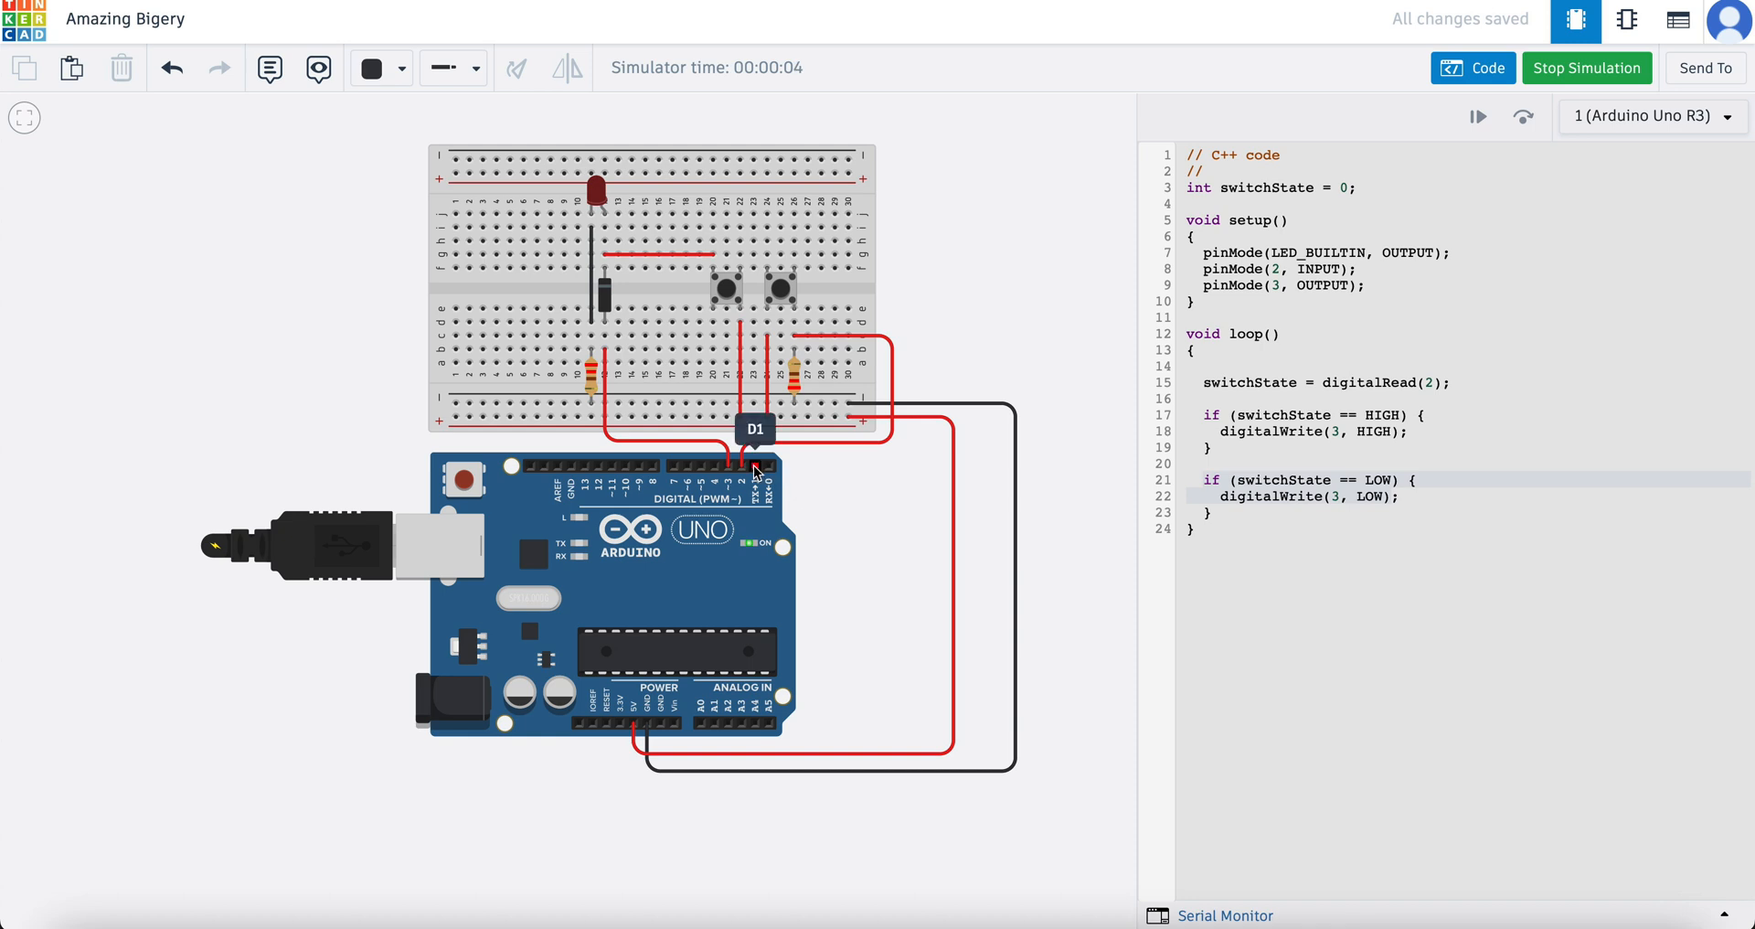
mouse_move(1012, 293)
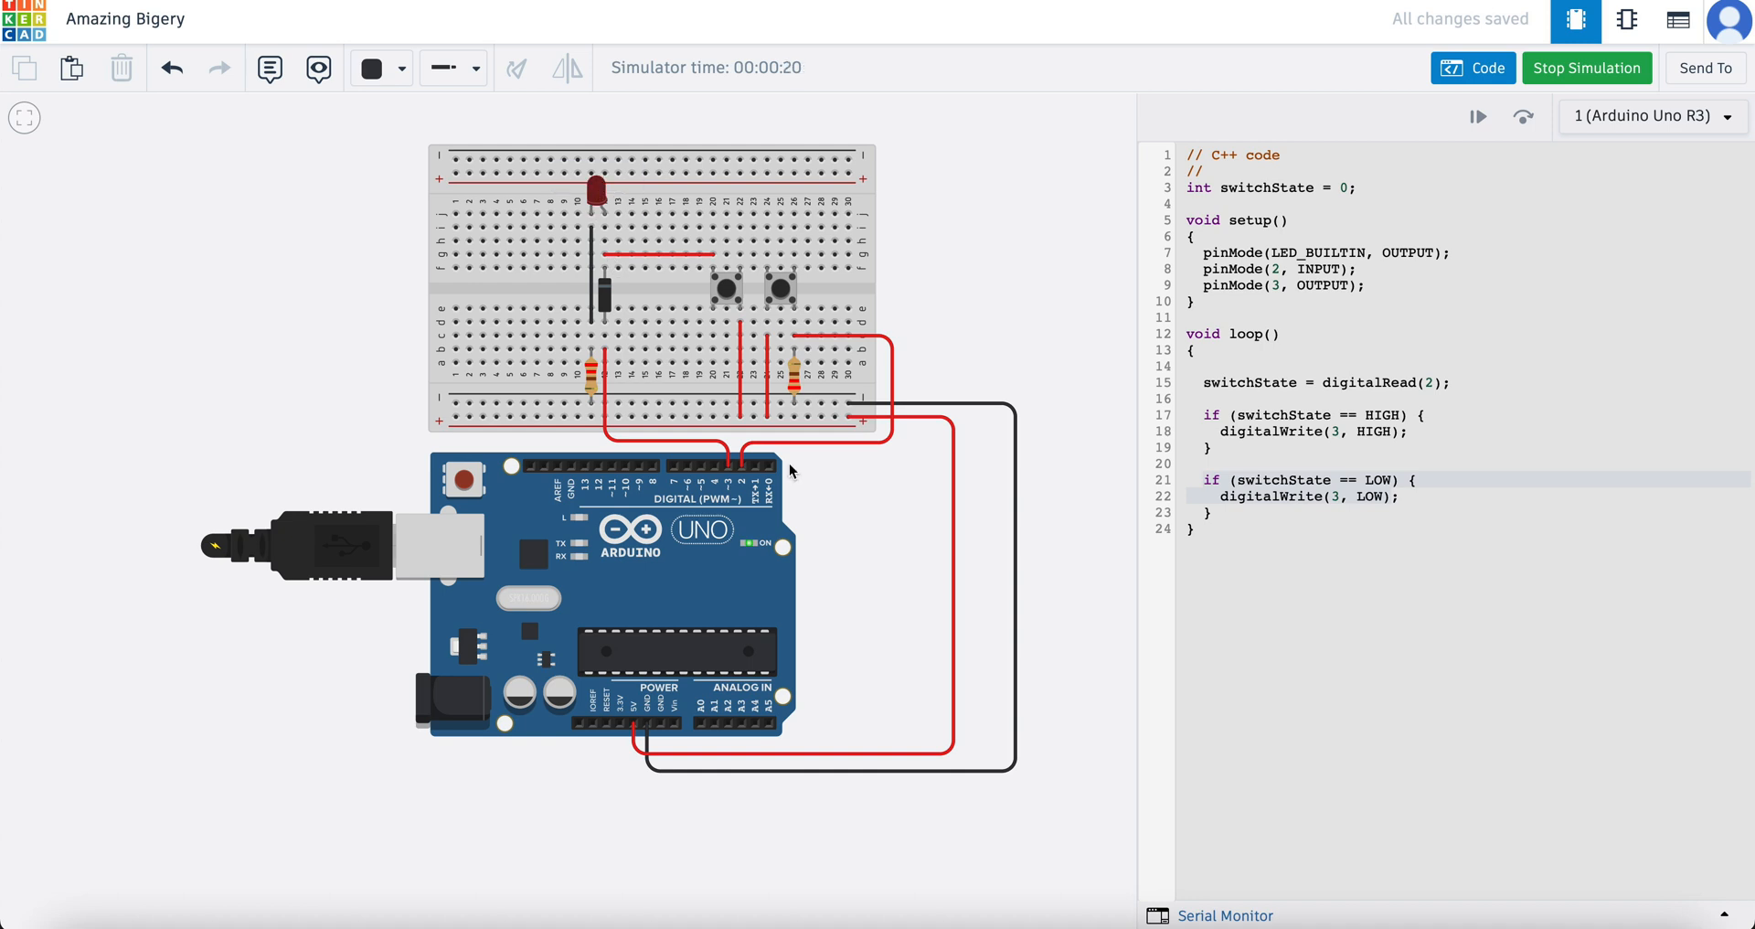
mouse_move(994, 290)
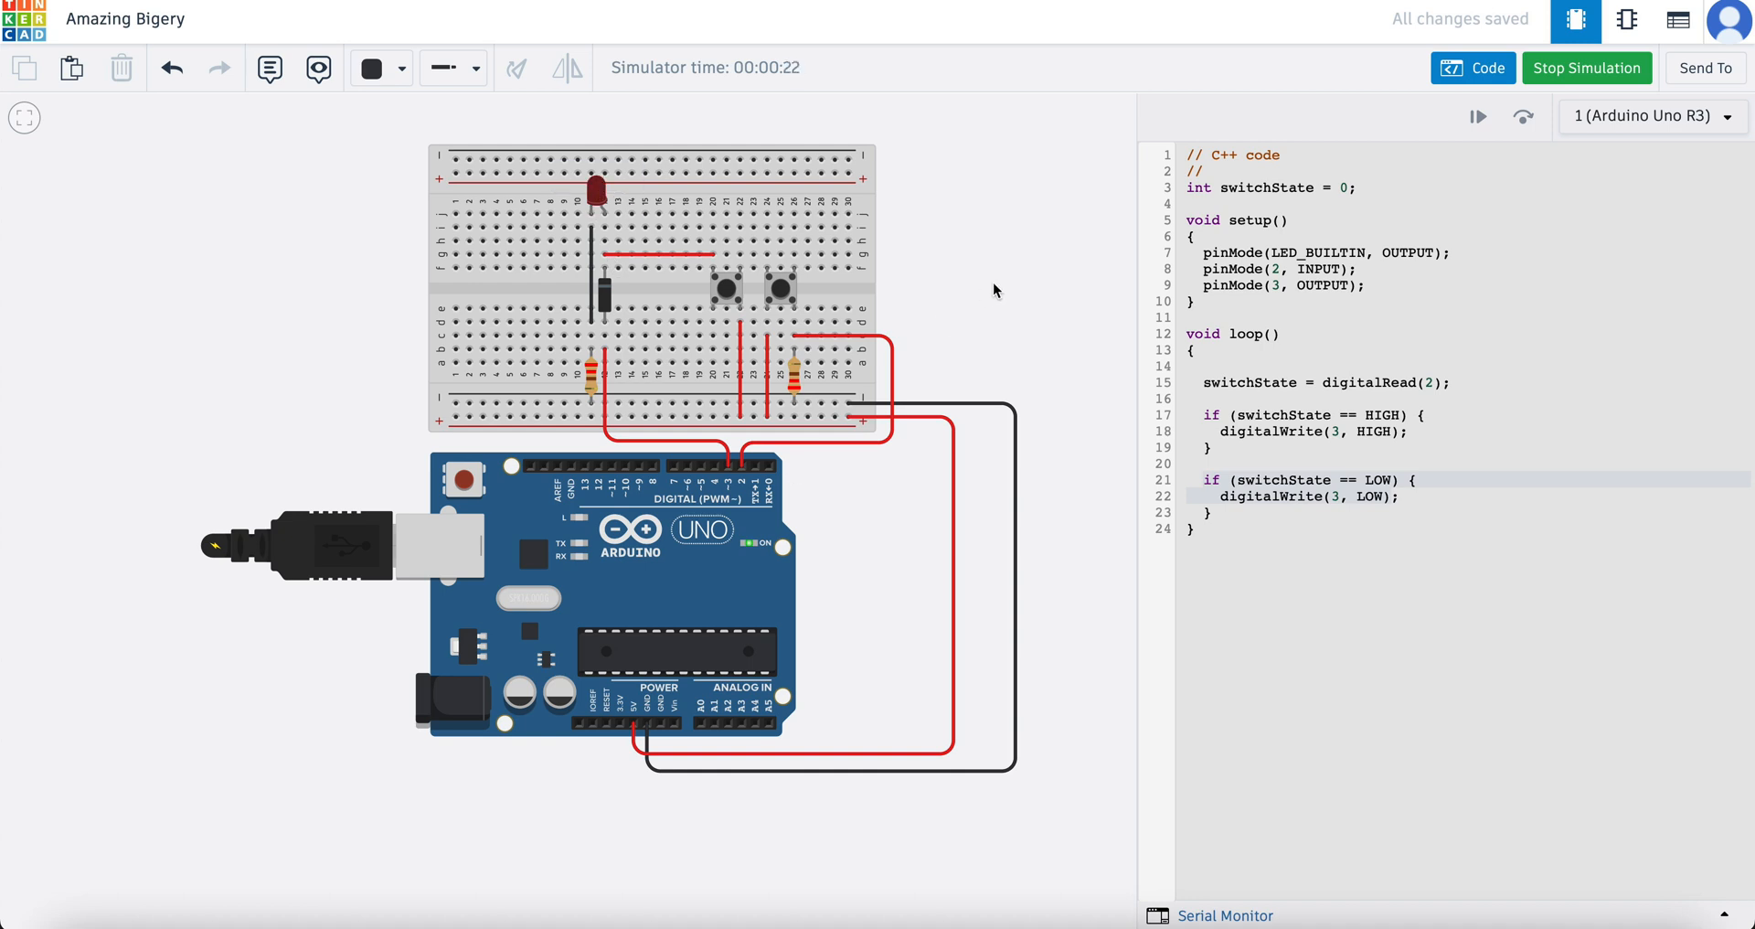
mouse_move(1667, 162)
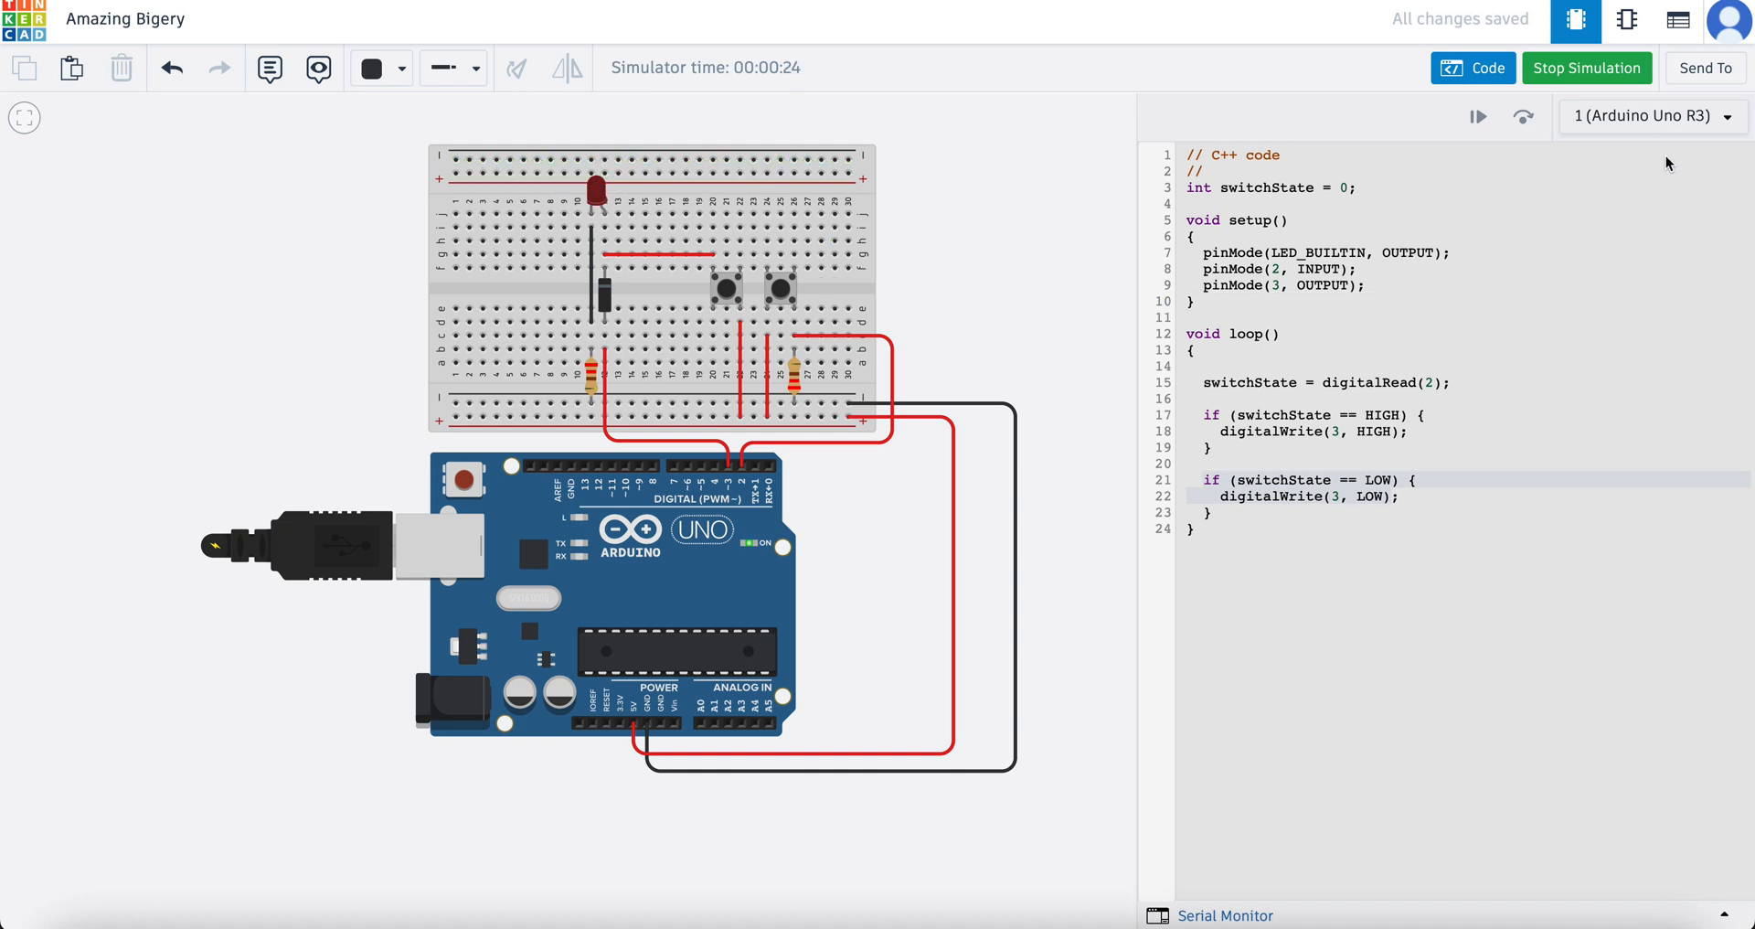
click(1585, 67)
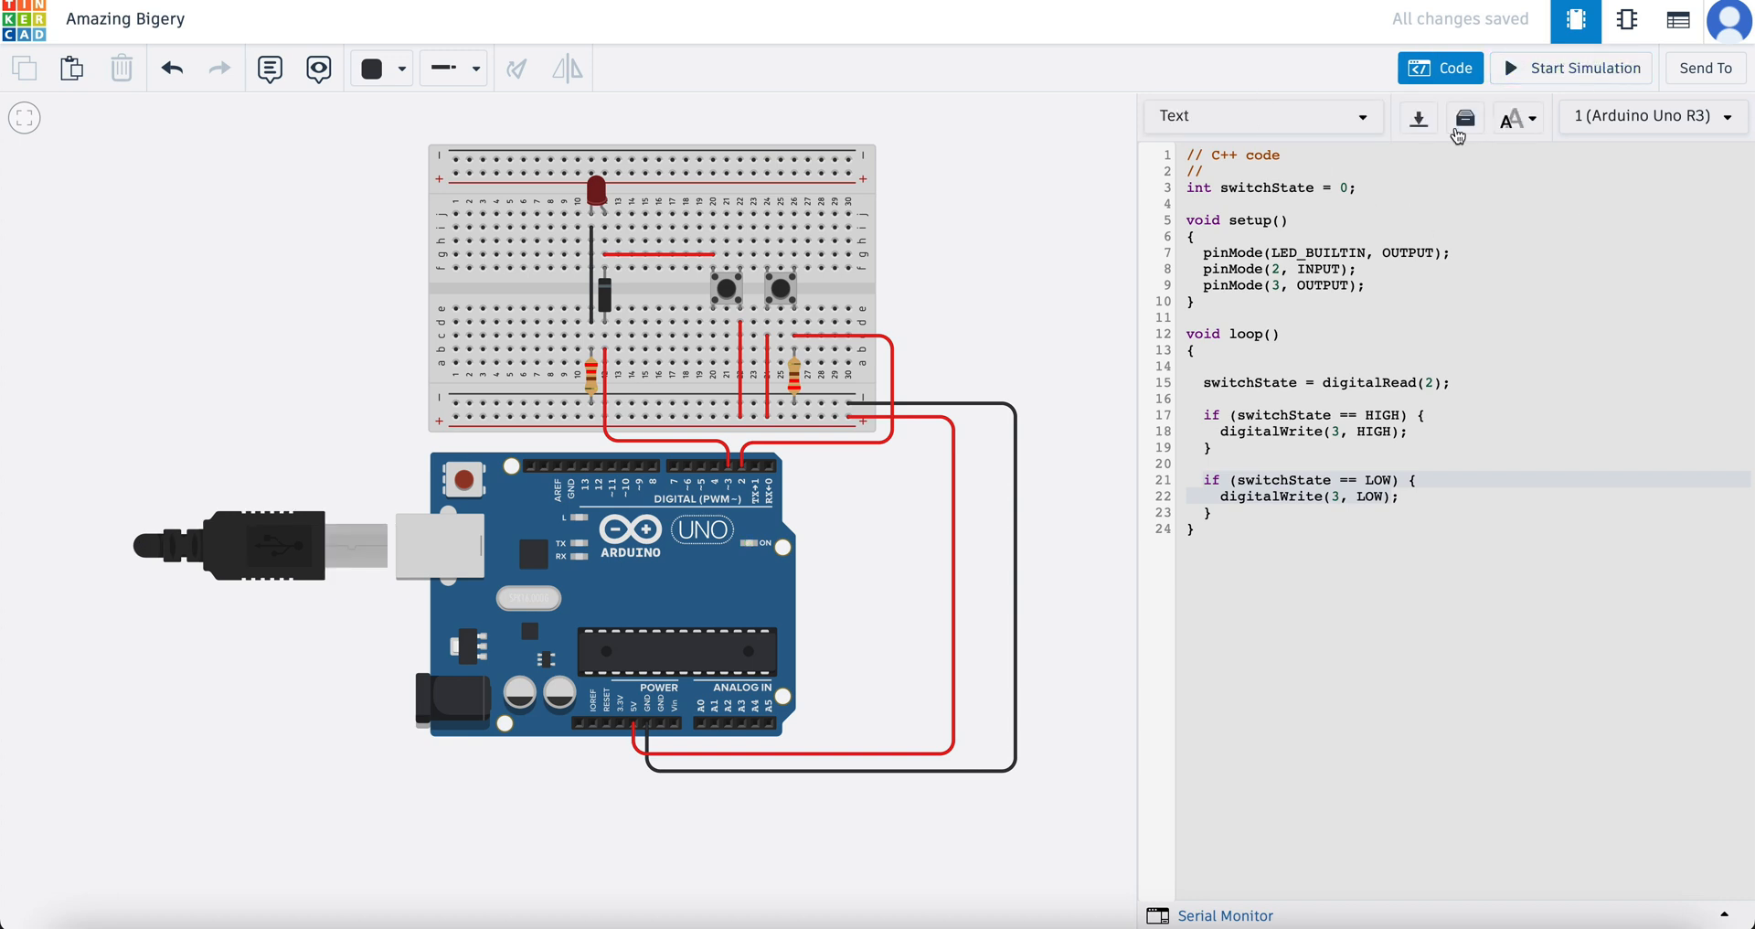
Close the Code panel and place a piezo buzzer on the breadboard's top-left area.
click(1439, 67)
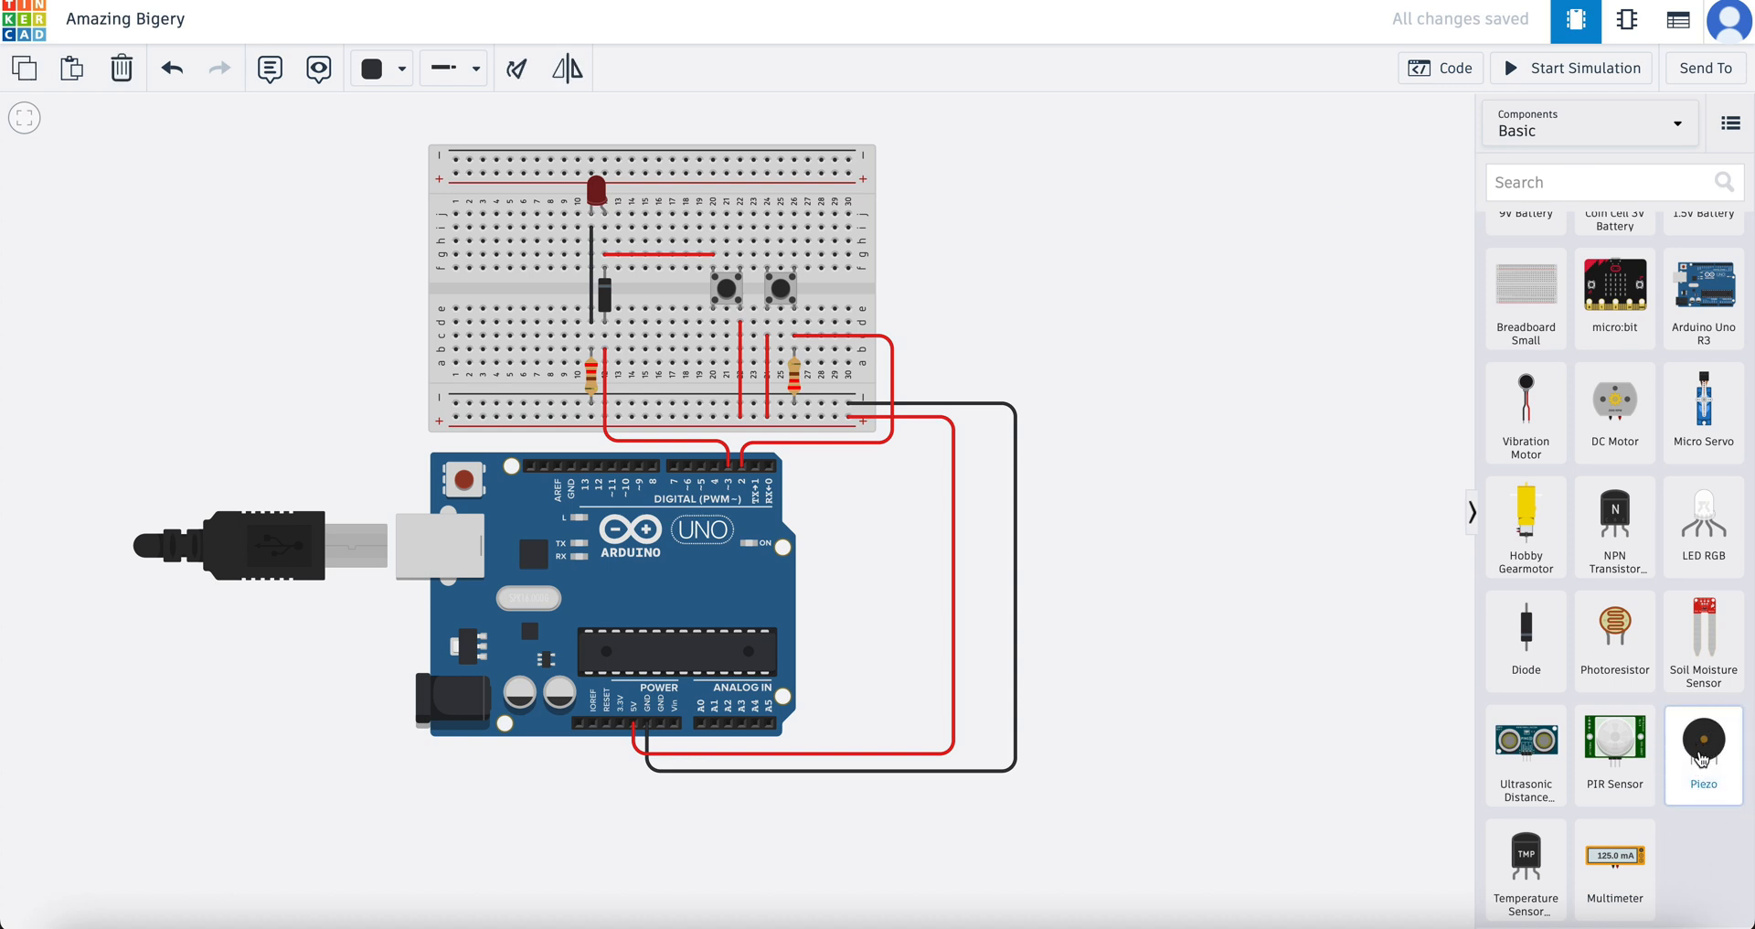
click(1702, 755)
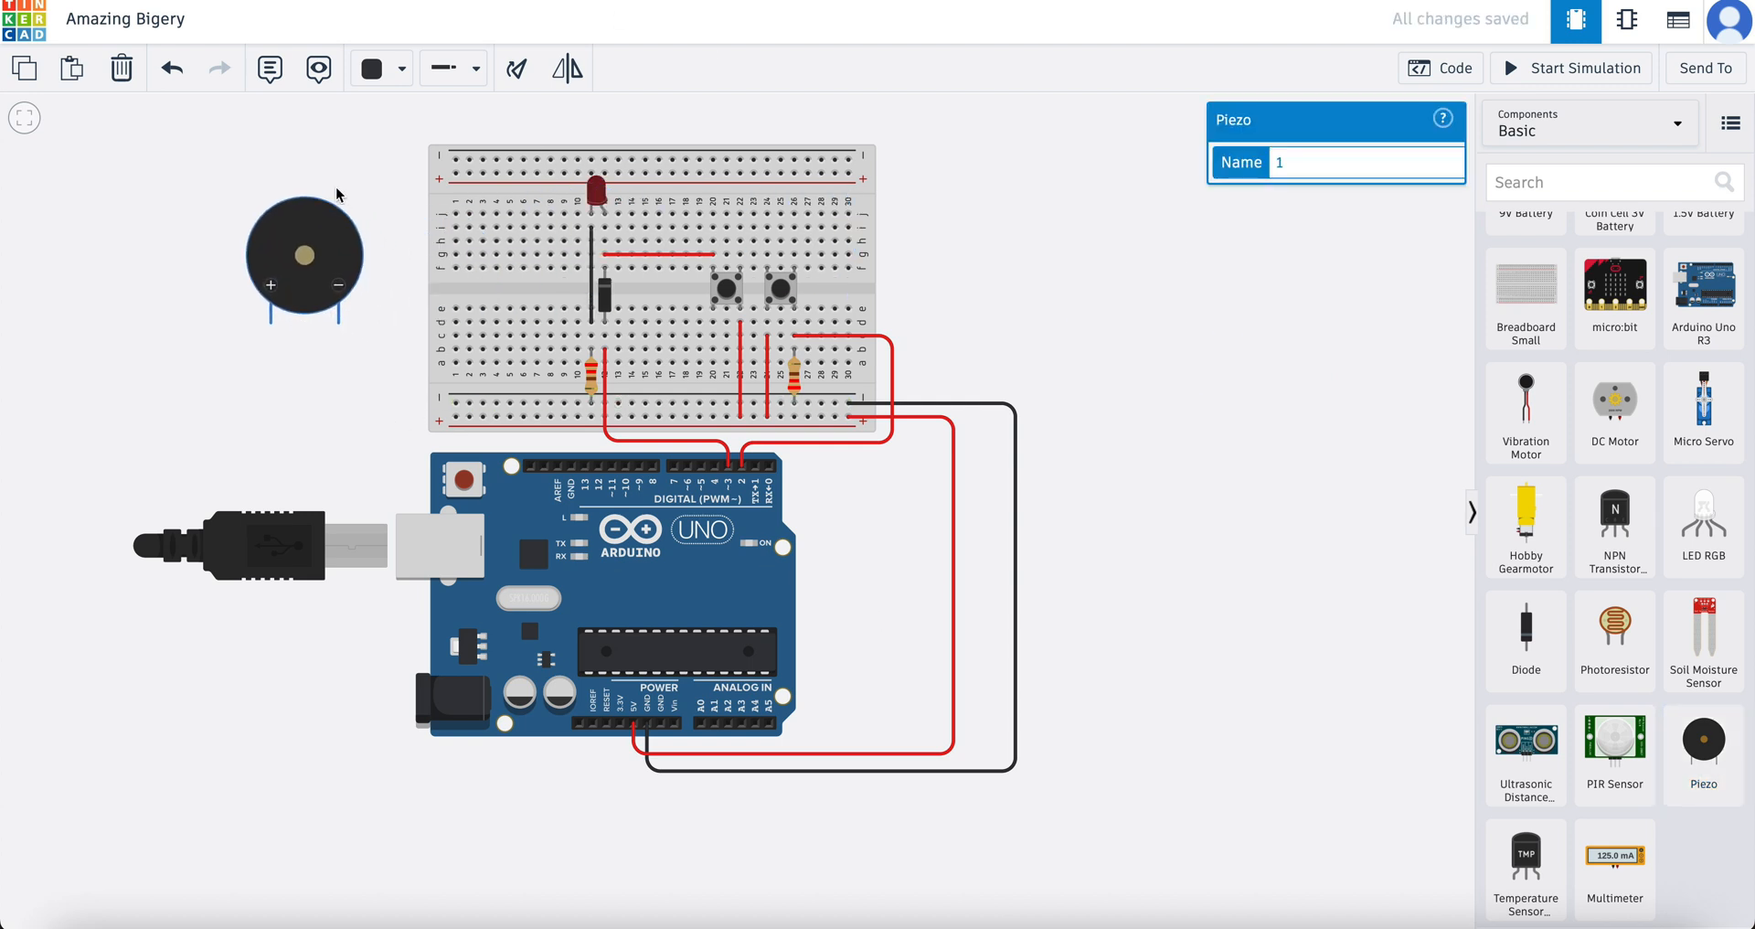
mouse_move(322, 269)
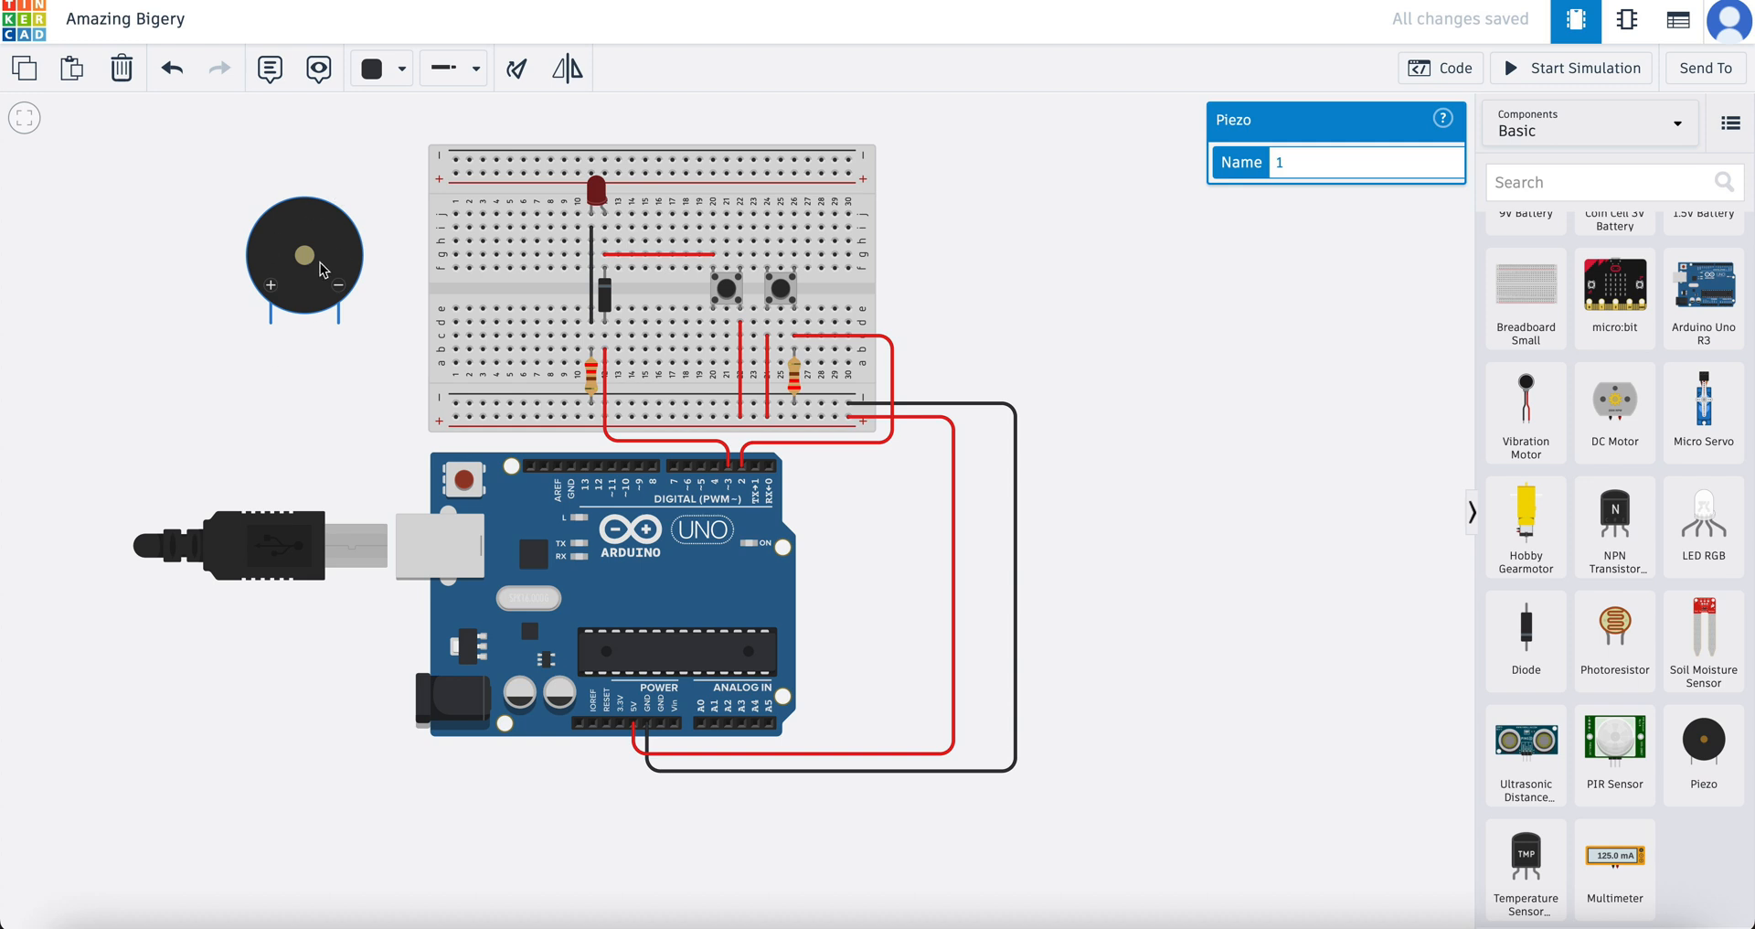
mouse_move(316, 238)
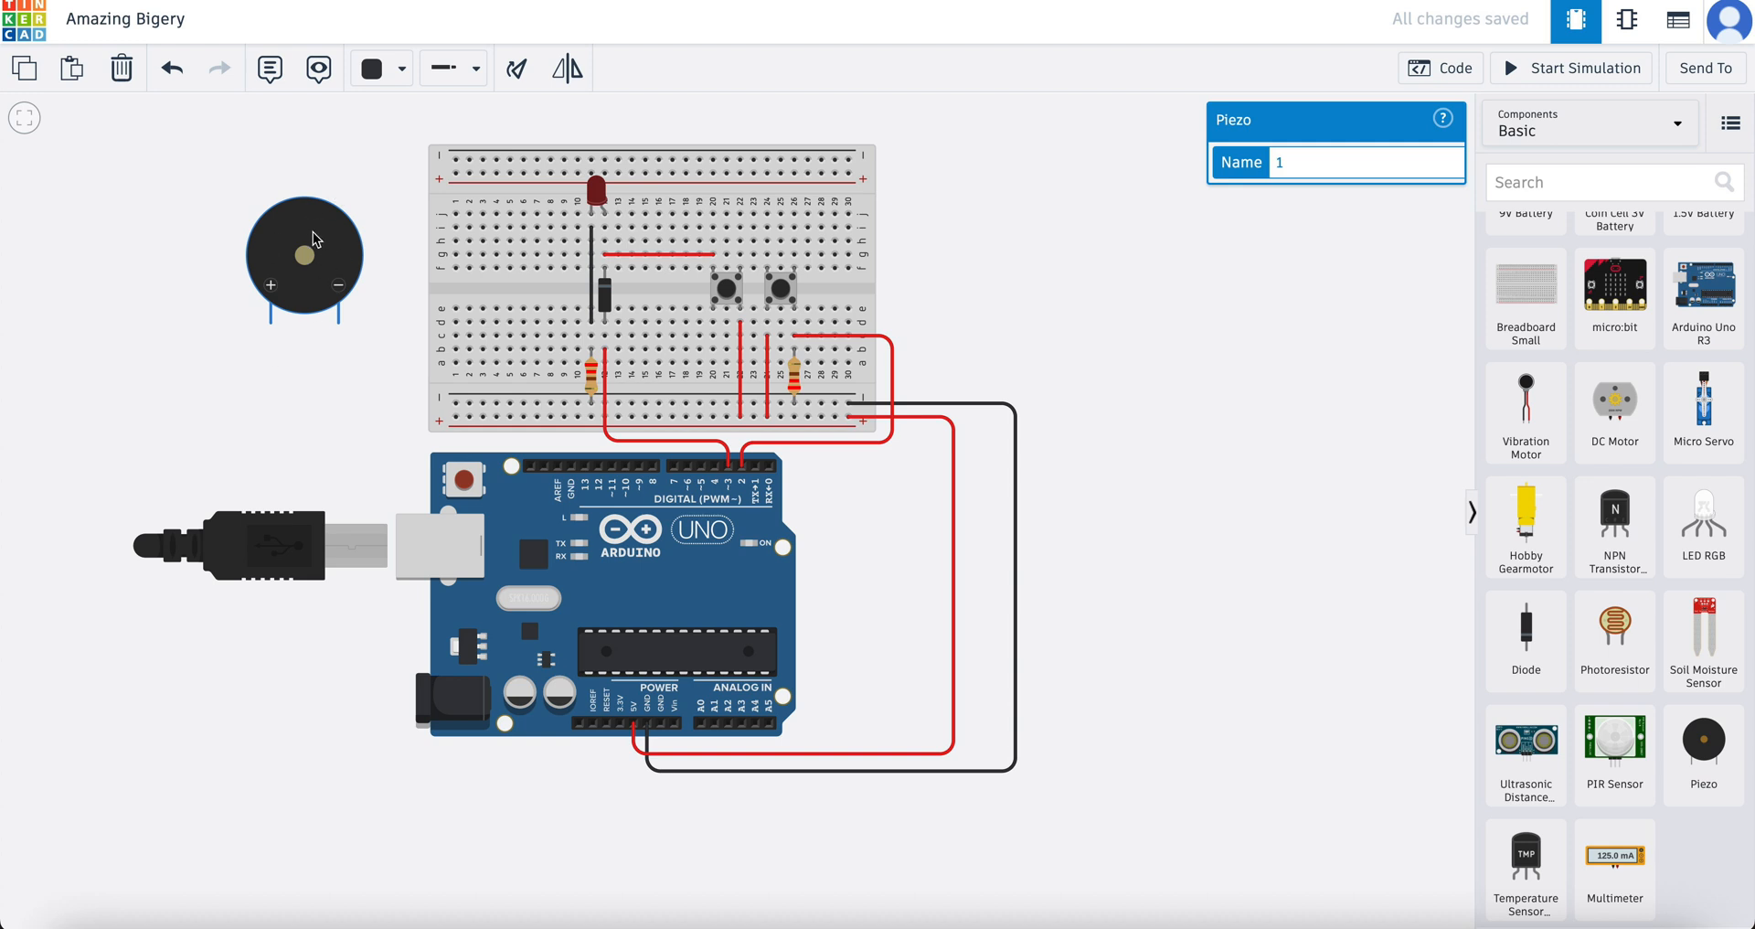
drag(301, 258, 504, 252)
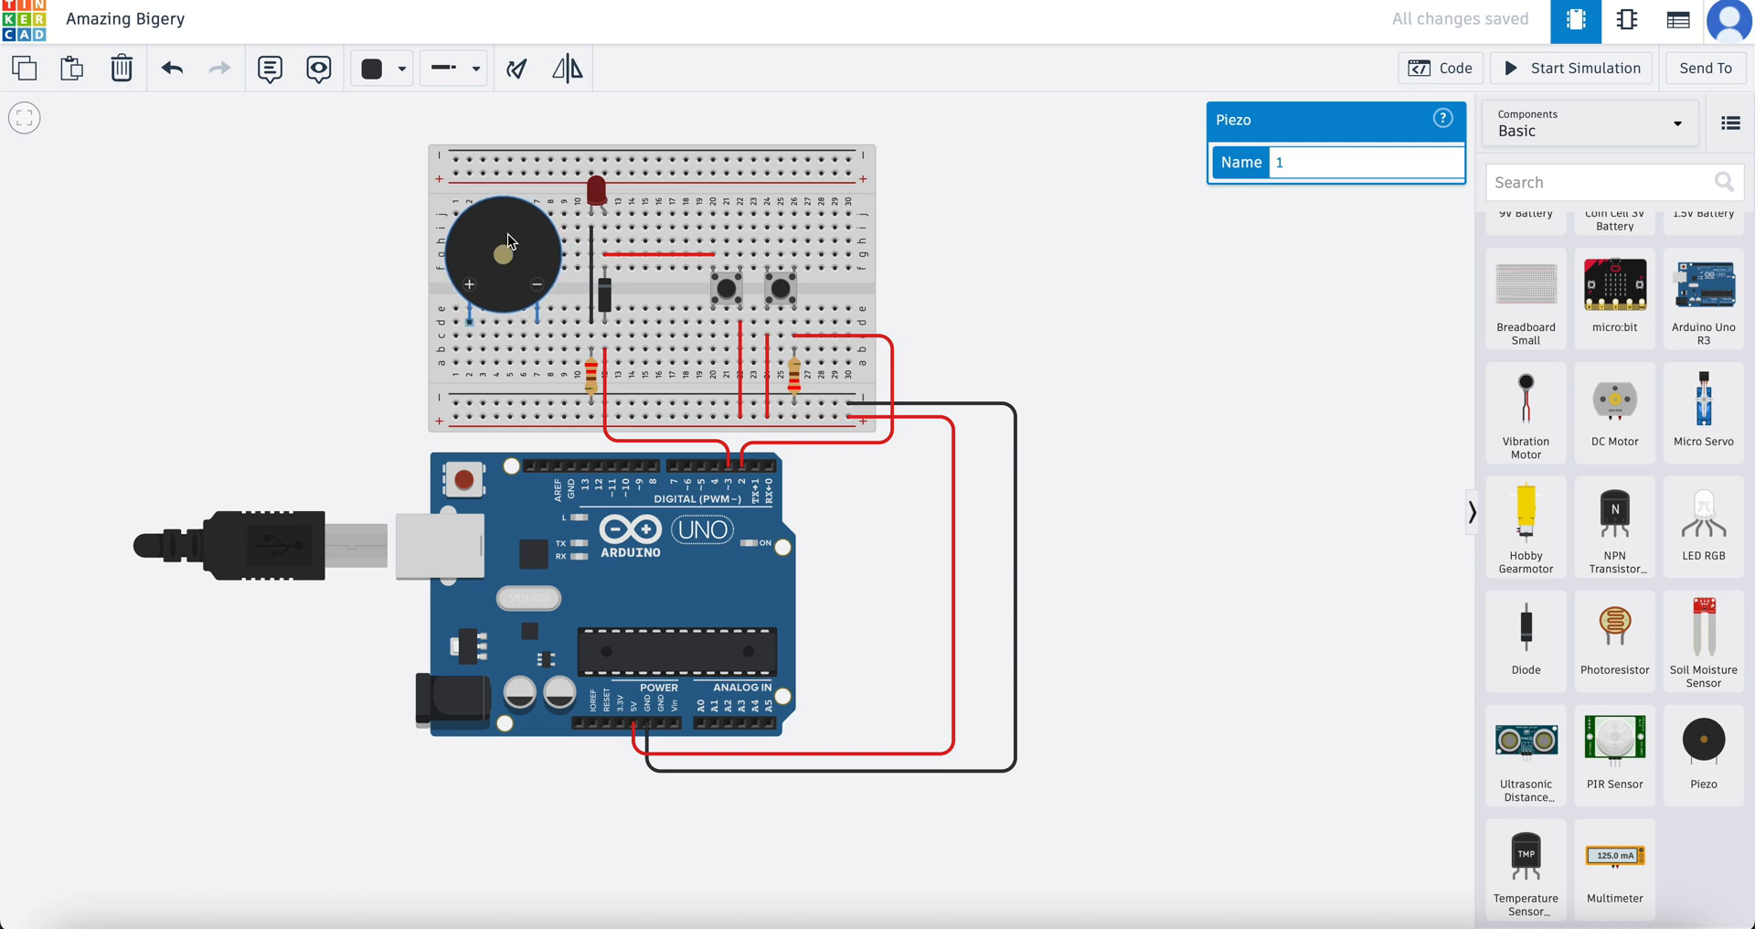
mouse_move(469, 289)
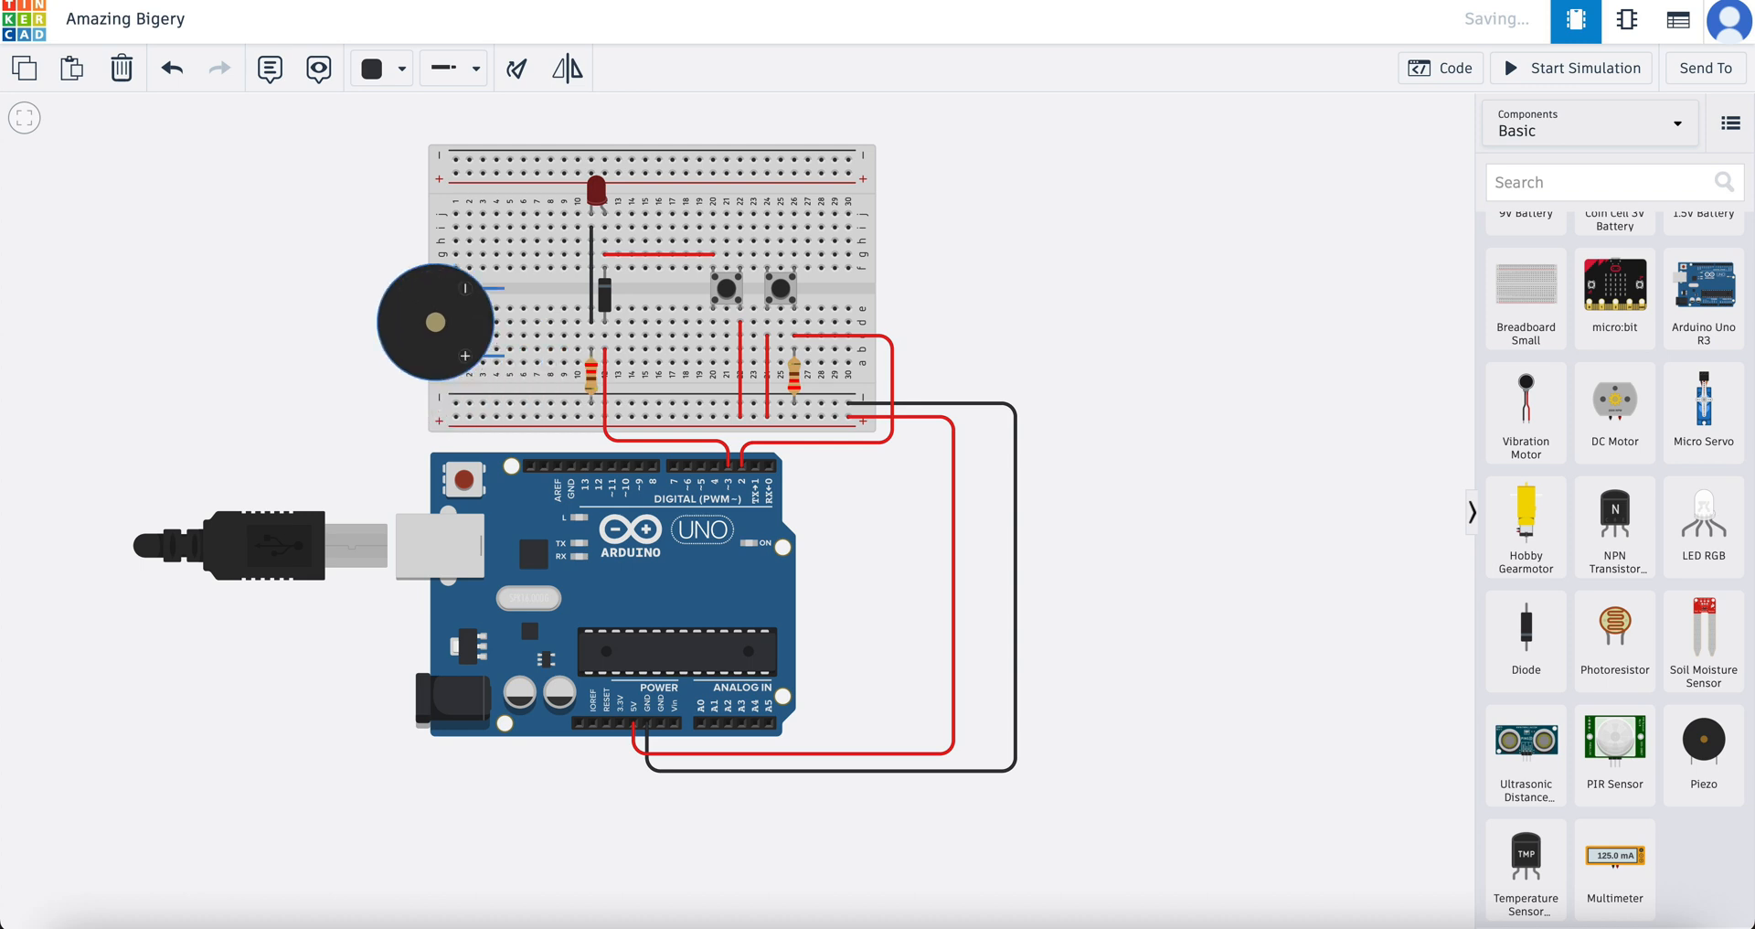
Nudge the piezo into position in the breadboard's top-left corner.
drag(437, 324, 569, 323)
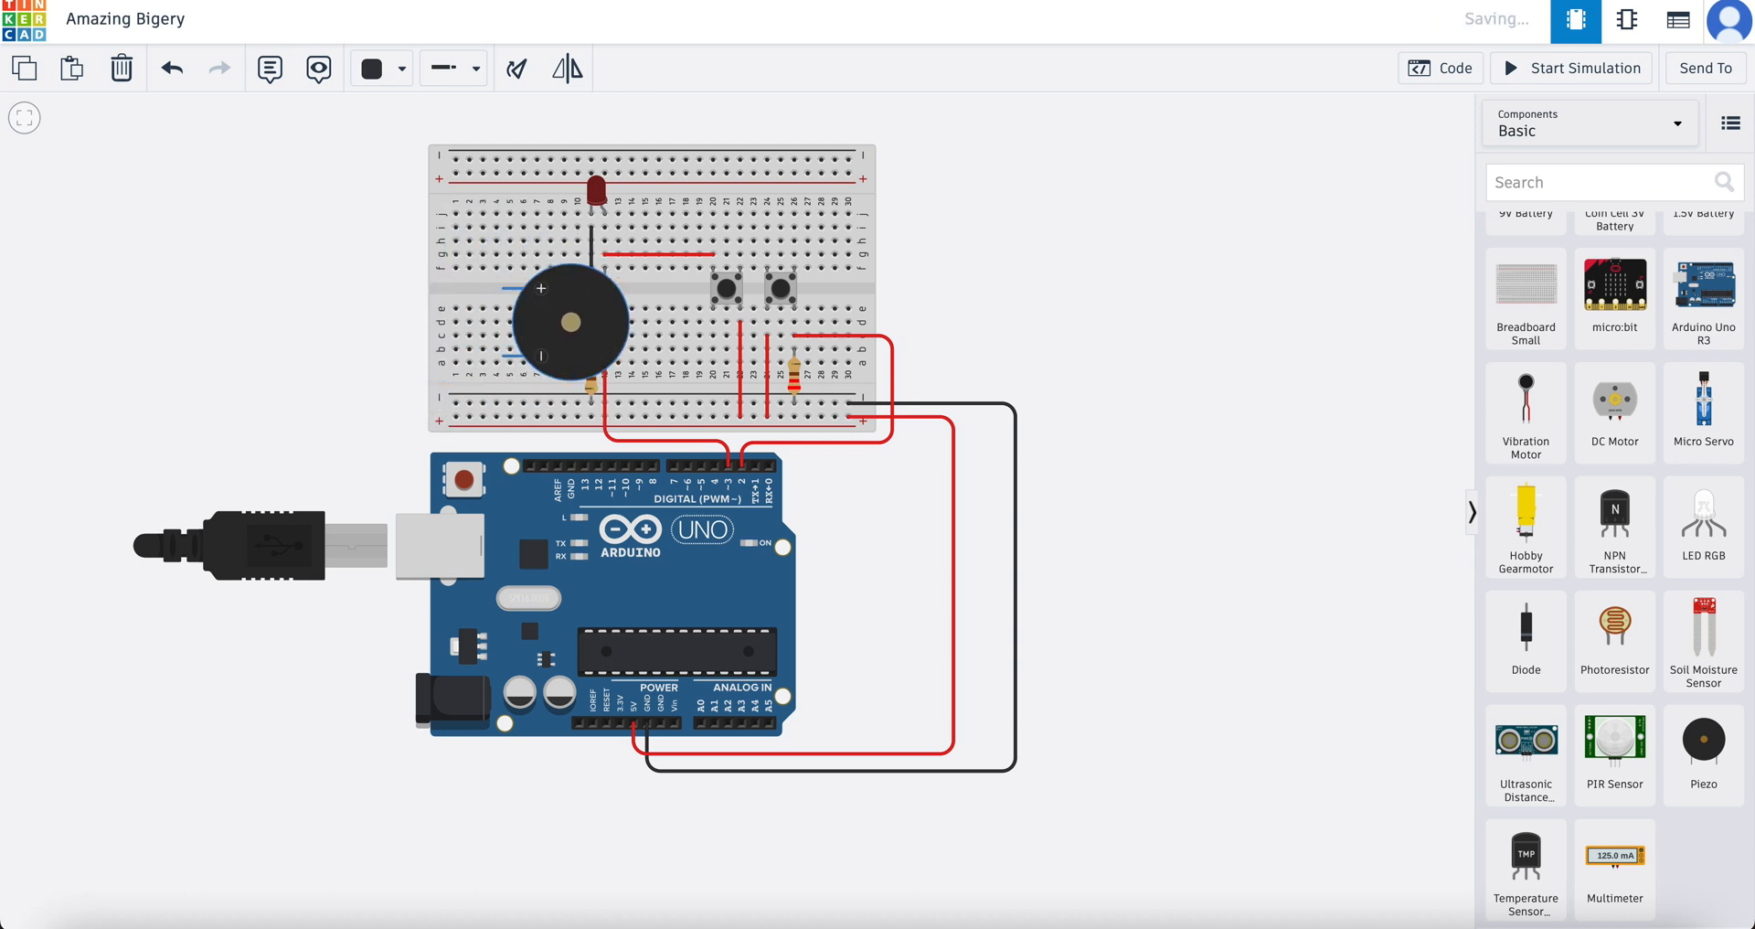
drag(568, 323, 501, 337)
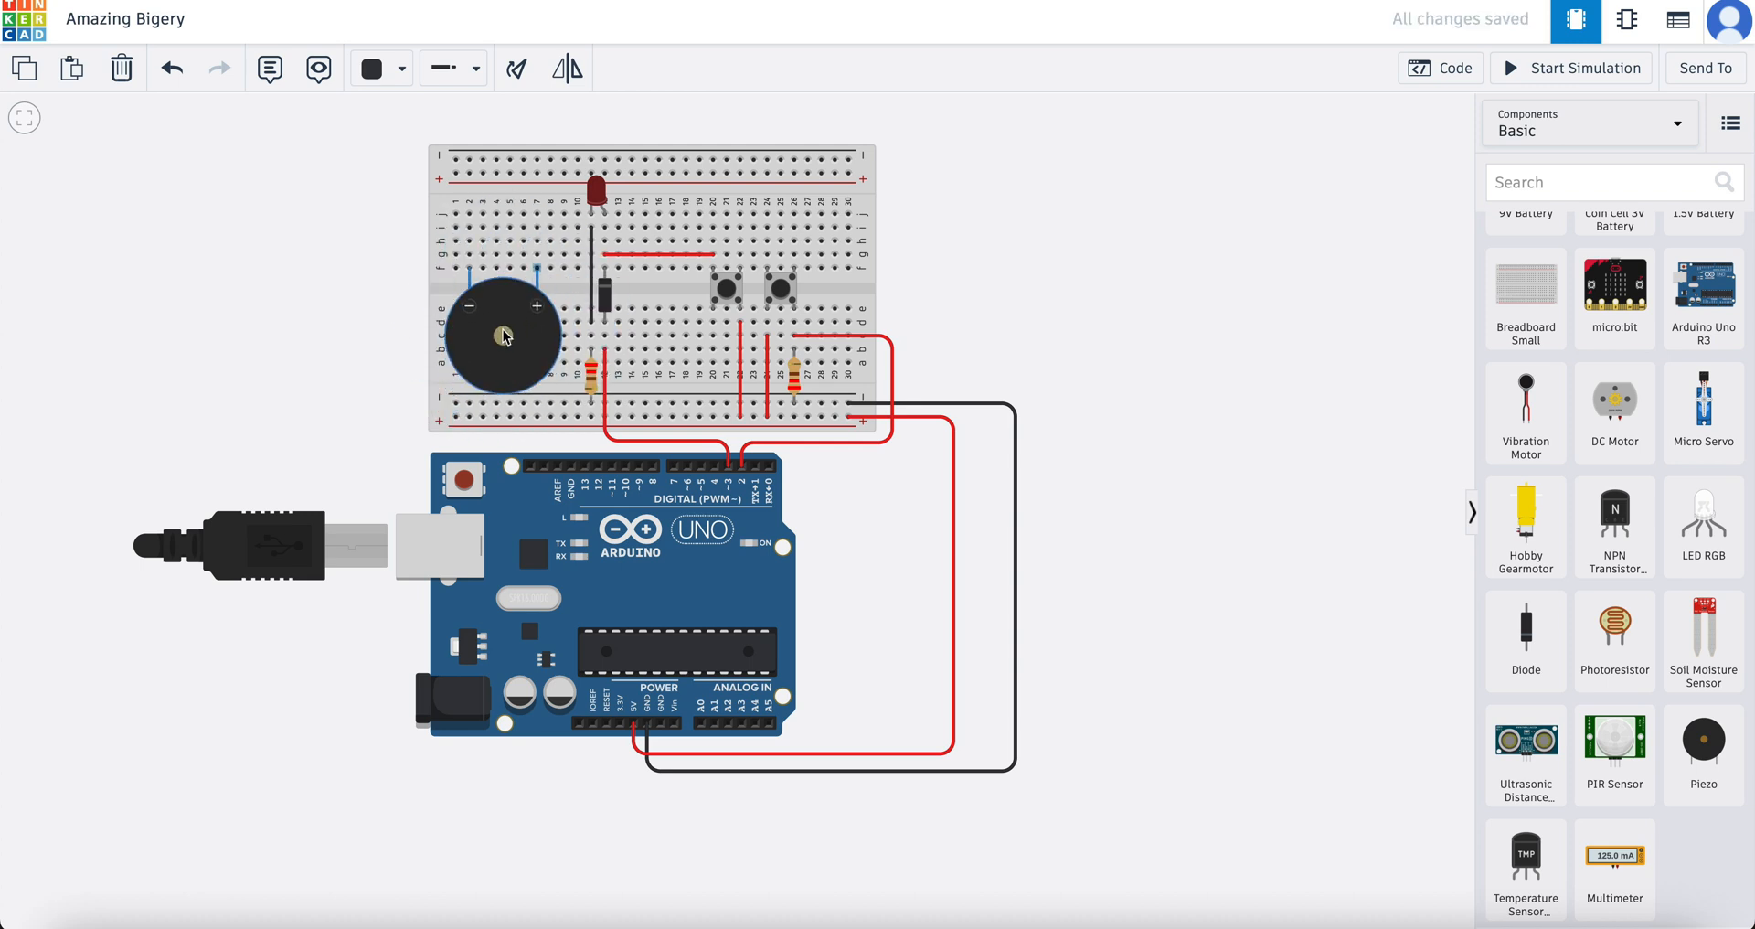
drag(501, 336, 504, 314)
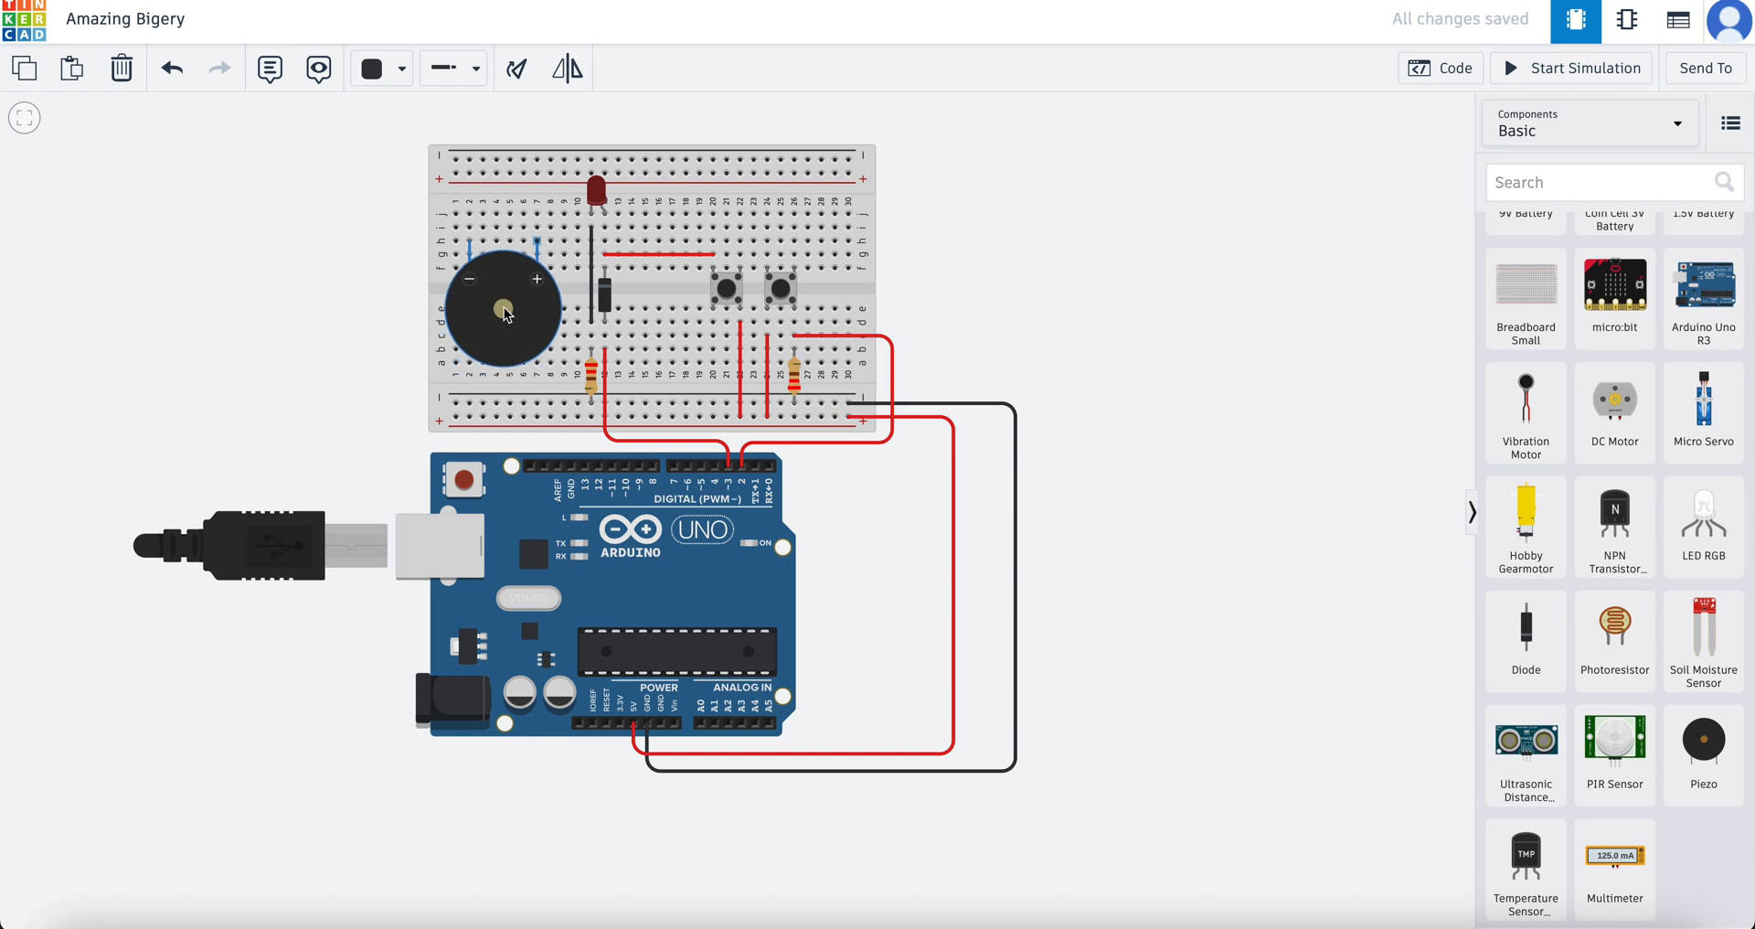
drag(504, 309, 470, 309)
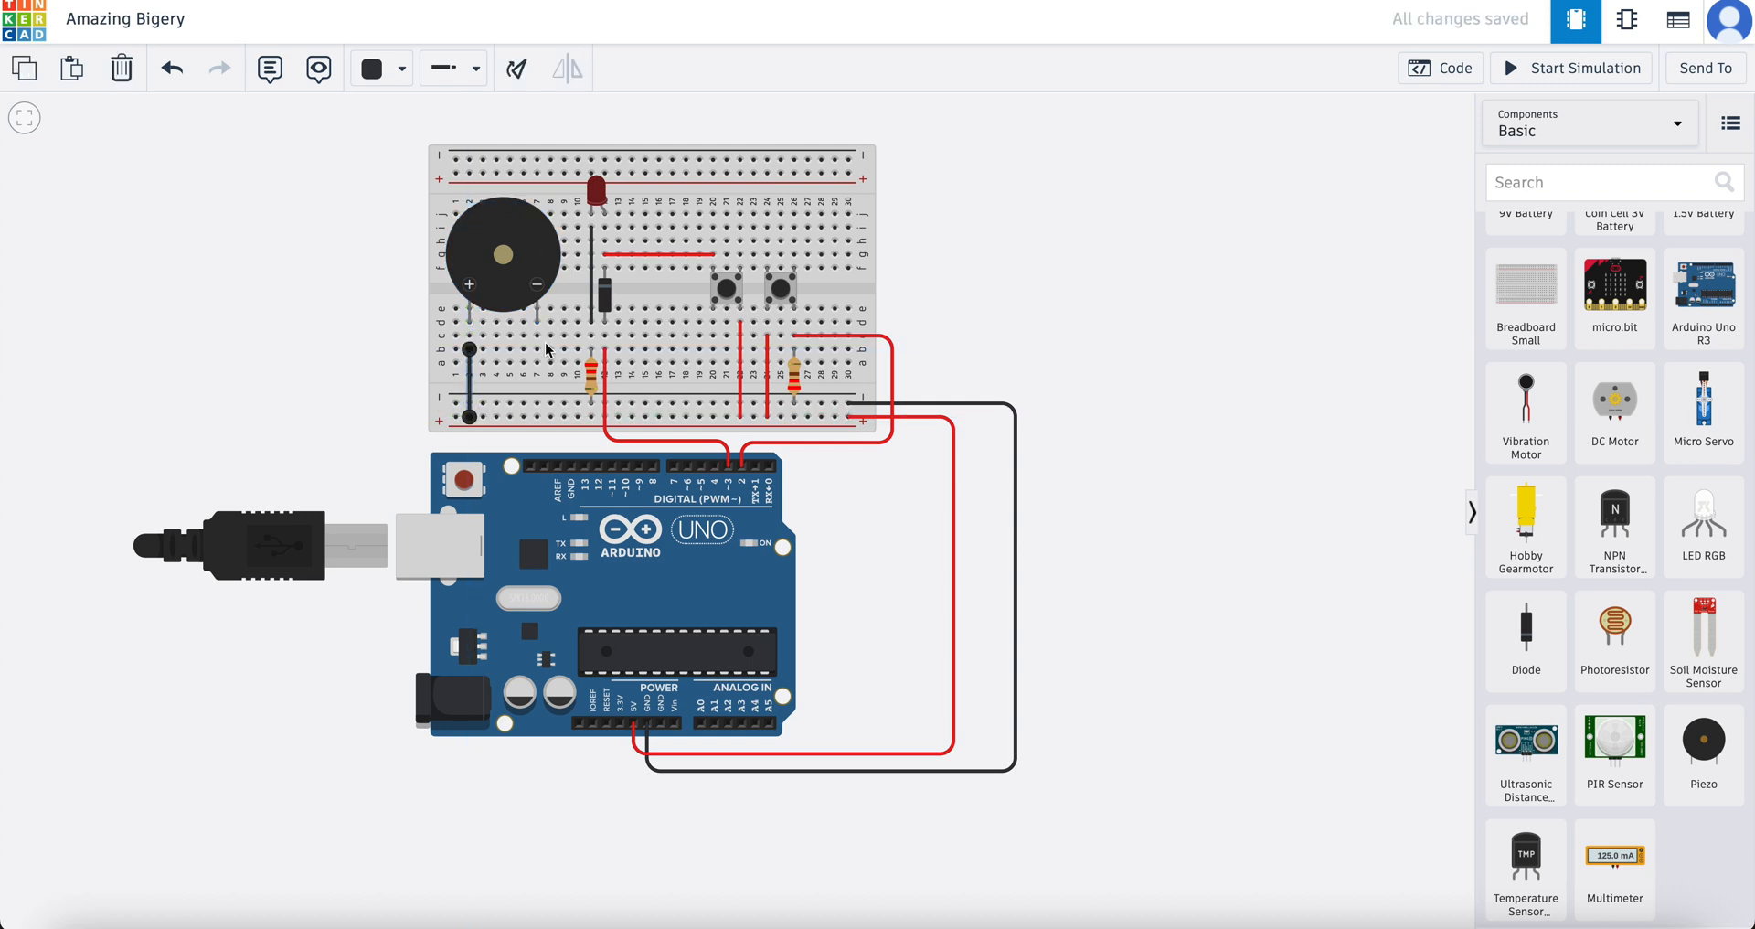
click(538, 402)
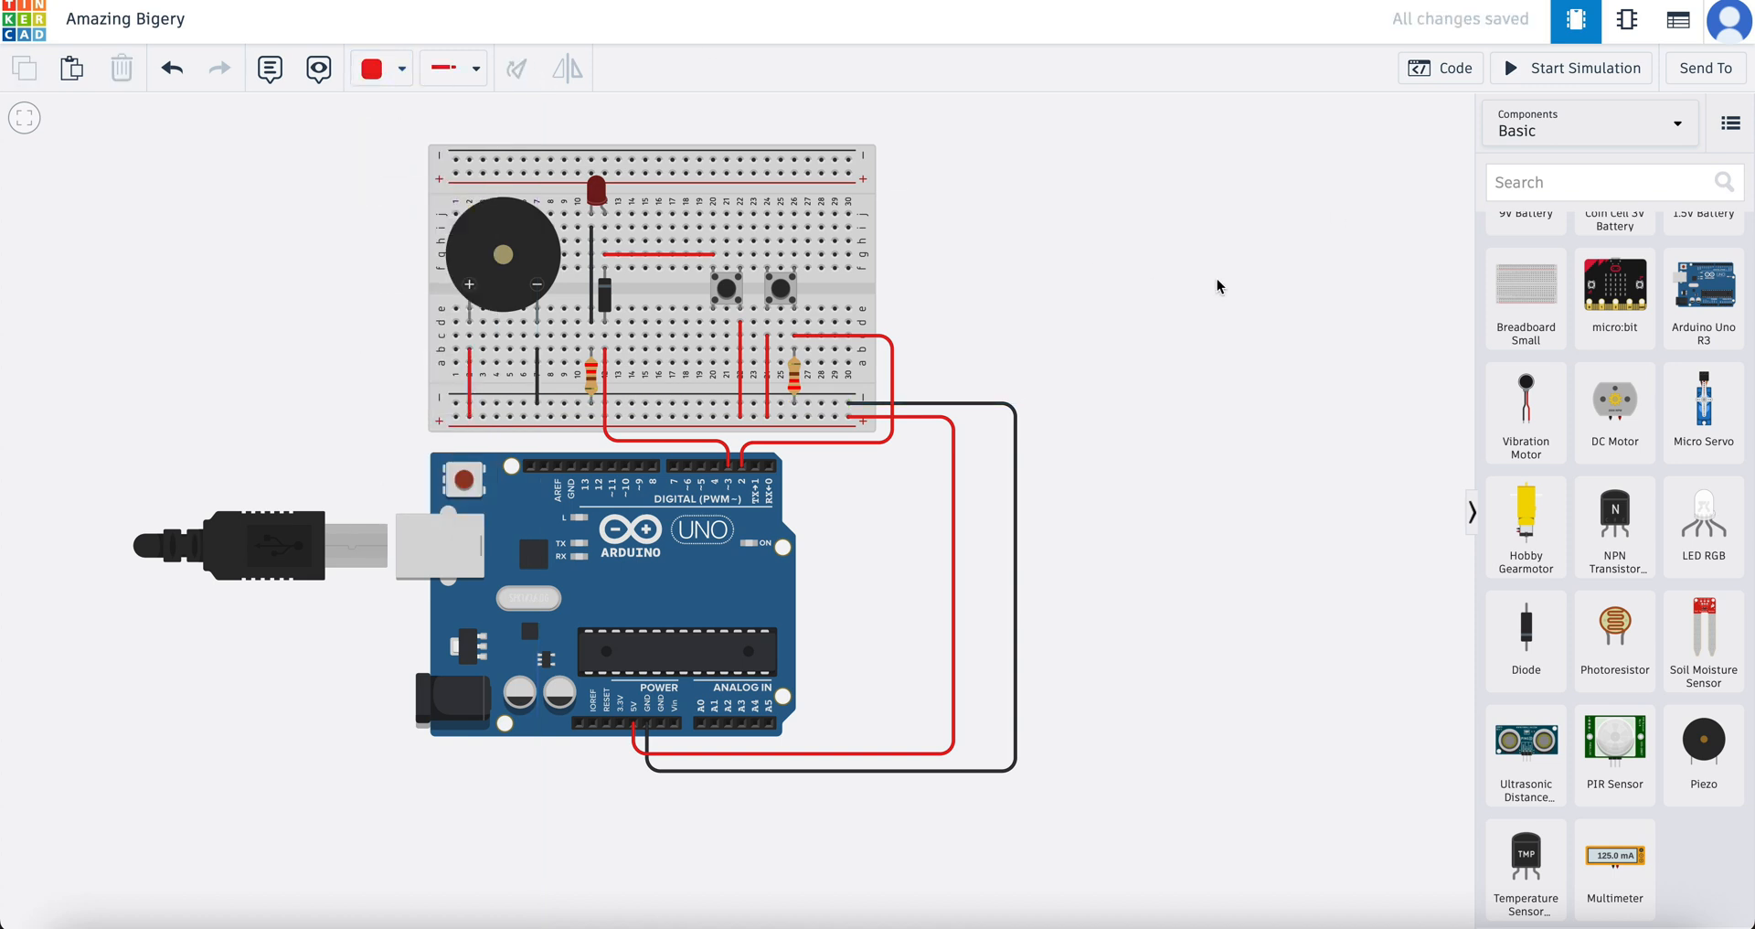
mouse_move(1230, 419)
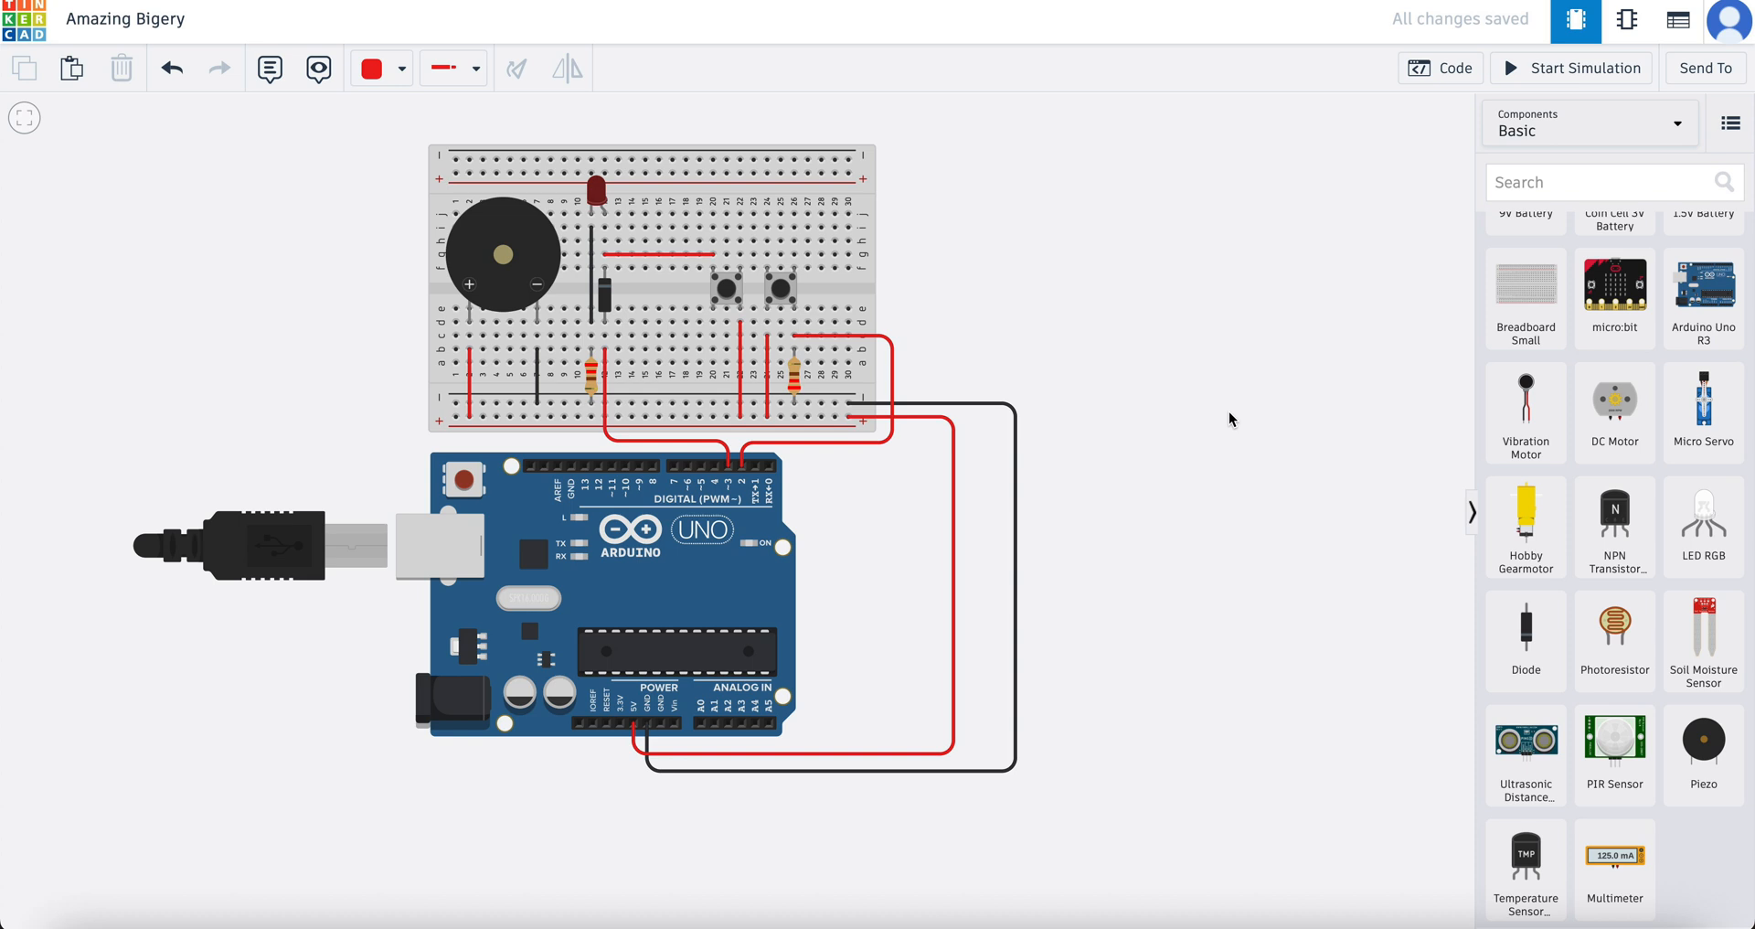
mouse_move(1568, 68)
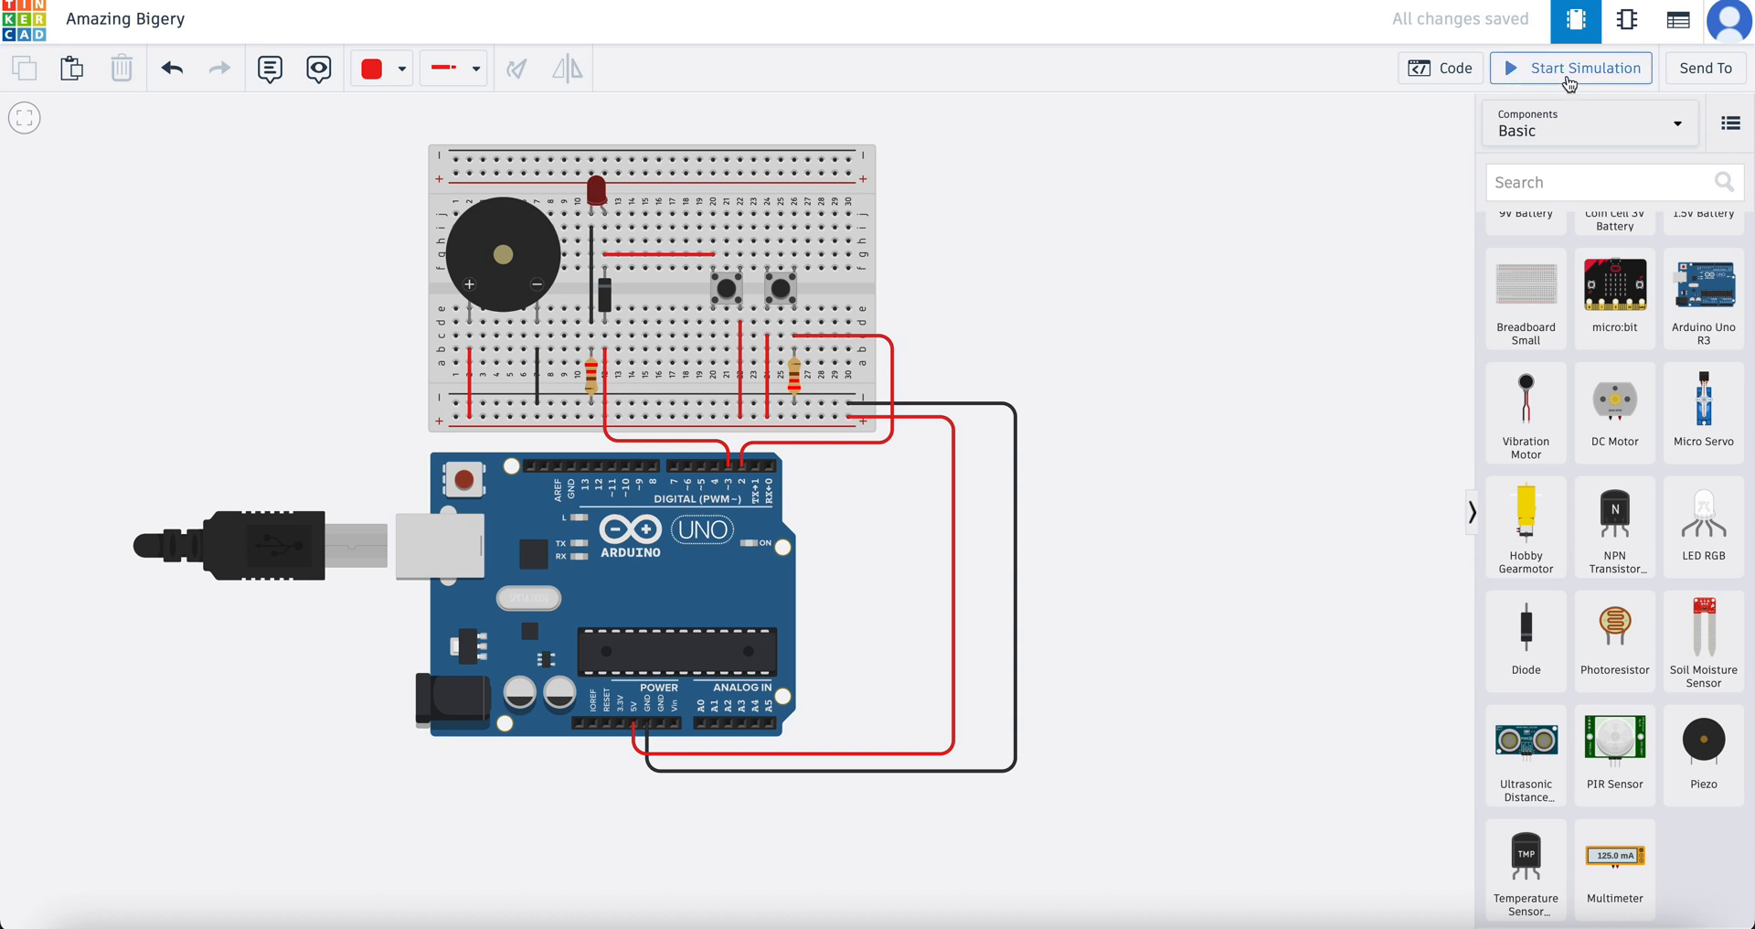
click(1571, 67)
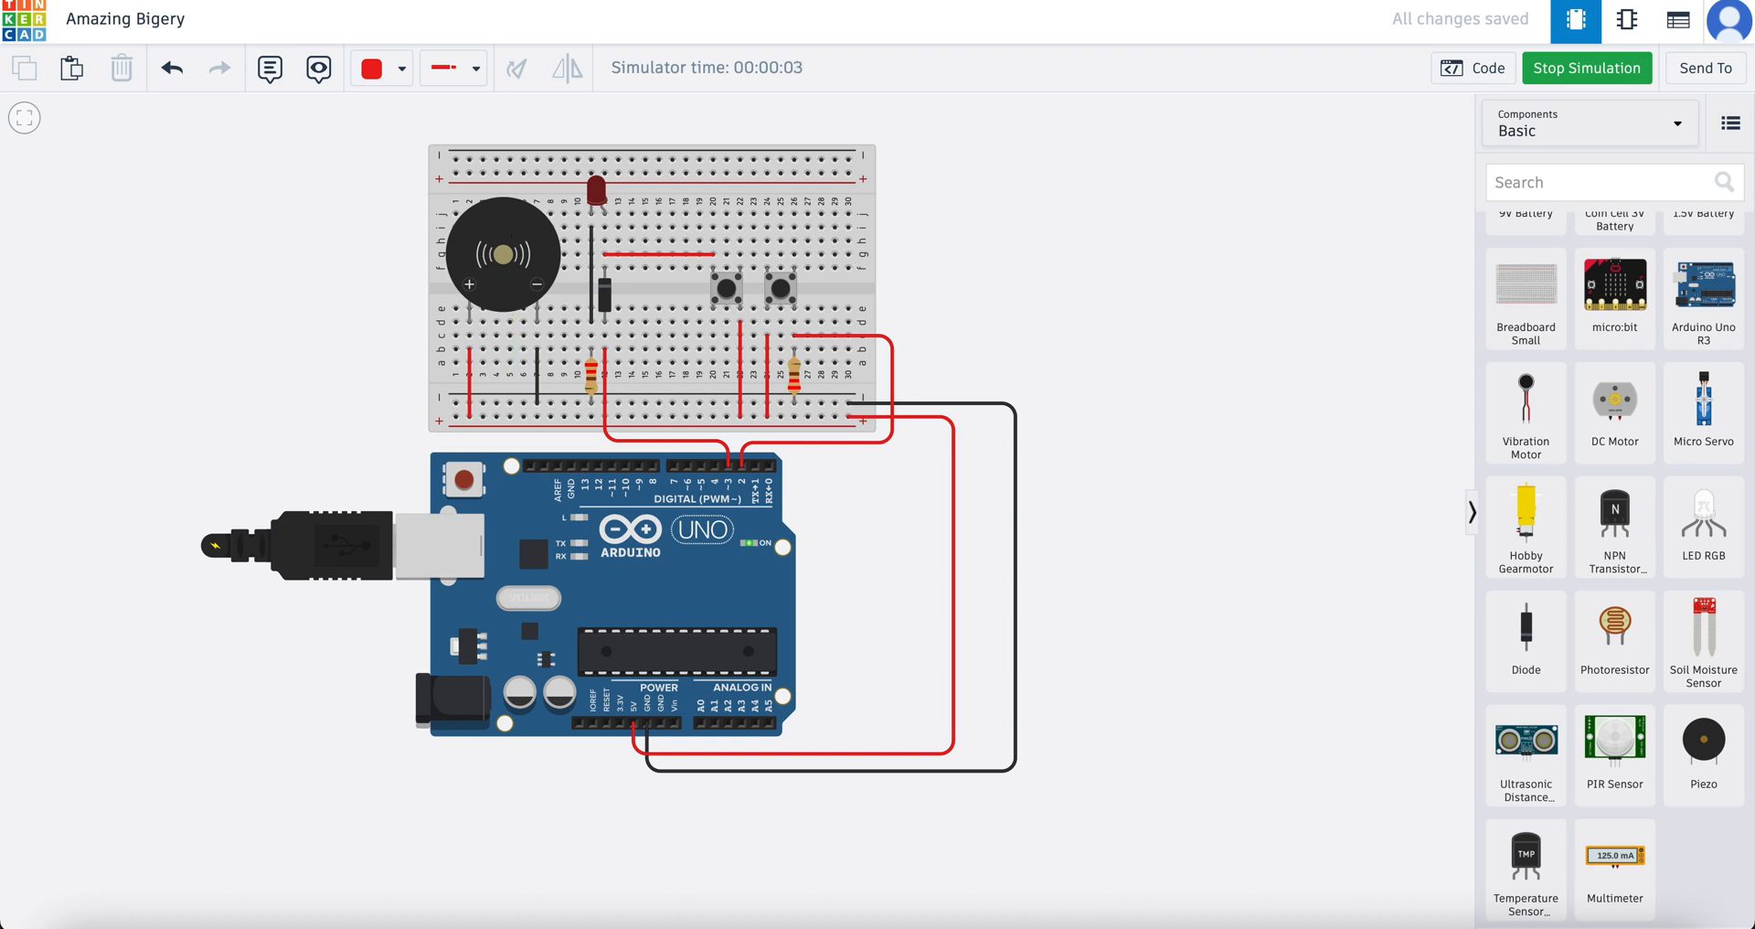
click(1585, 68)
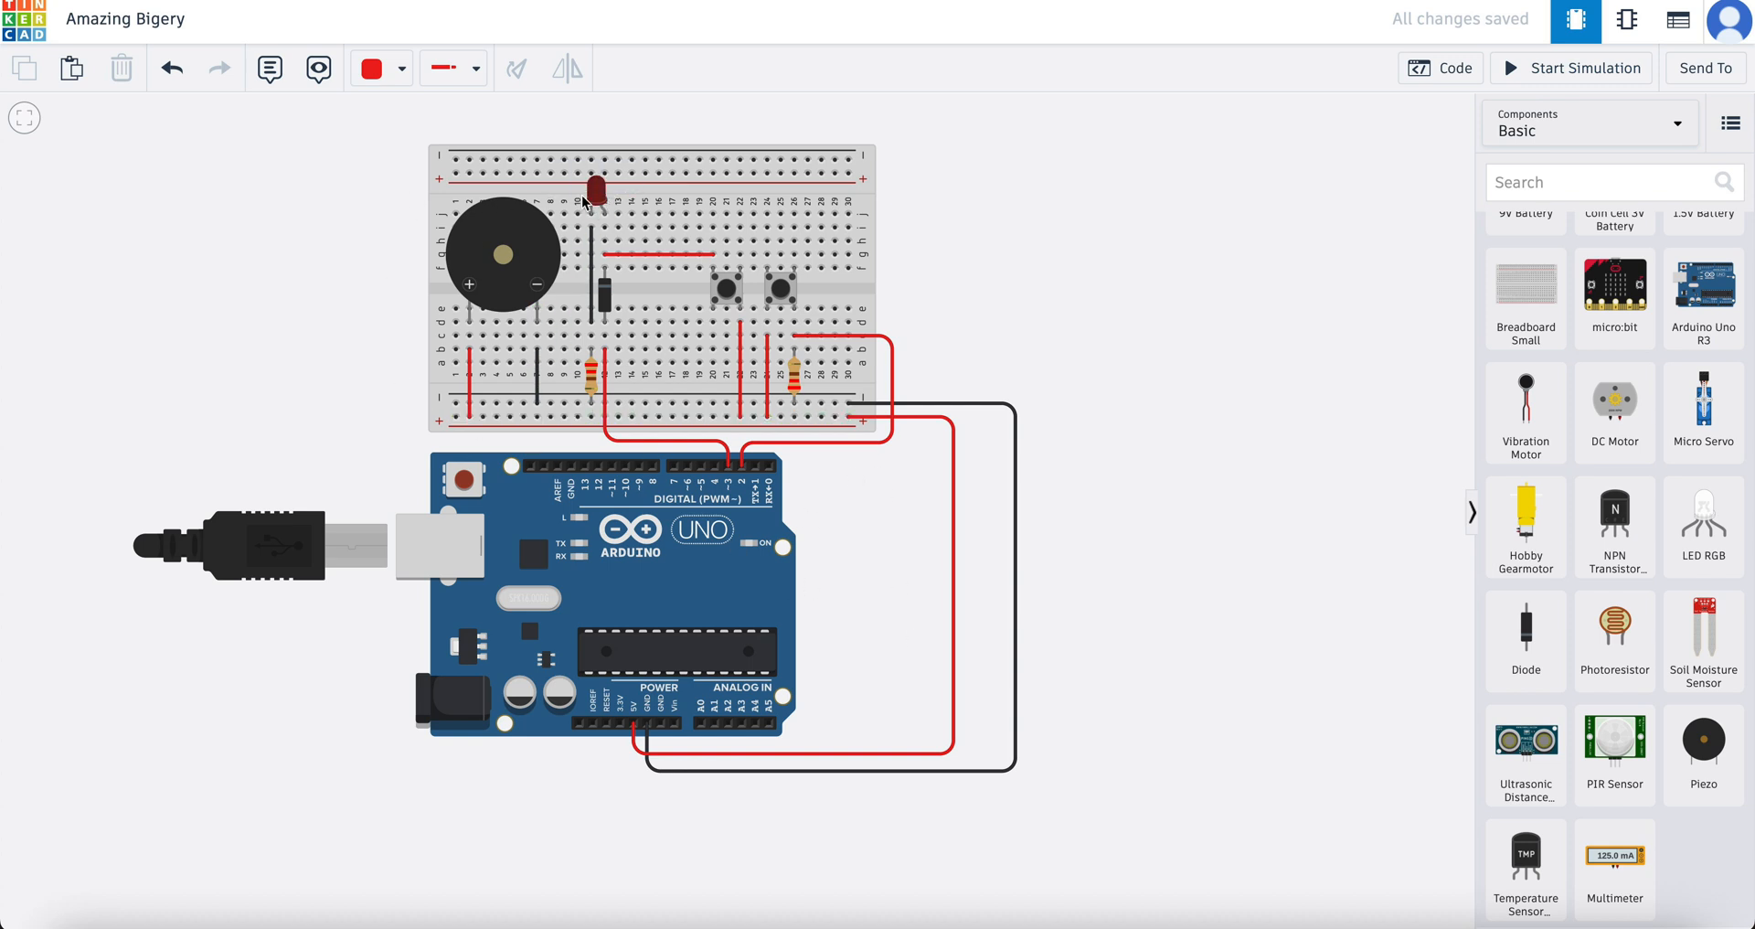
mouse_move(236, 377)
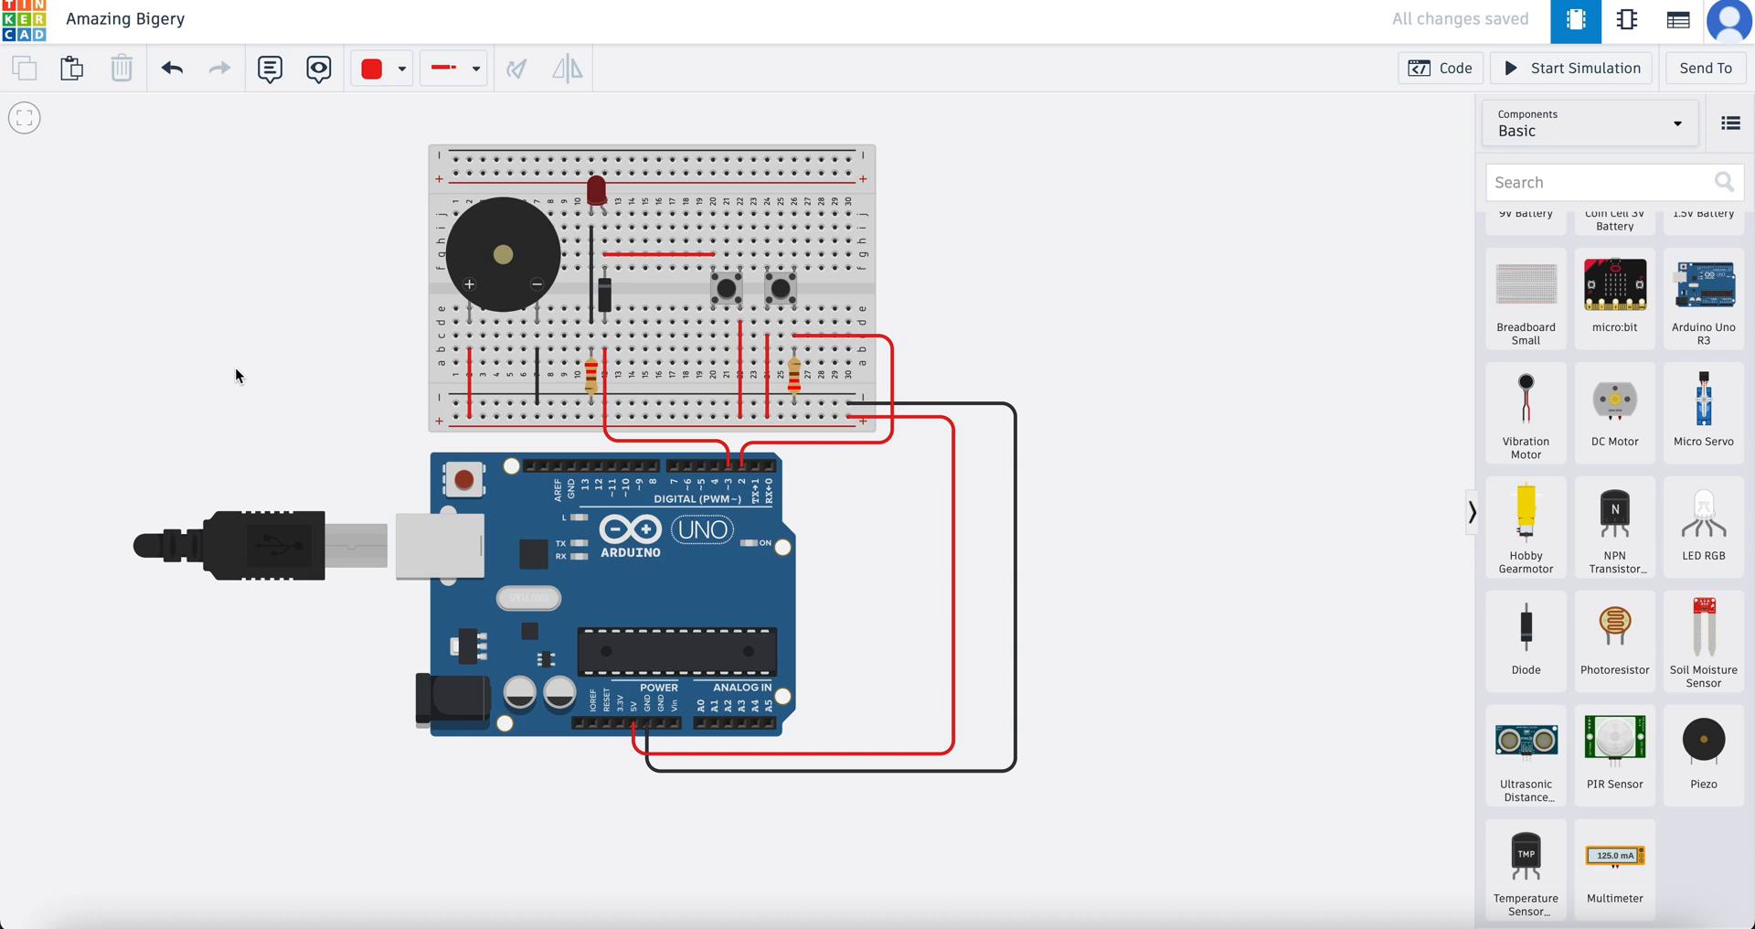
mouse_move(783, 291)
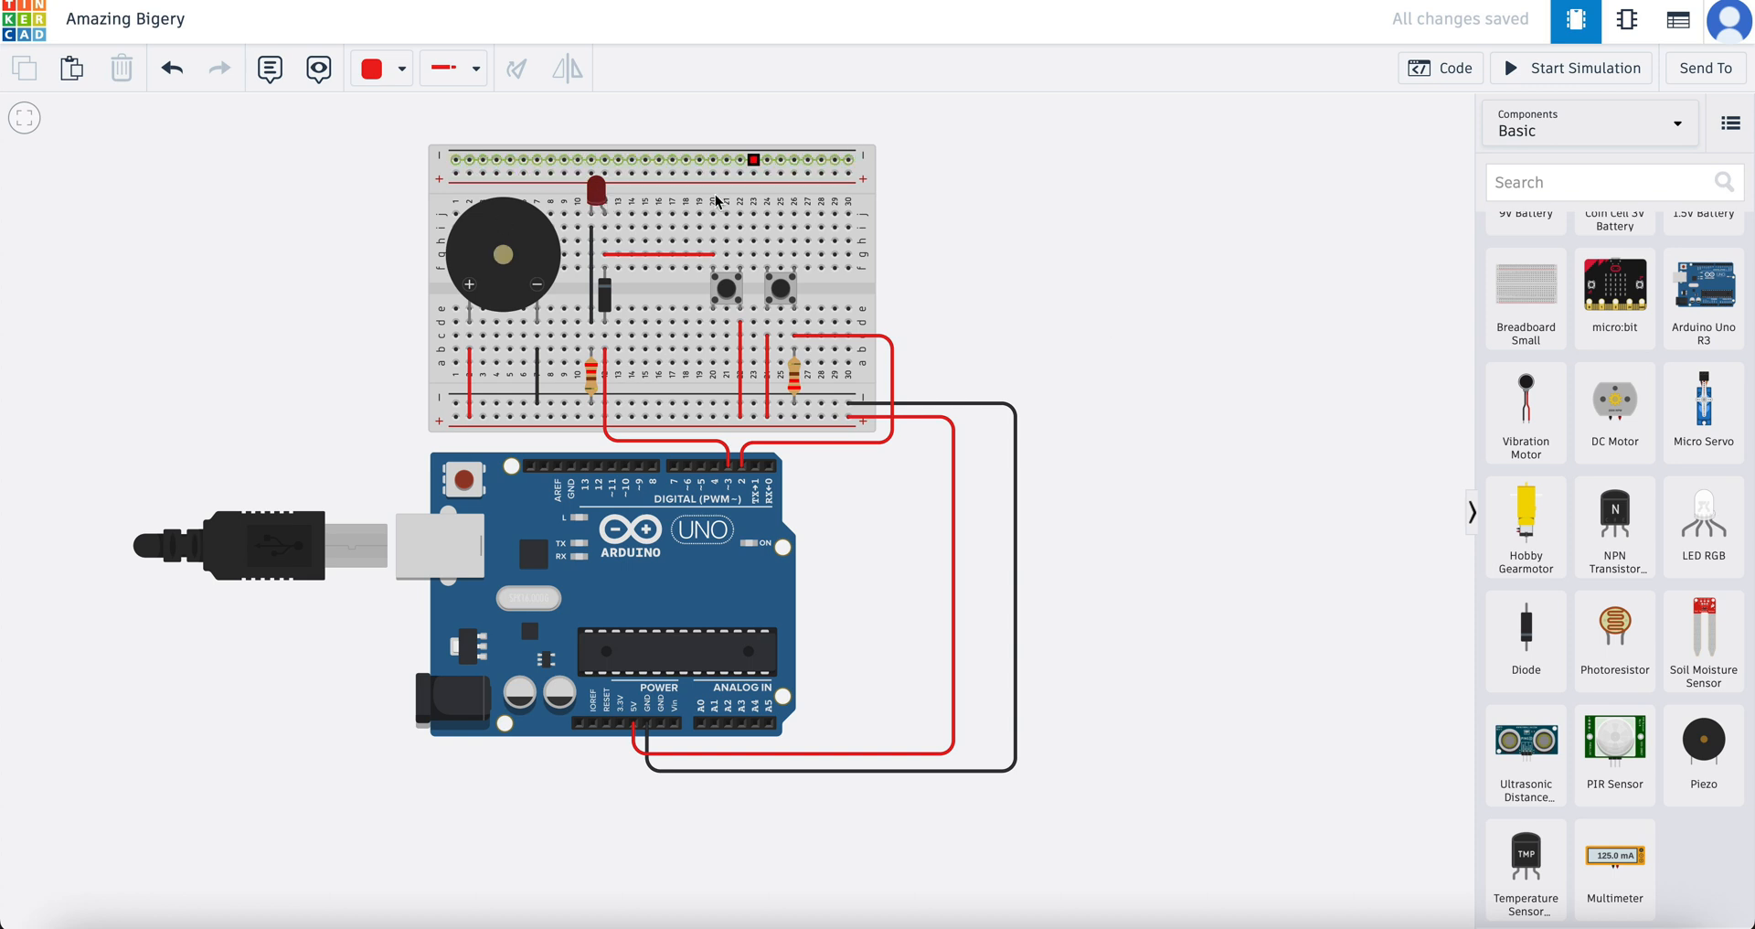
mouse_move(596, 209)
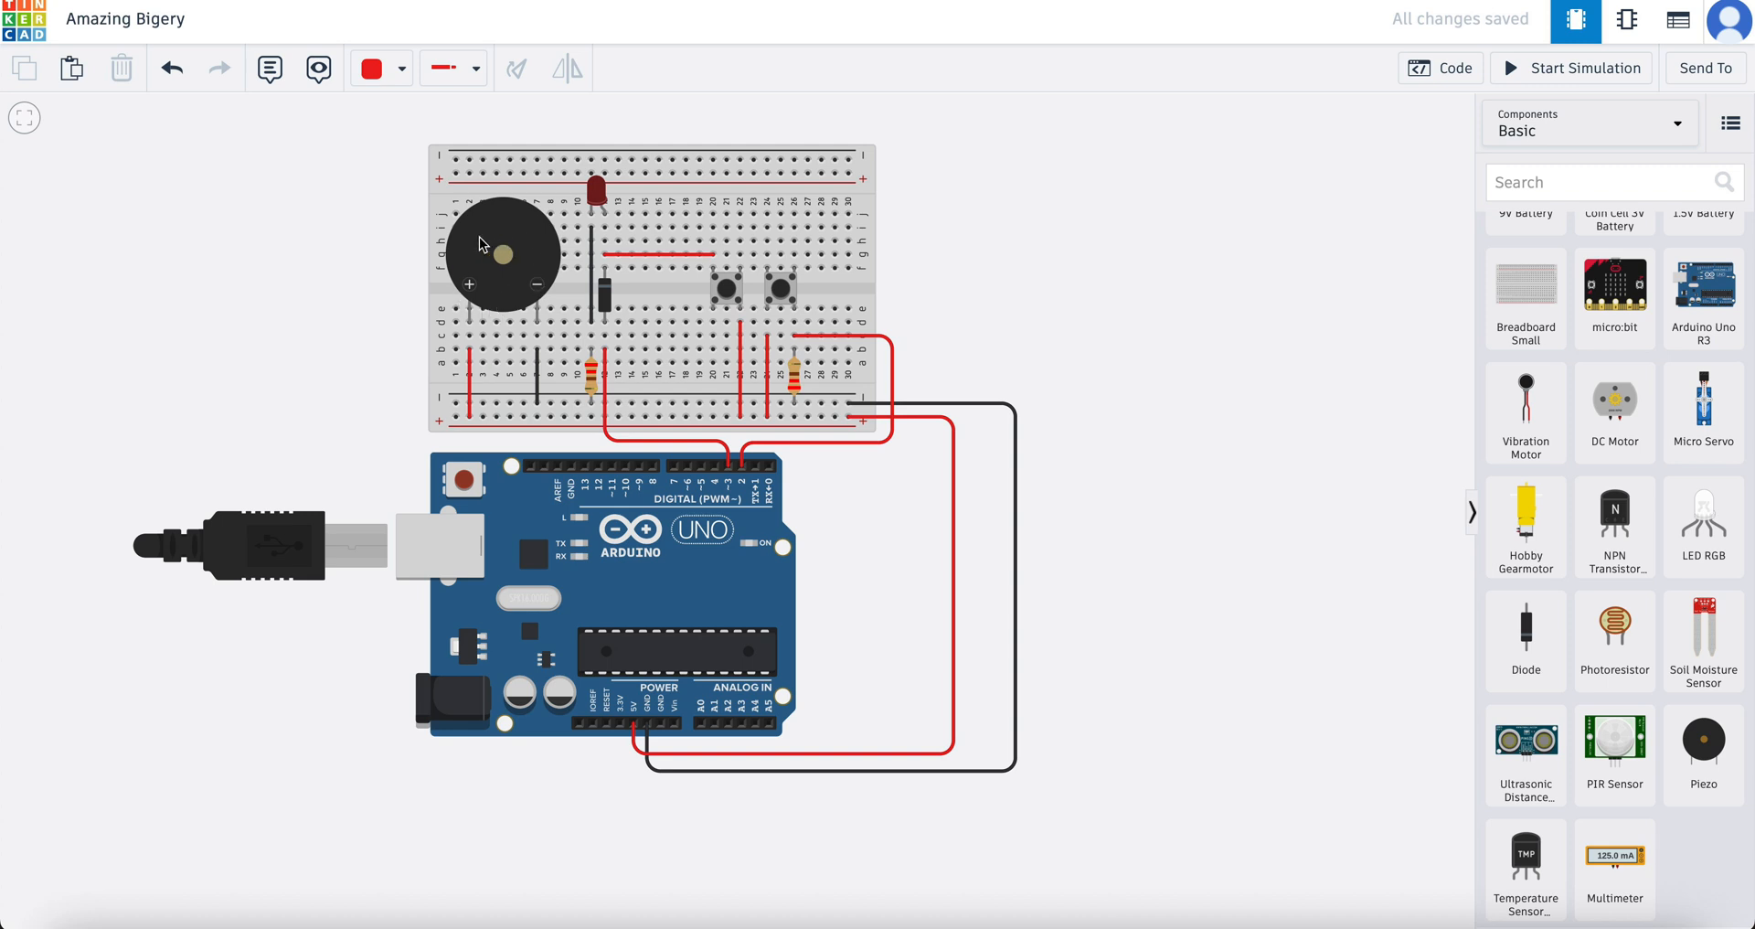
mouse_move(737, 488)
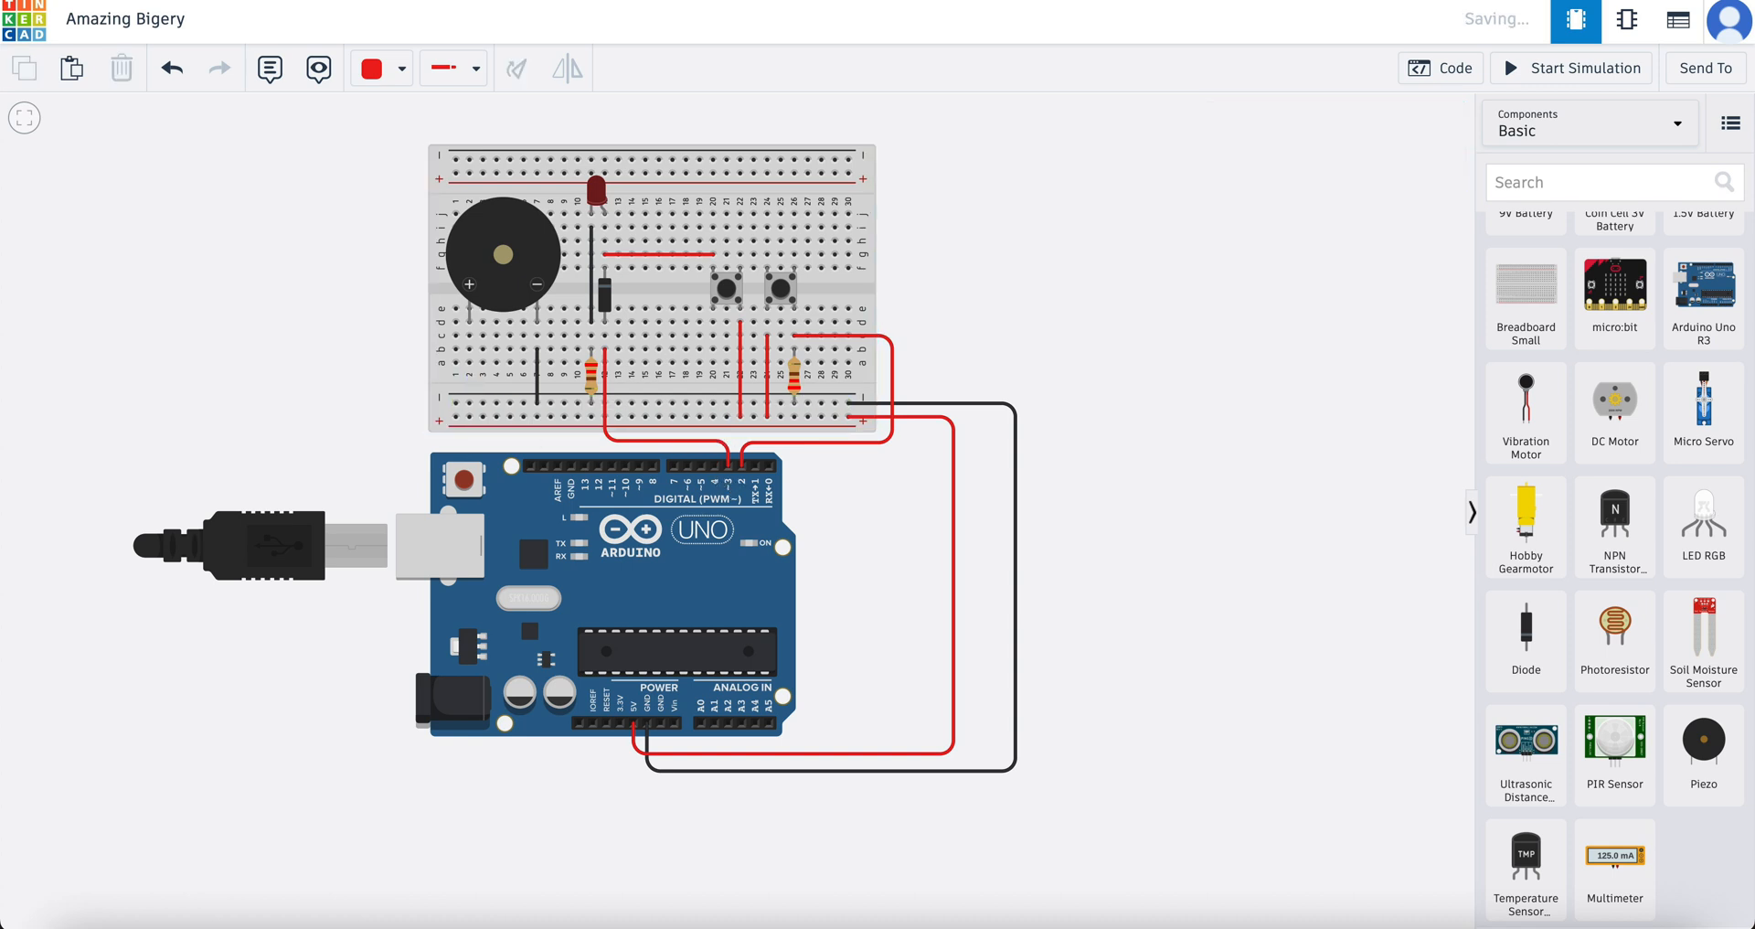
Start a red wire at the breadboard's left edge and bring the Arduino code back up.
click(468, 362)
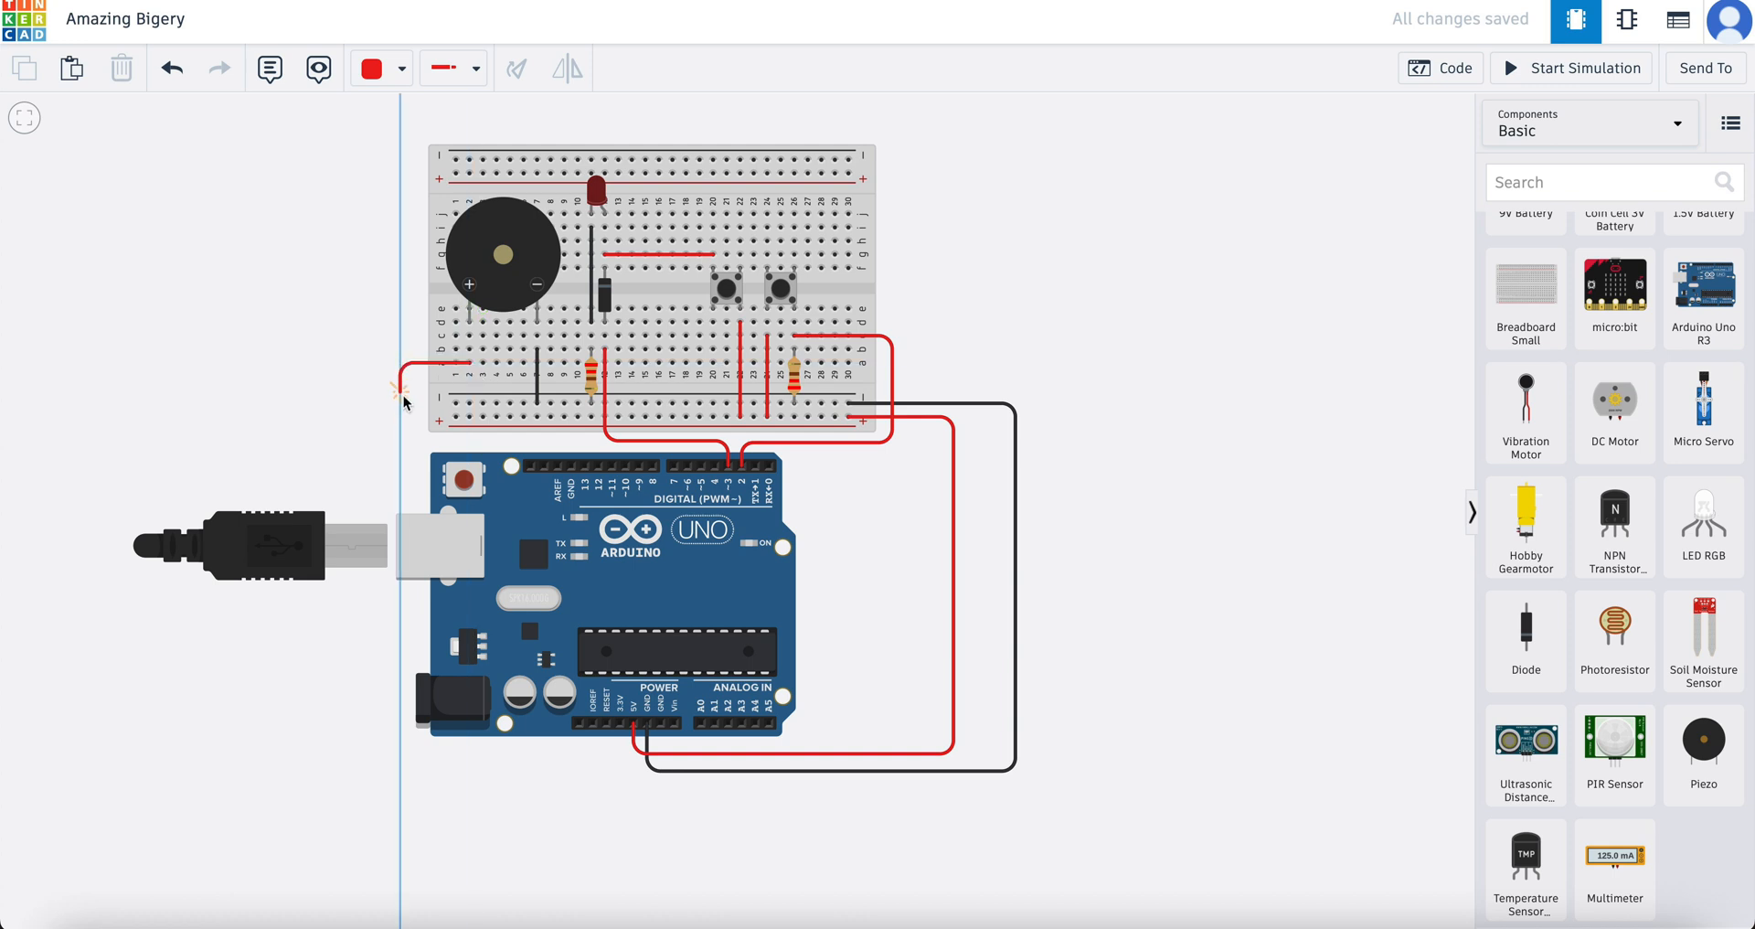
mouse_move(400, 452)
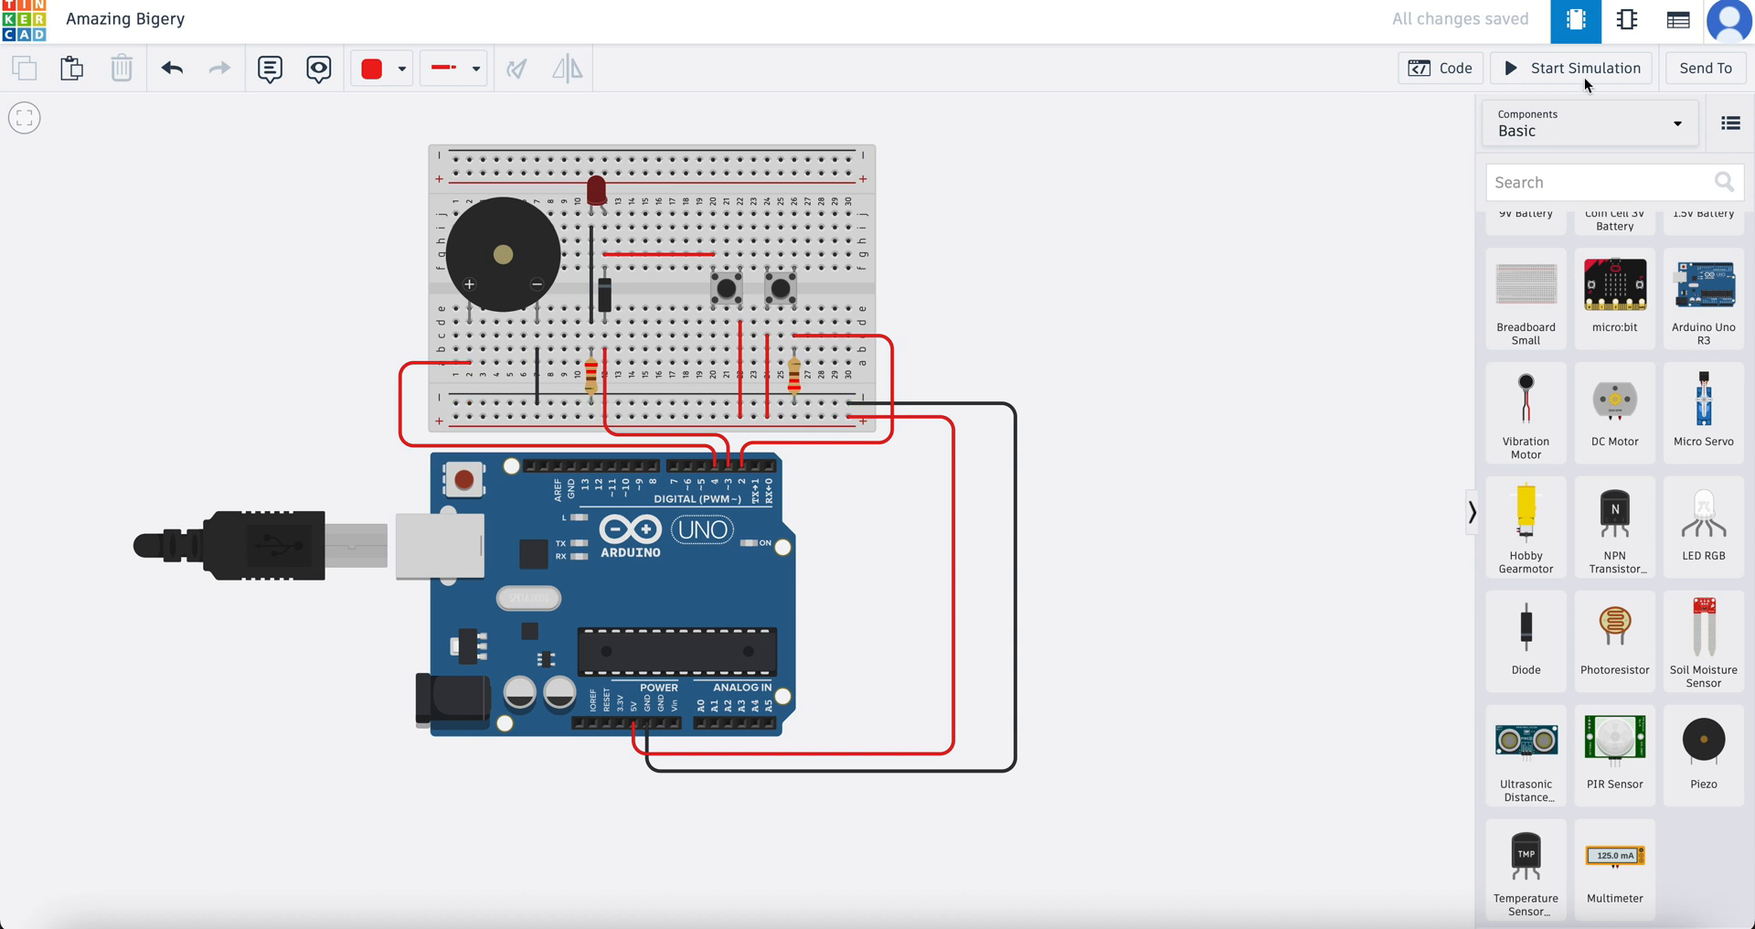
mouse_move(1455, 68)
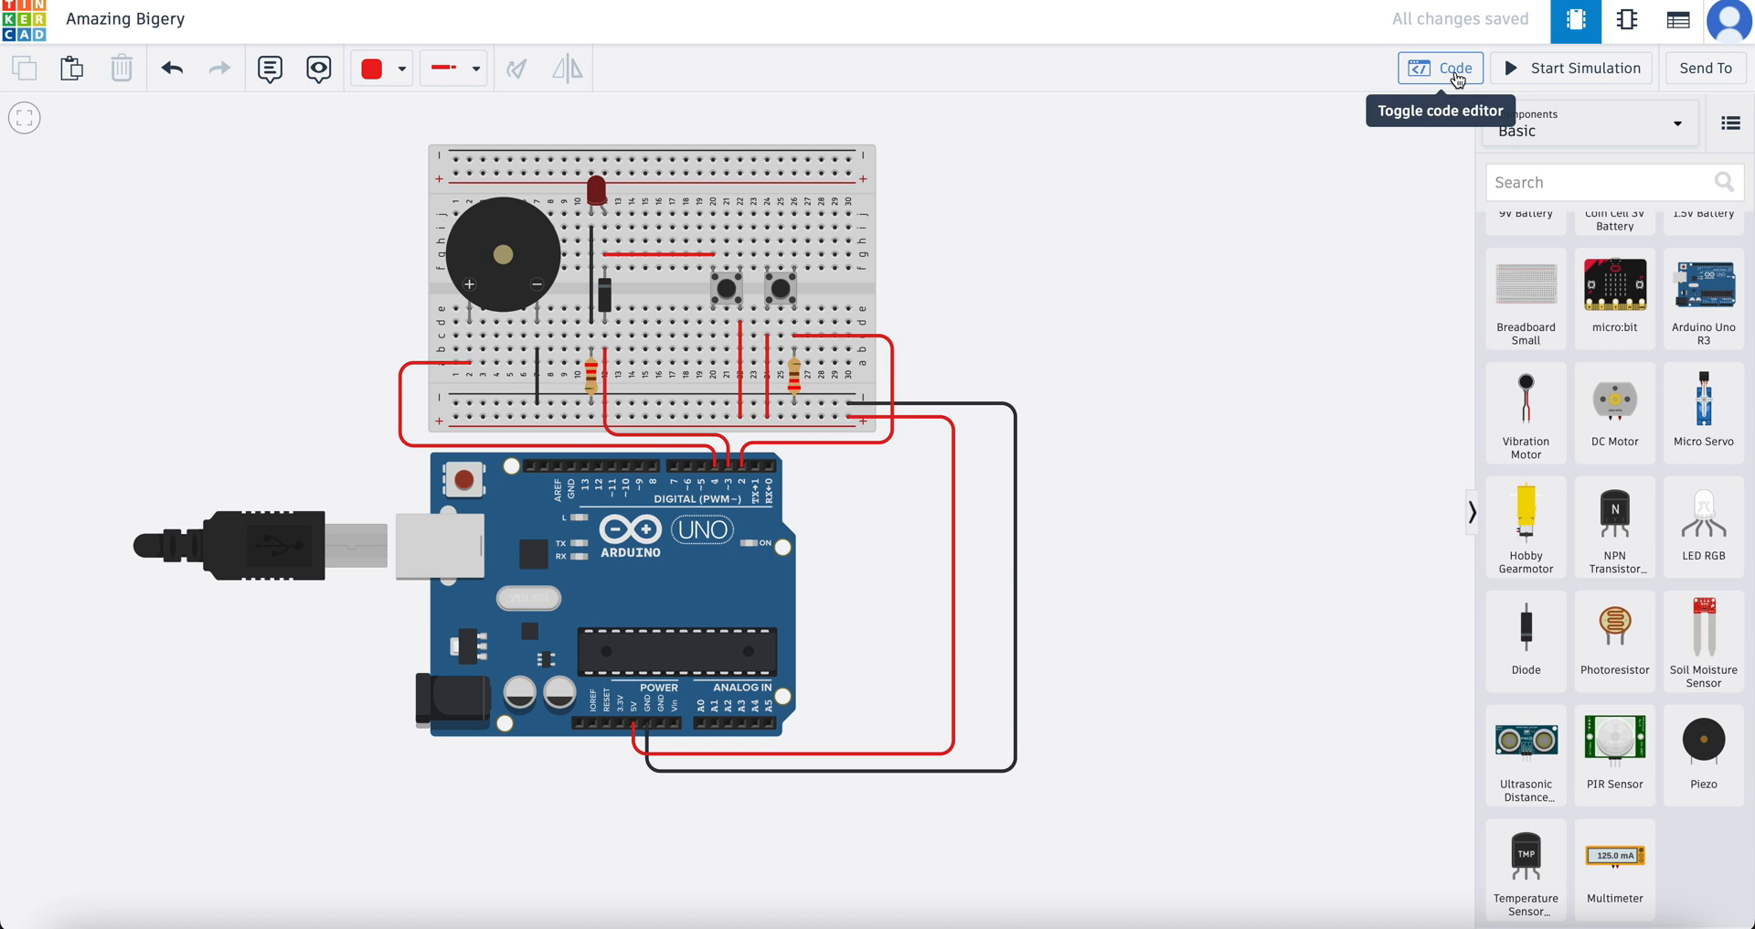
click(1439, 68)
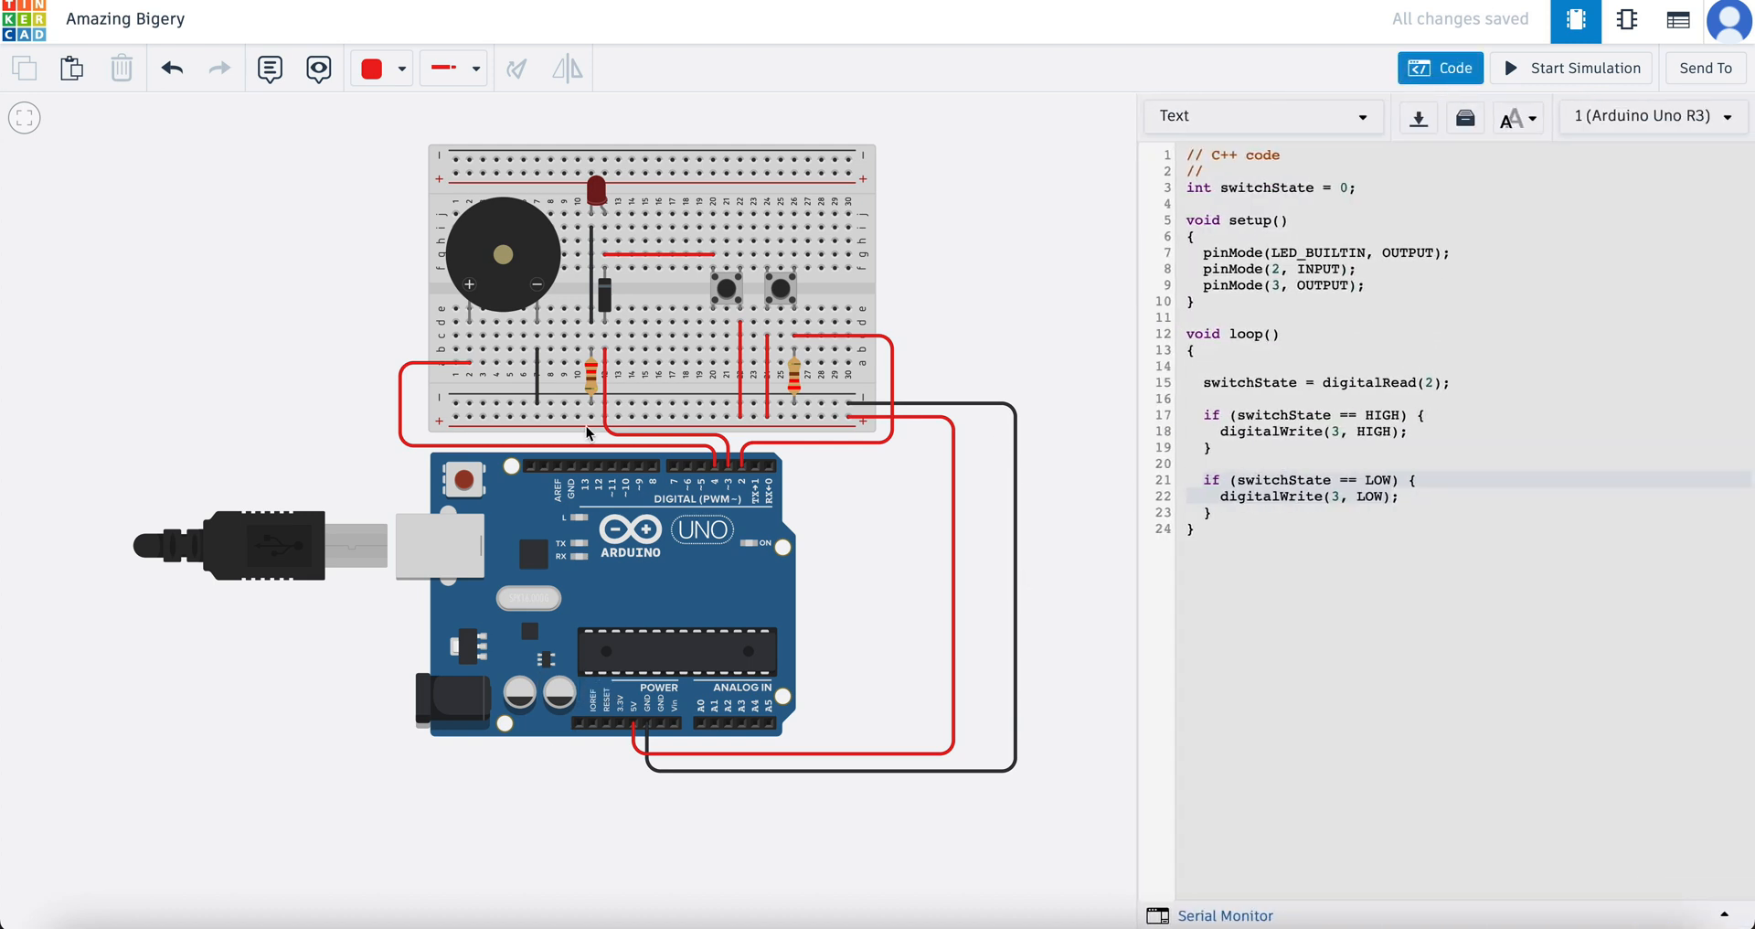
mouse_move(1369, 298)
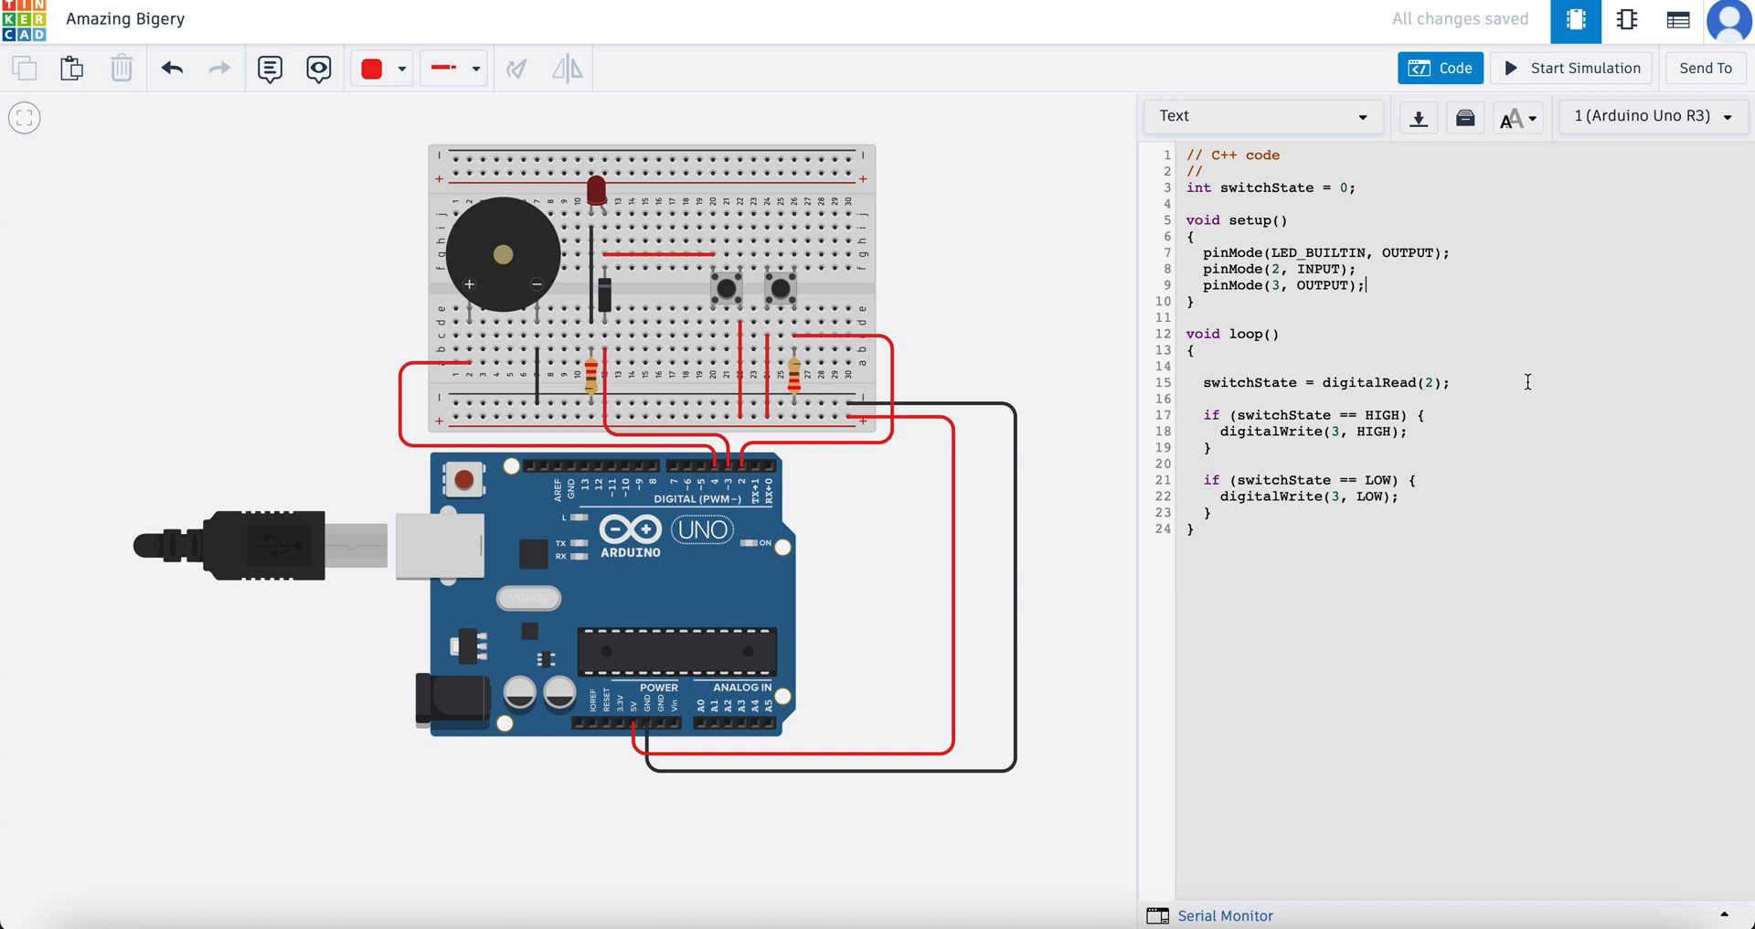
Add pinMode(4, OUTPUT) to the setup so pin 4 drives the buzzer.
text(pin)
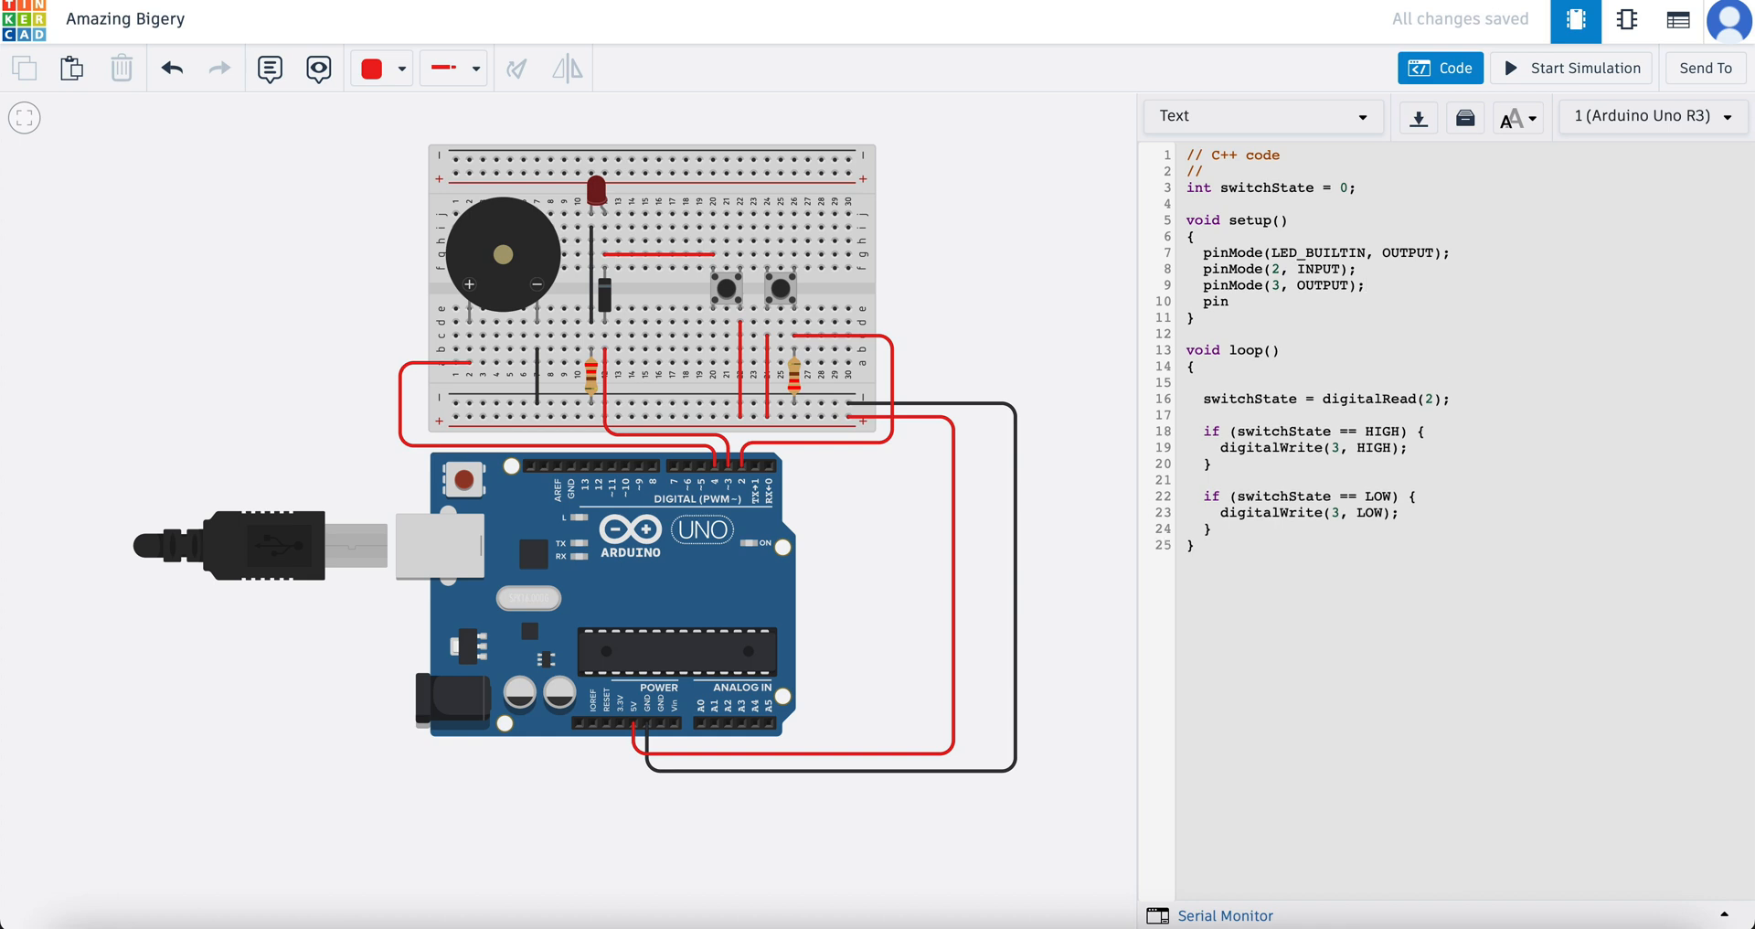
text(Mode()
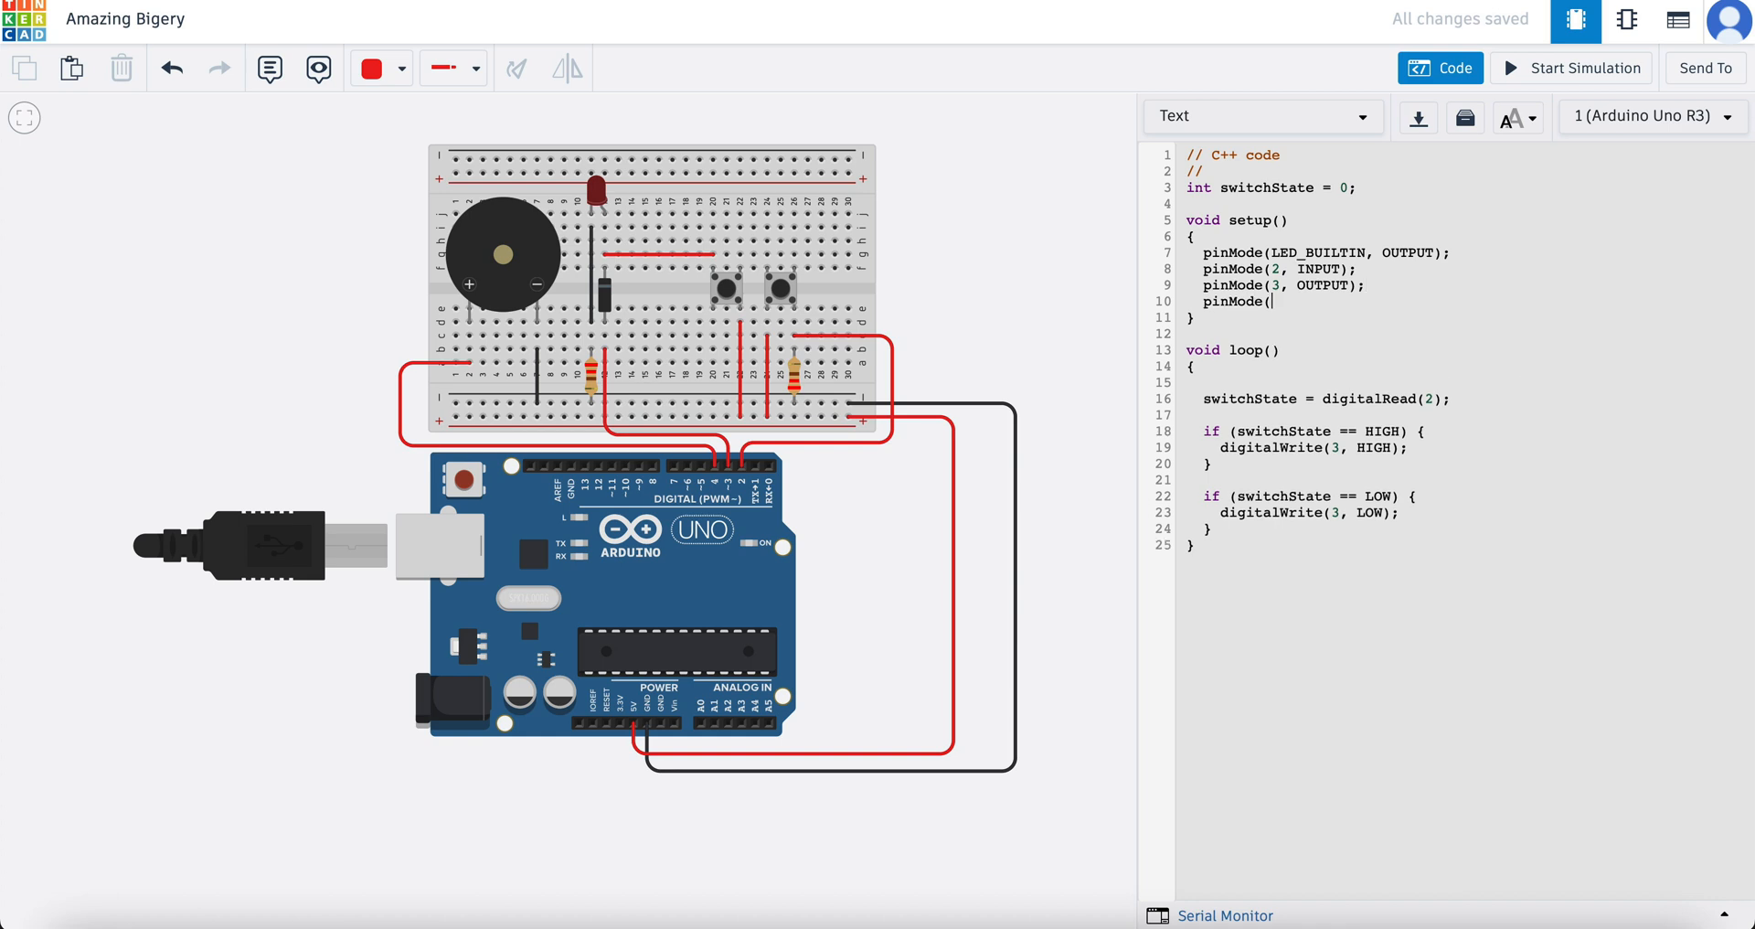
text(4,)
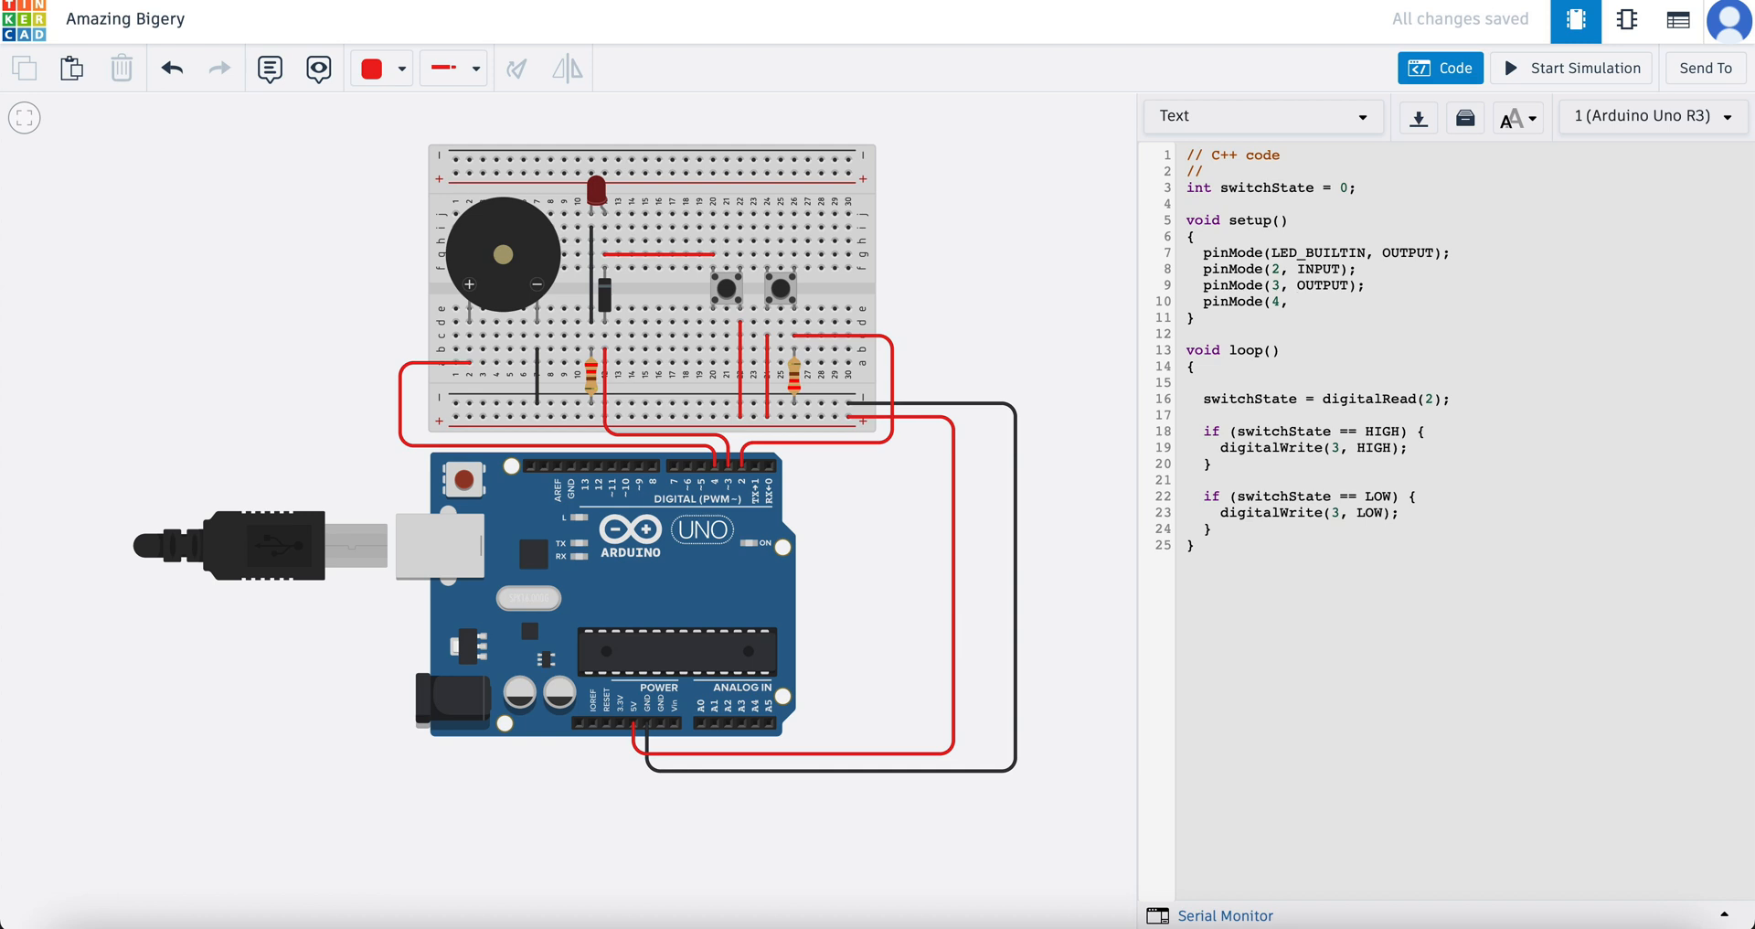
text(OUTPUT);)
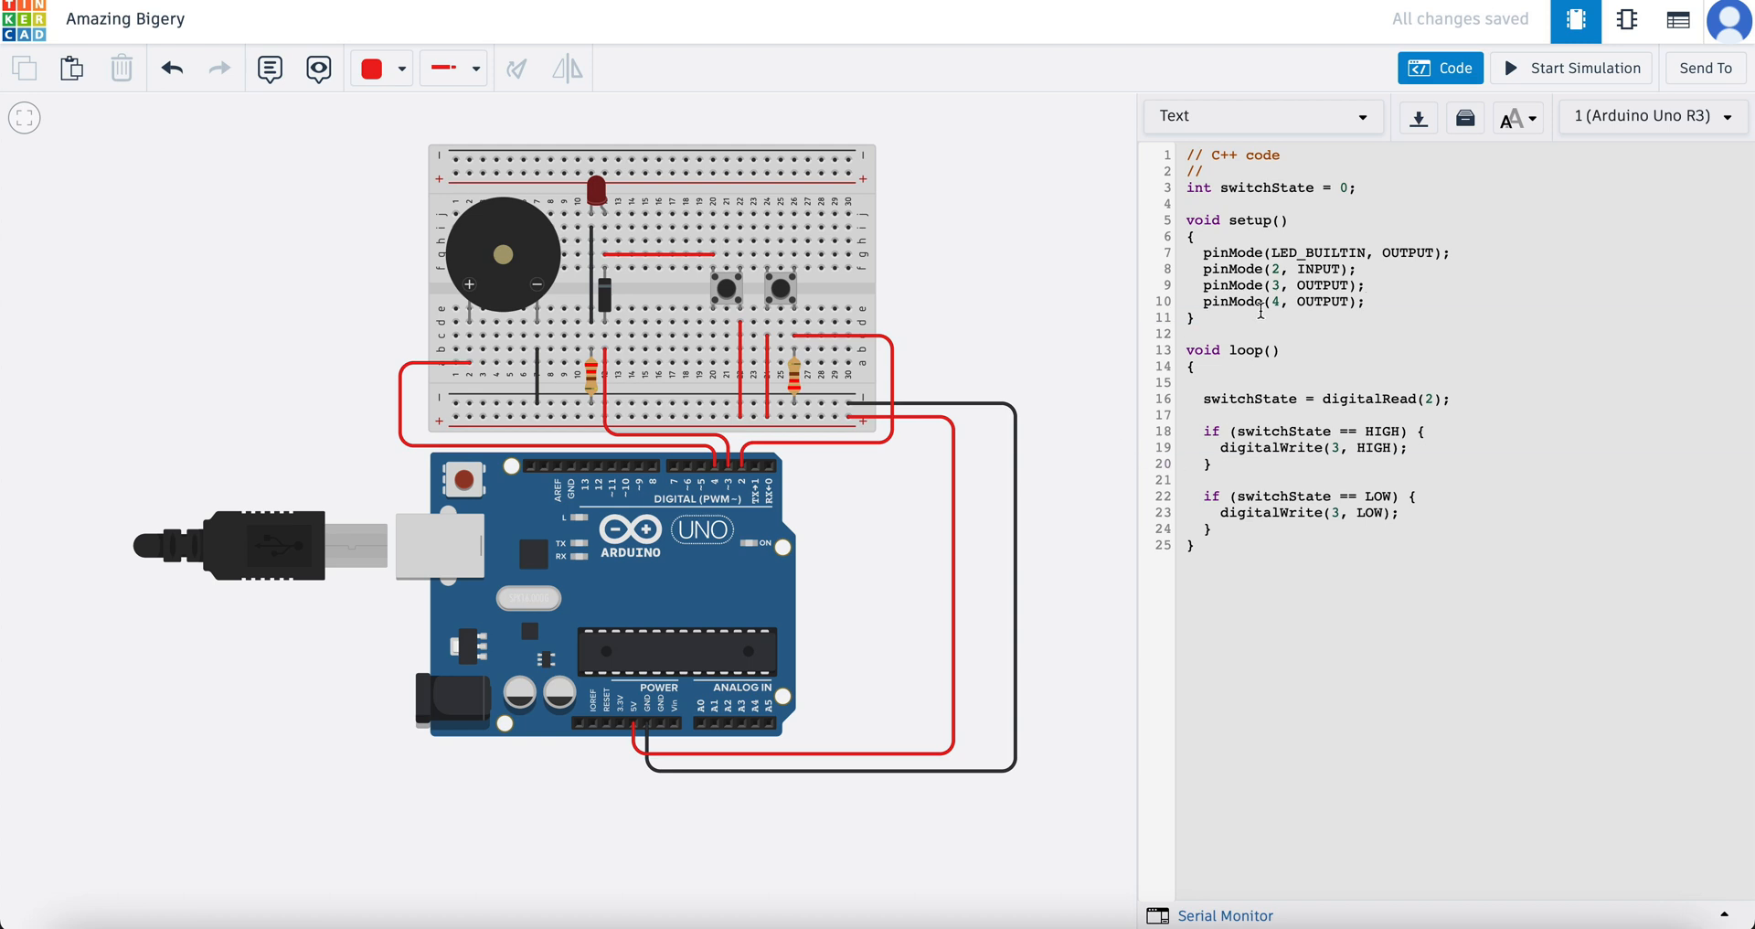
mouse_move(1265, 512)
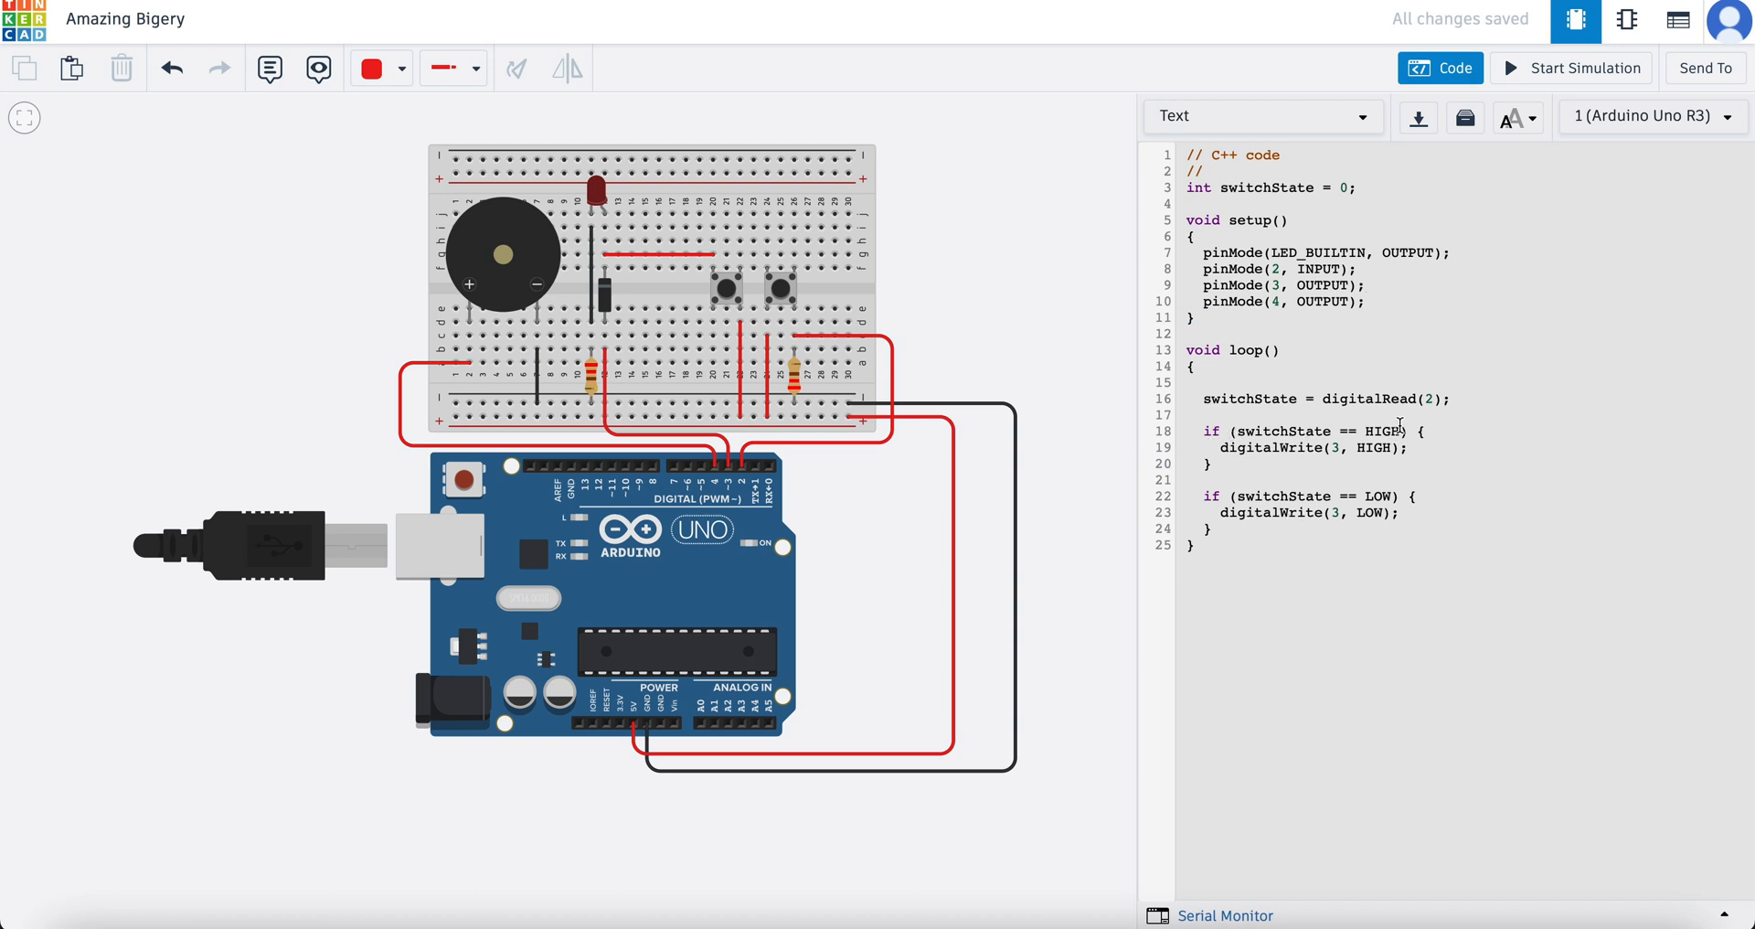
mouse_move(793, 311)
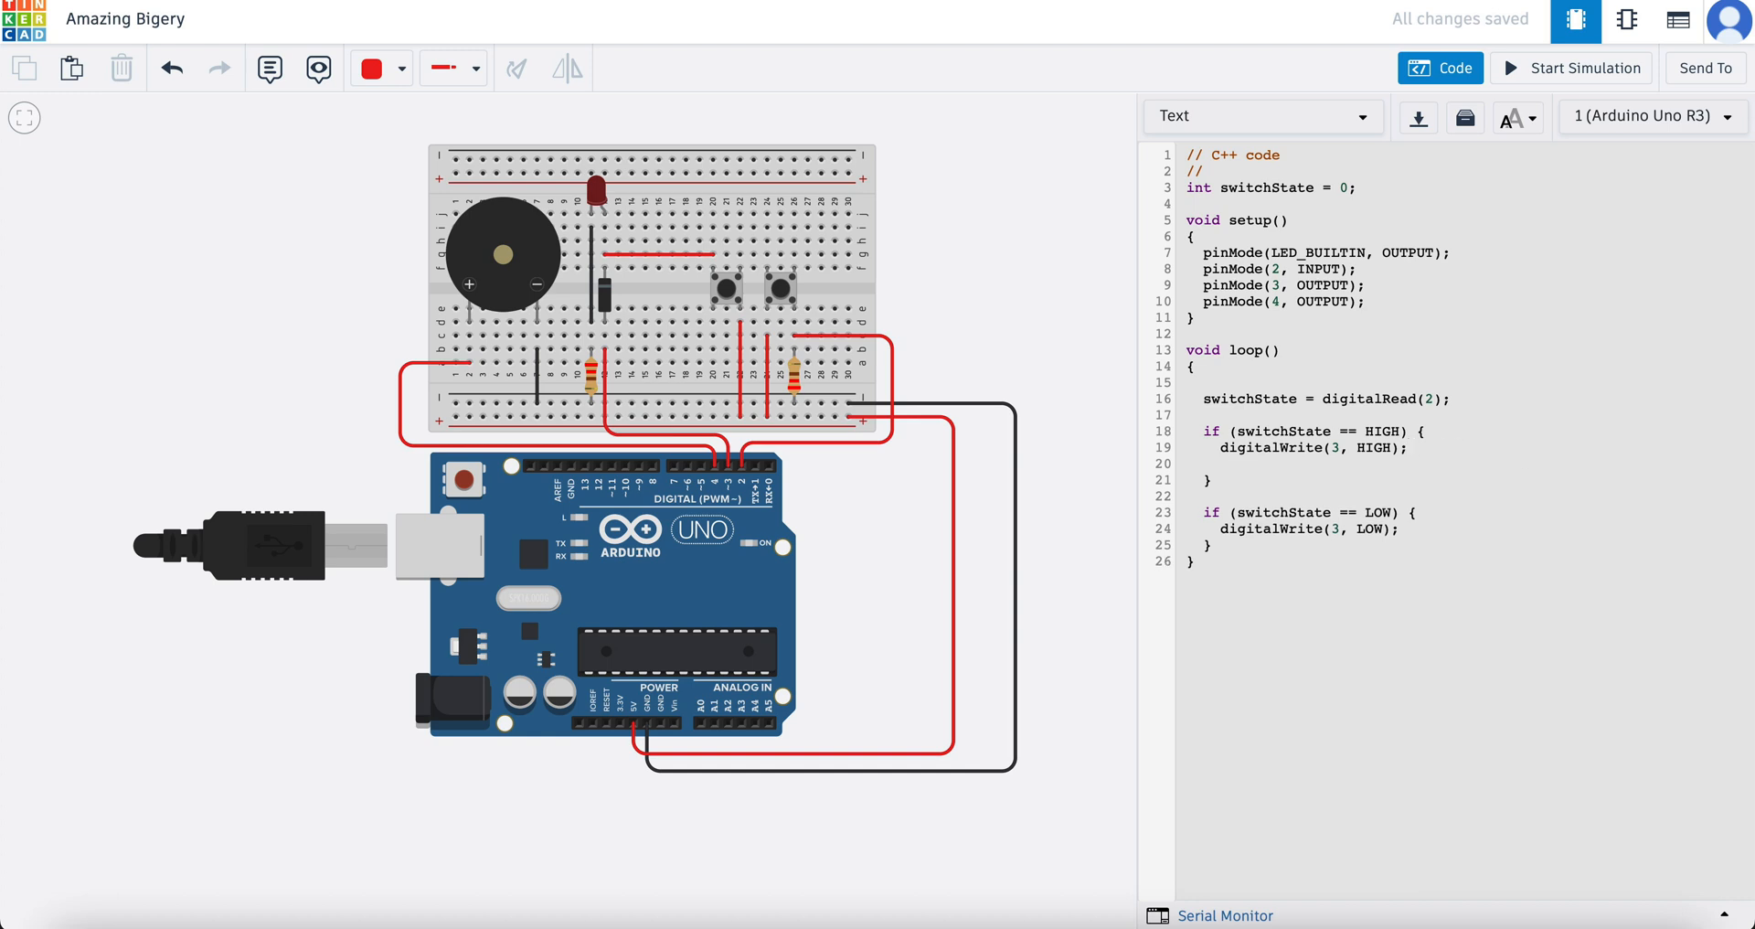
Add digitalWrite(4, HIGH) and digitalWrite(4, LOW) alongside pin 3 in both branches.
text(digitalW)
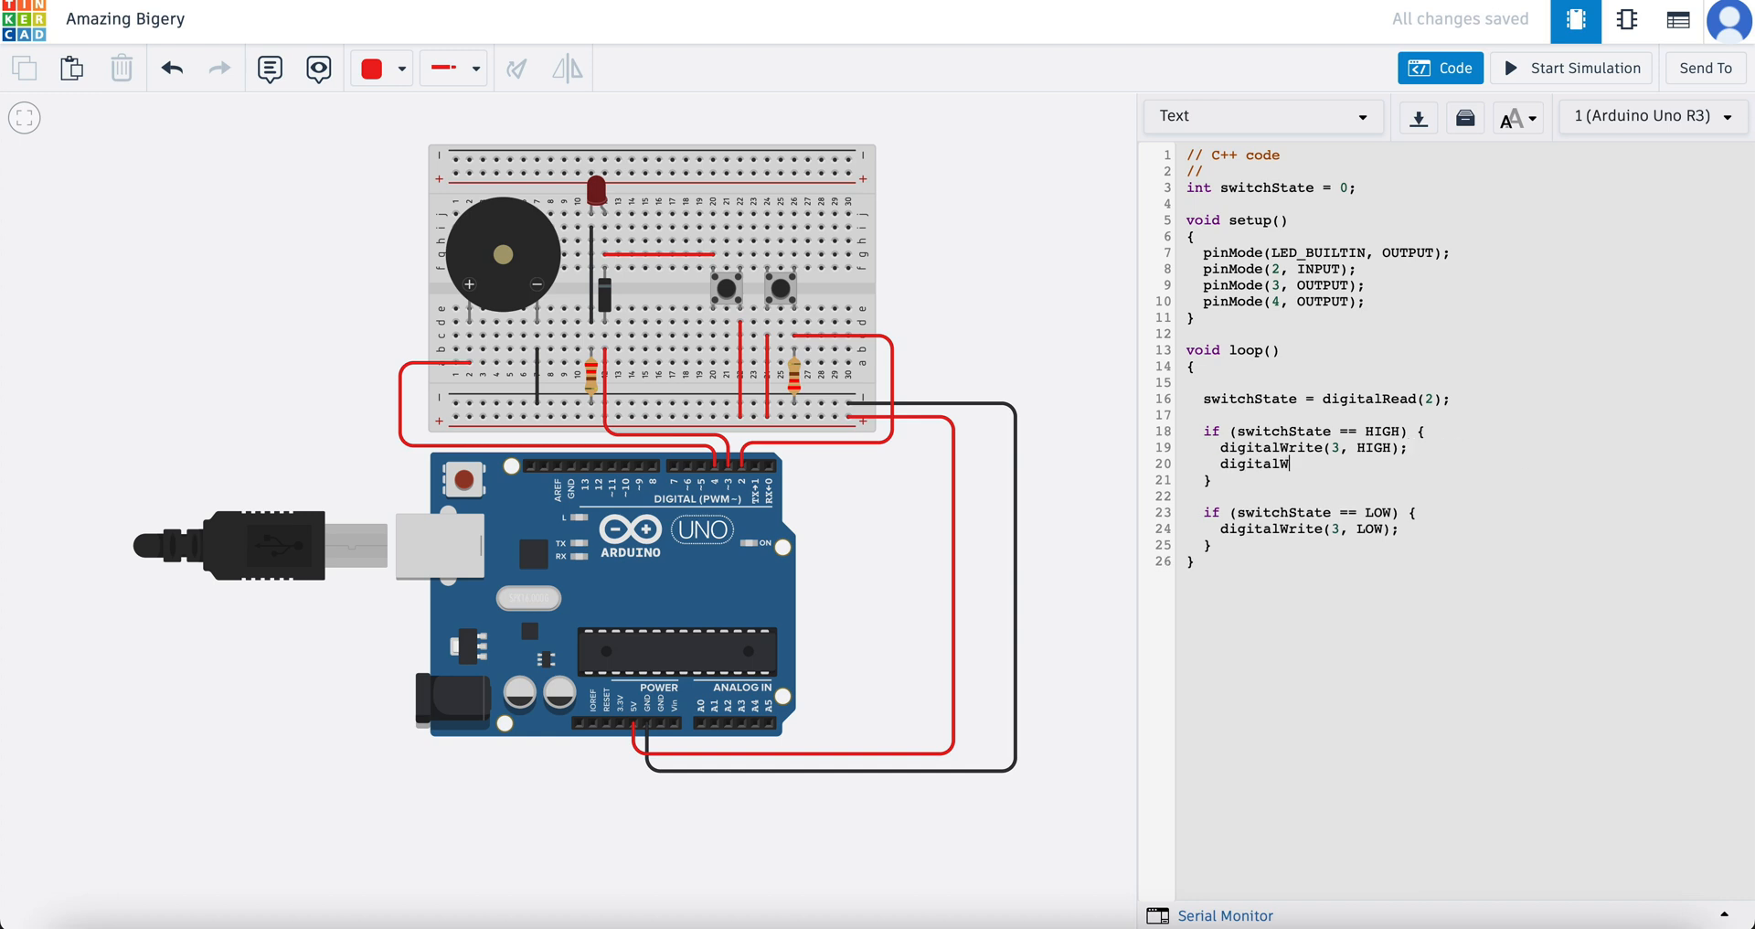
text(rite()
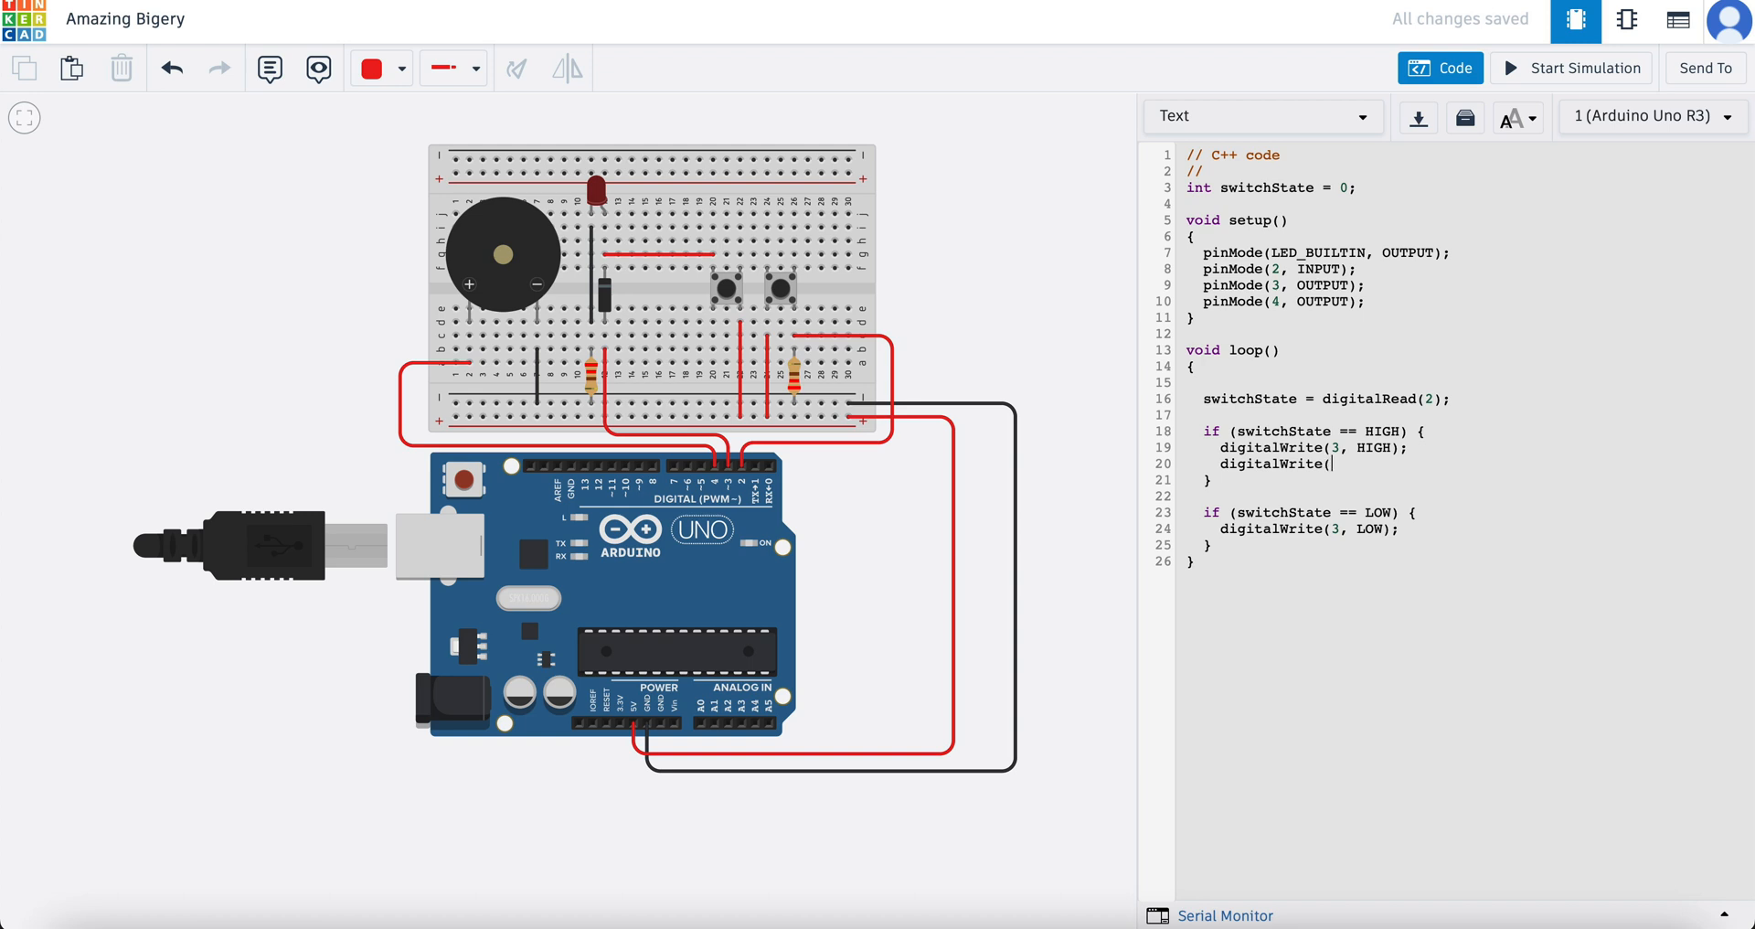
text(4, HIGH)
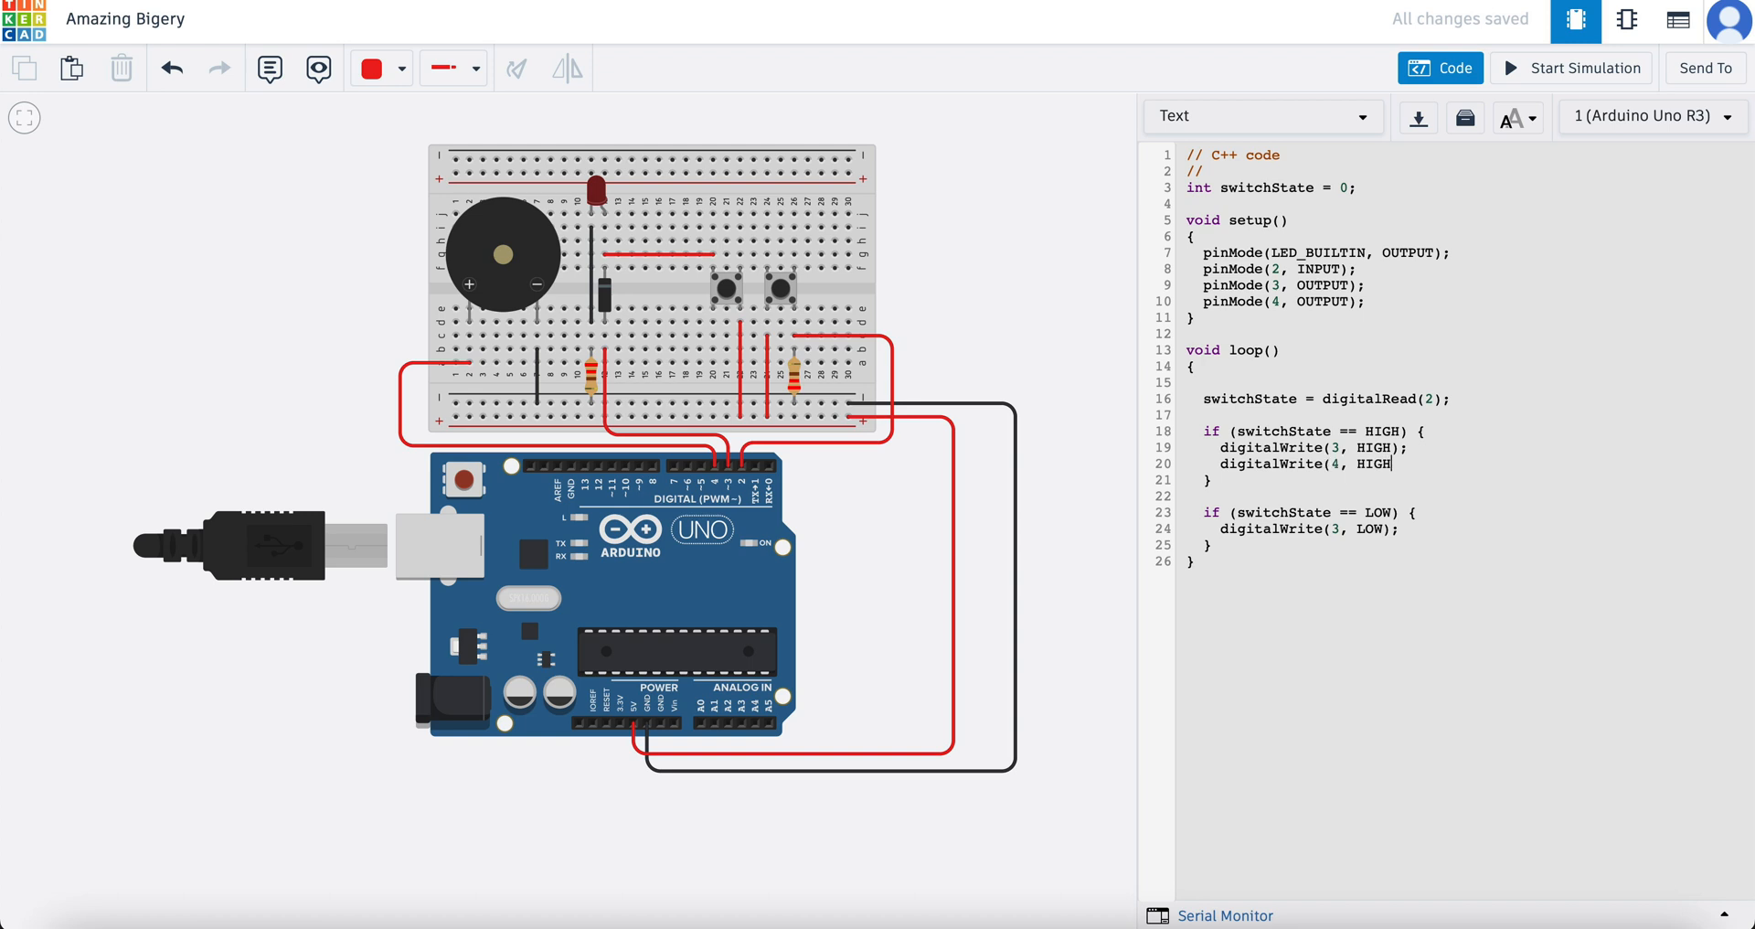
text();)
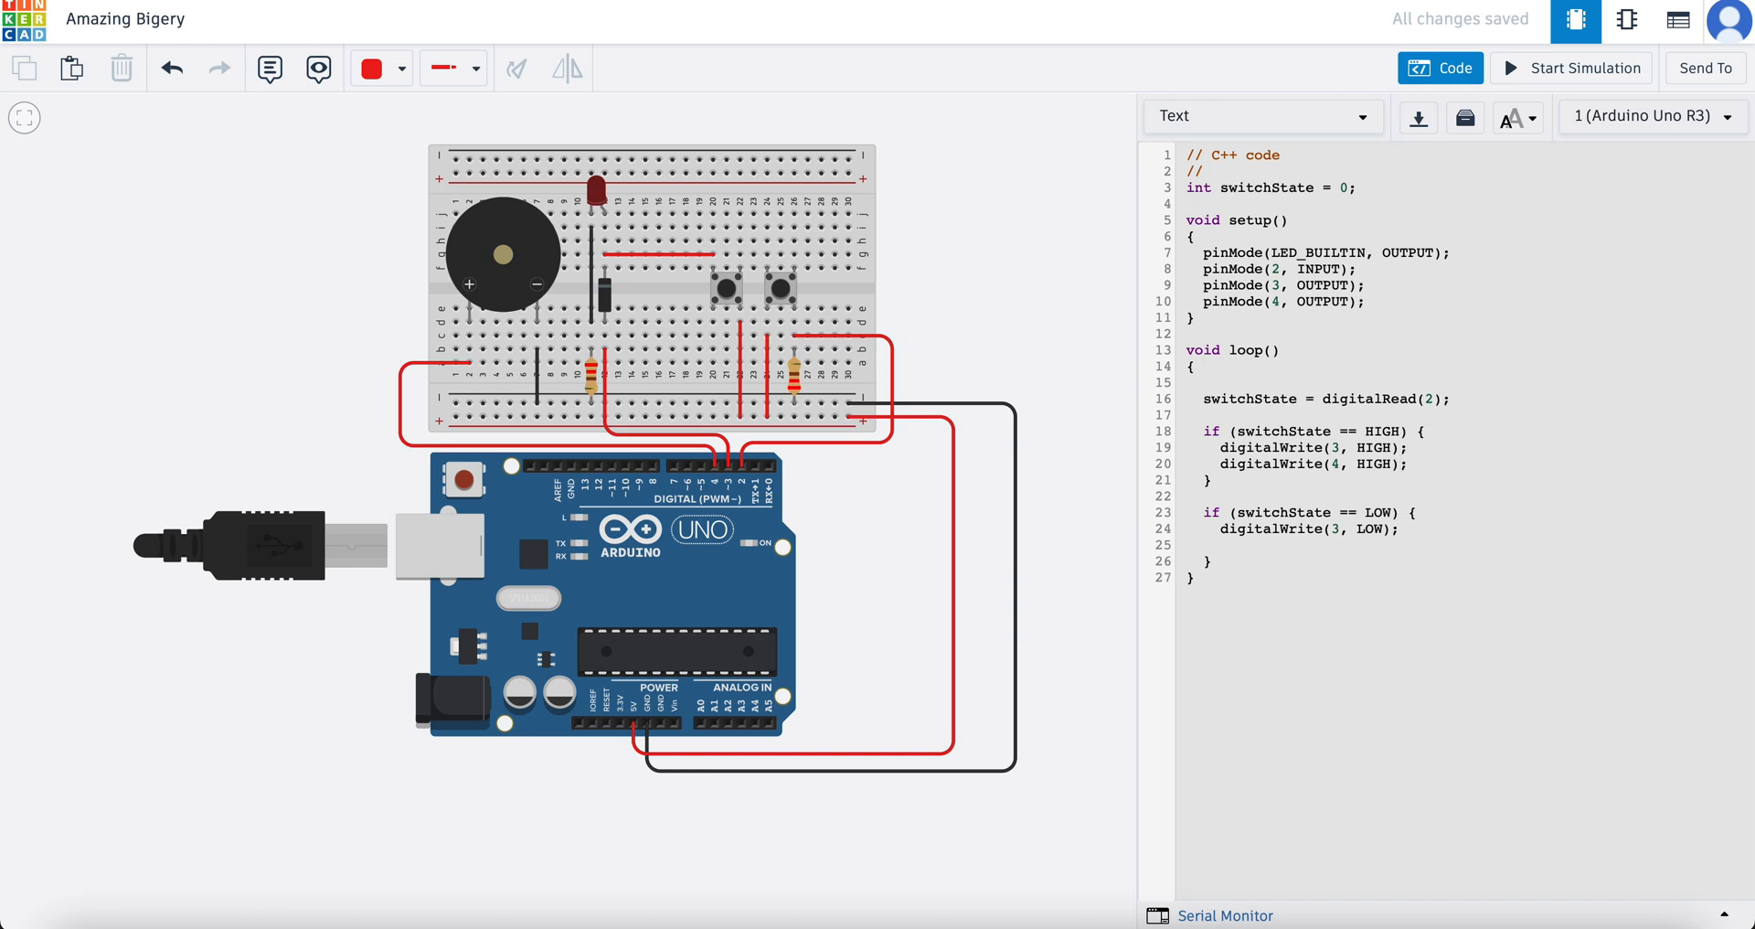
text(digitalWrite)
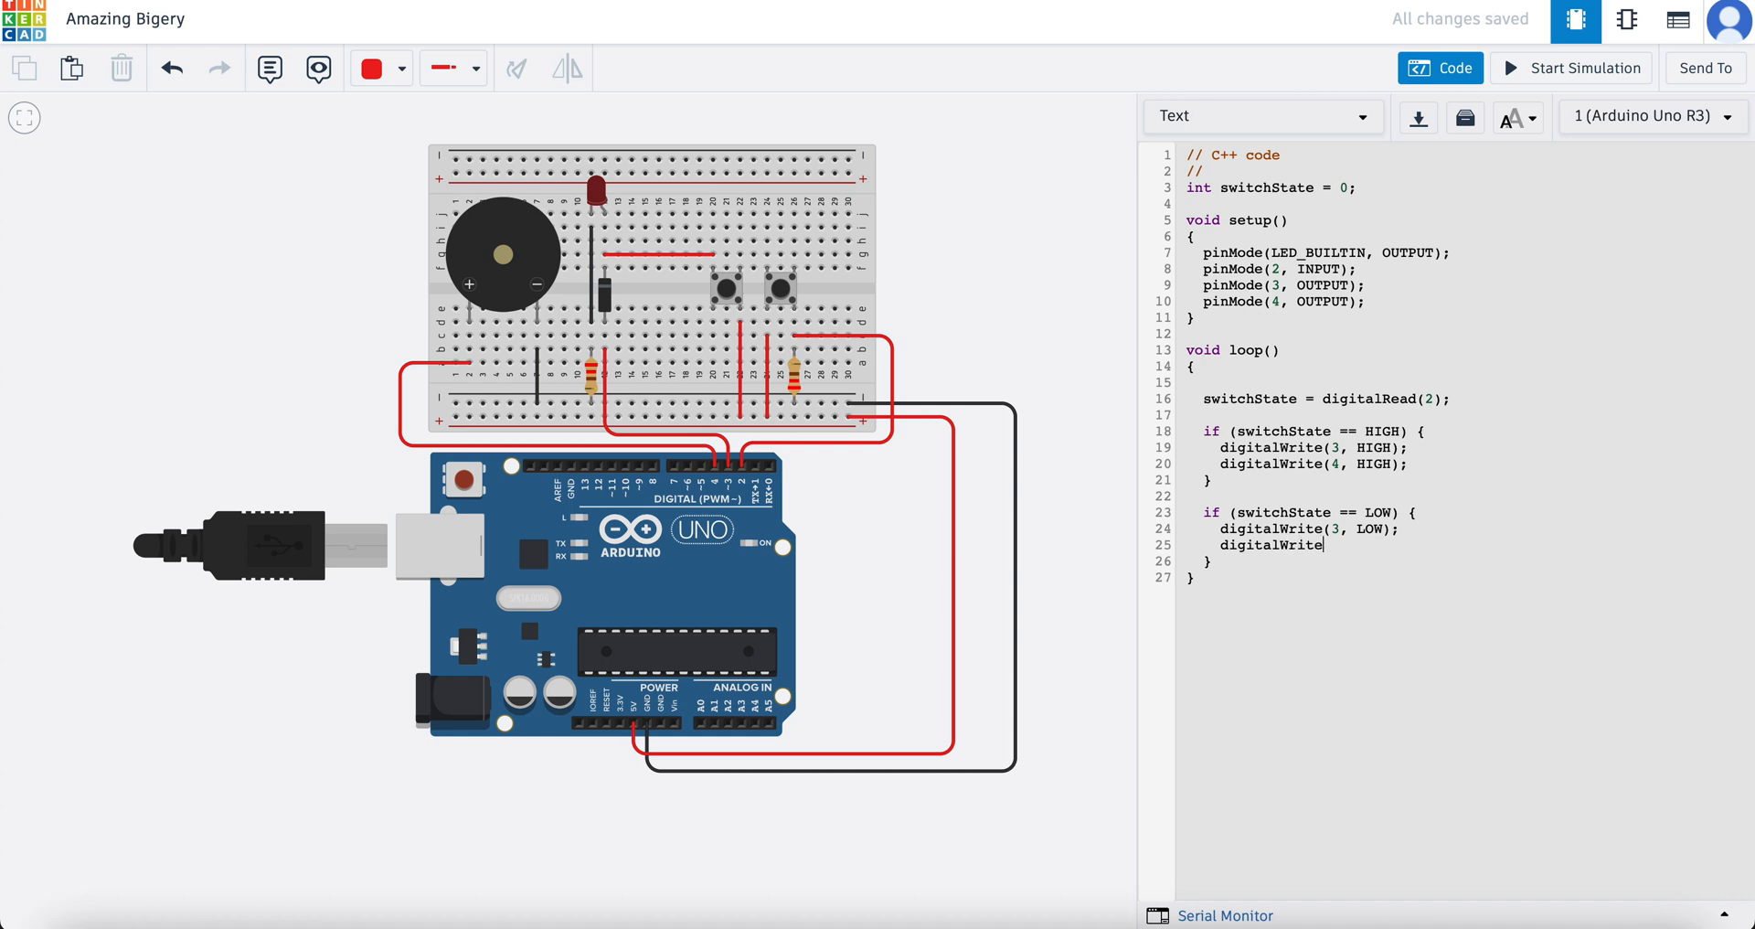
text(()
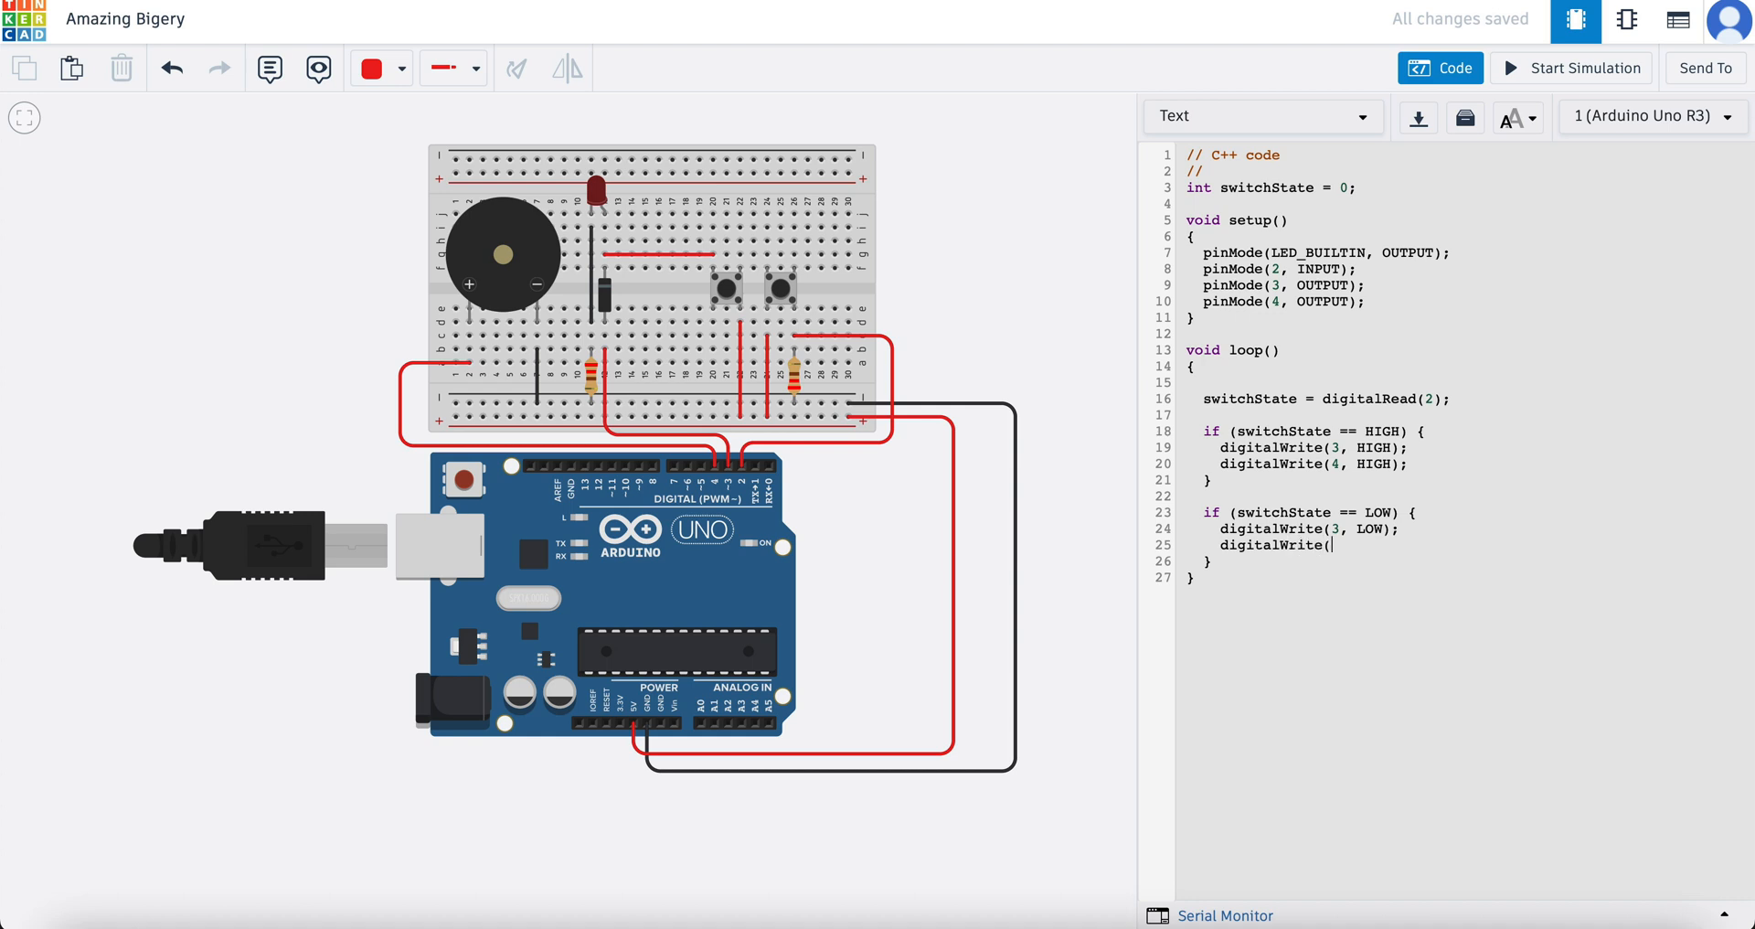
text(4,)
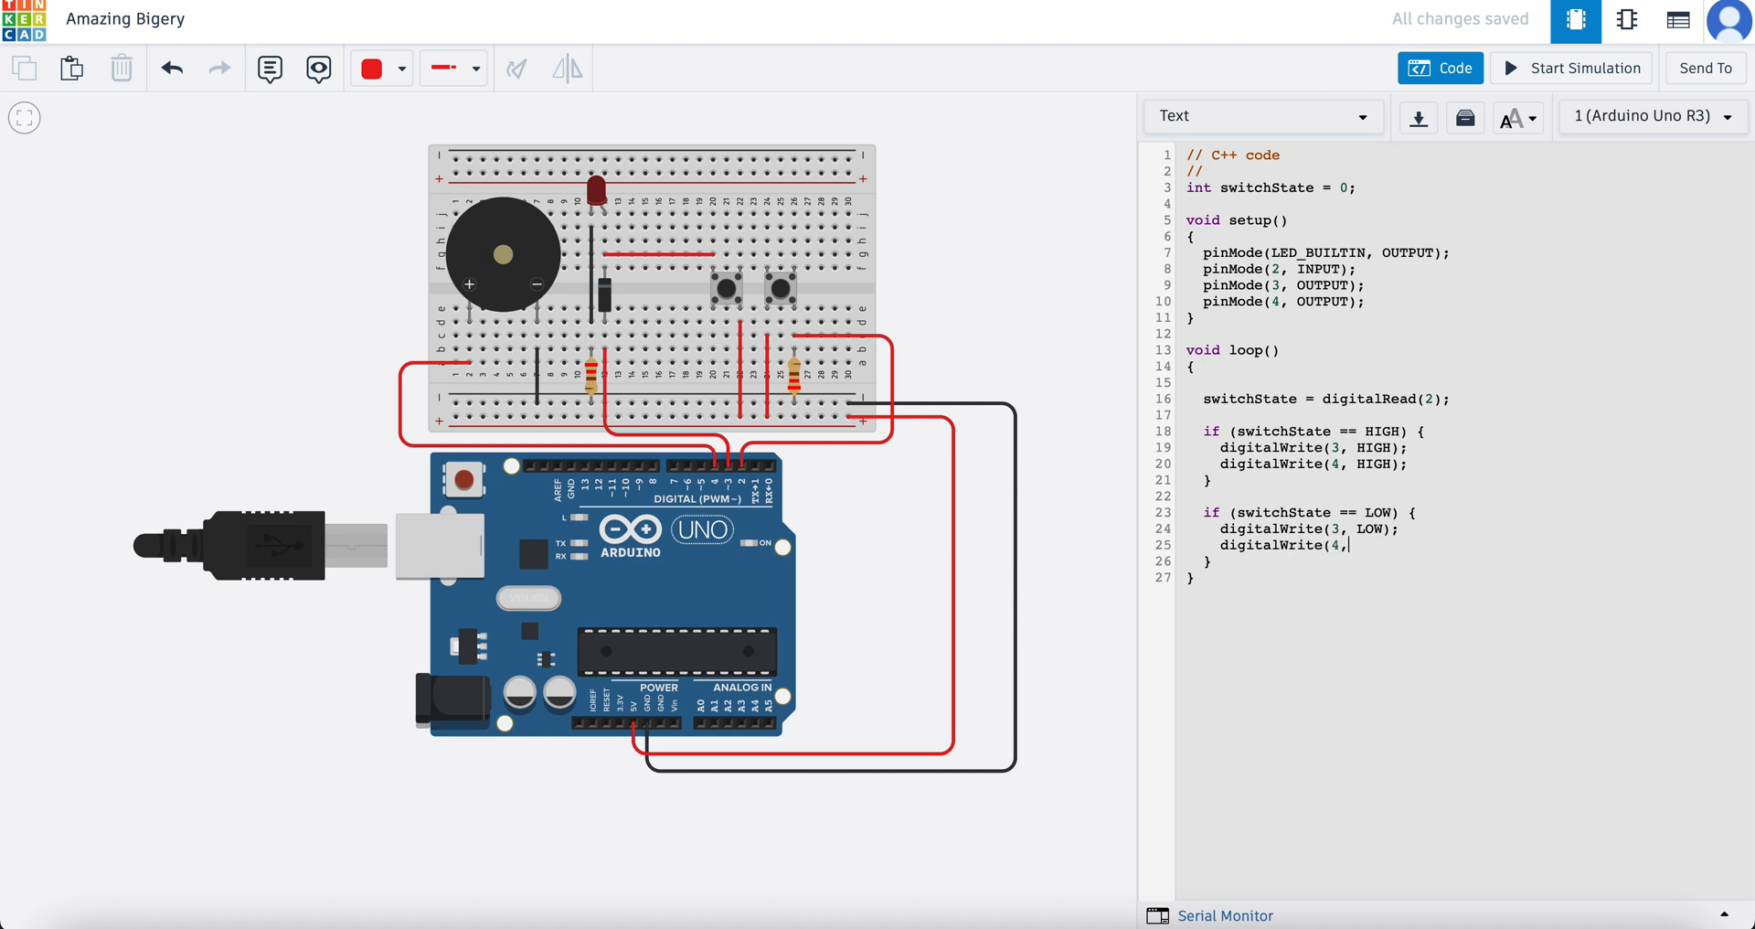
text(LOW);)
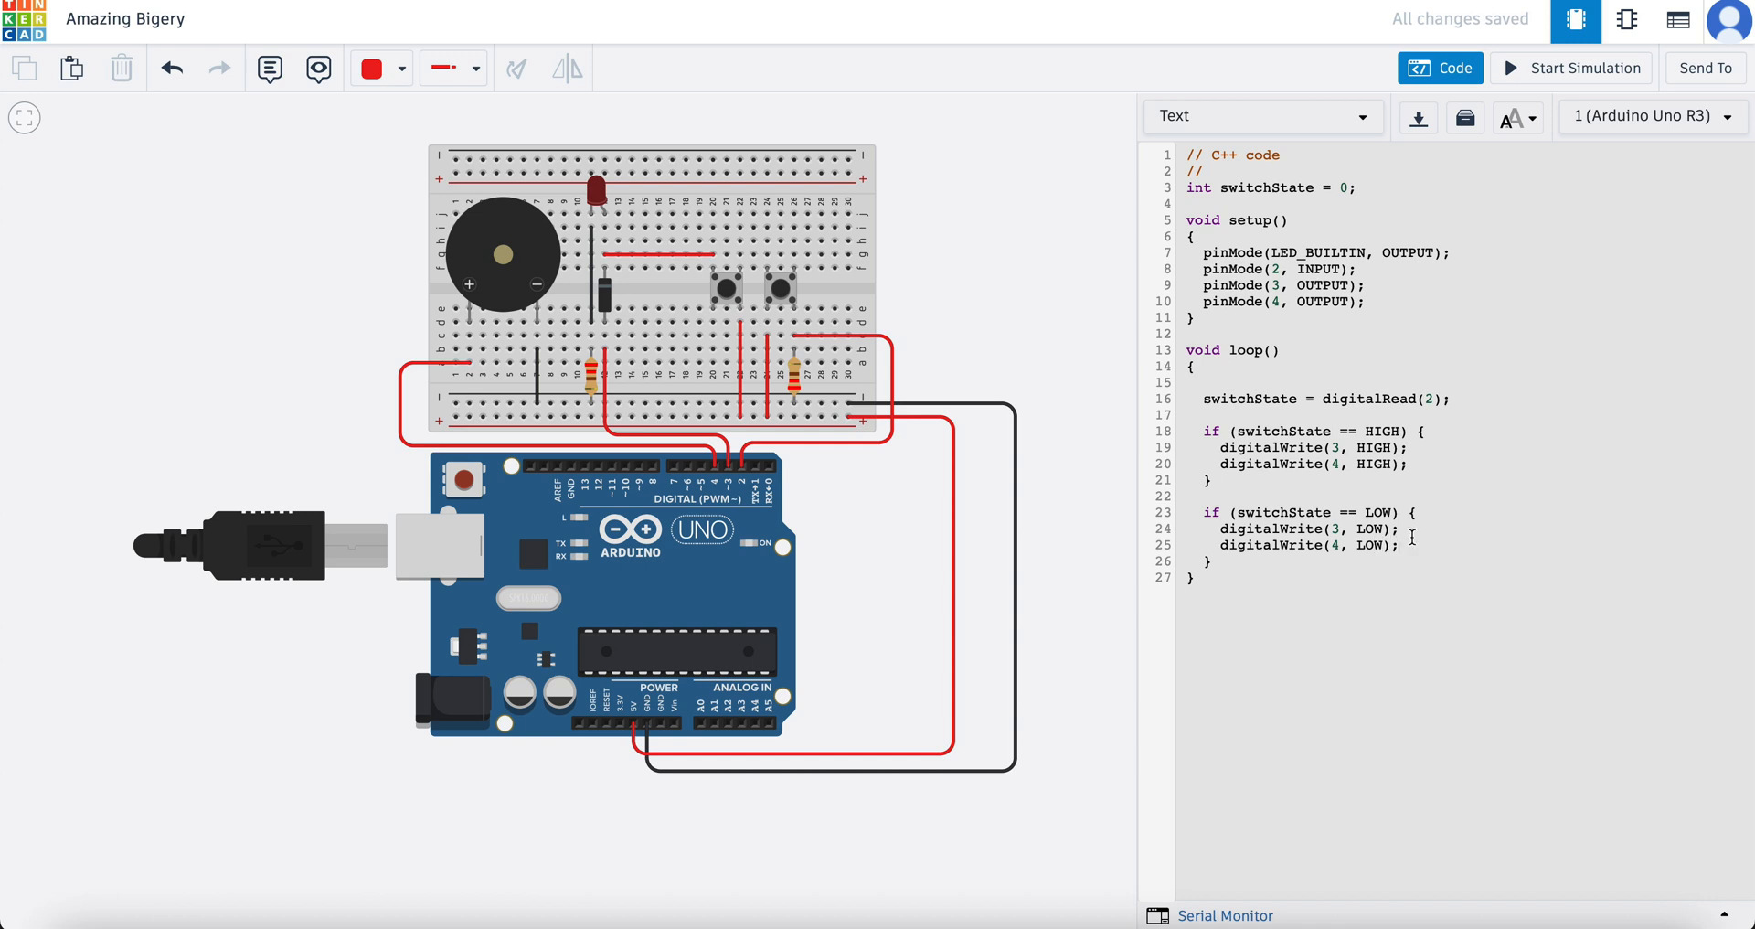
Start the simulation with the updated pin-4 code and let it run.
click(1570, 68)
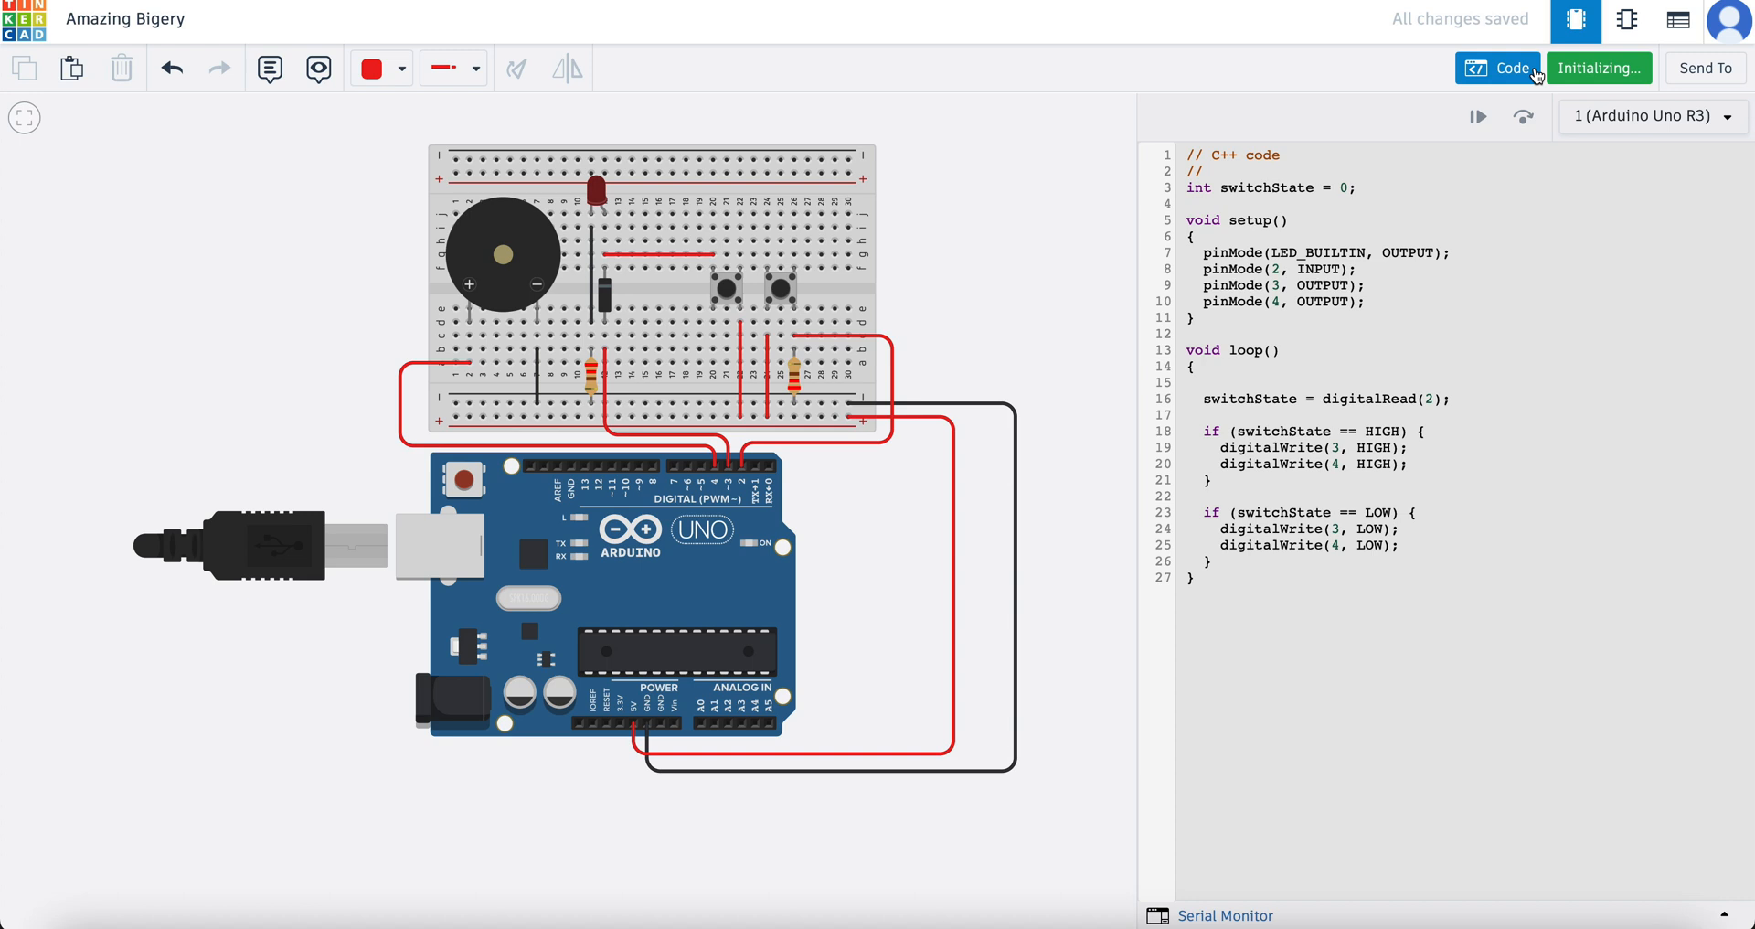
click(1598, 67)
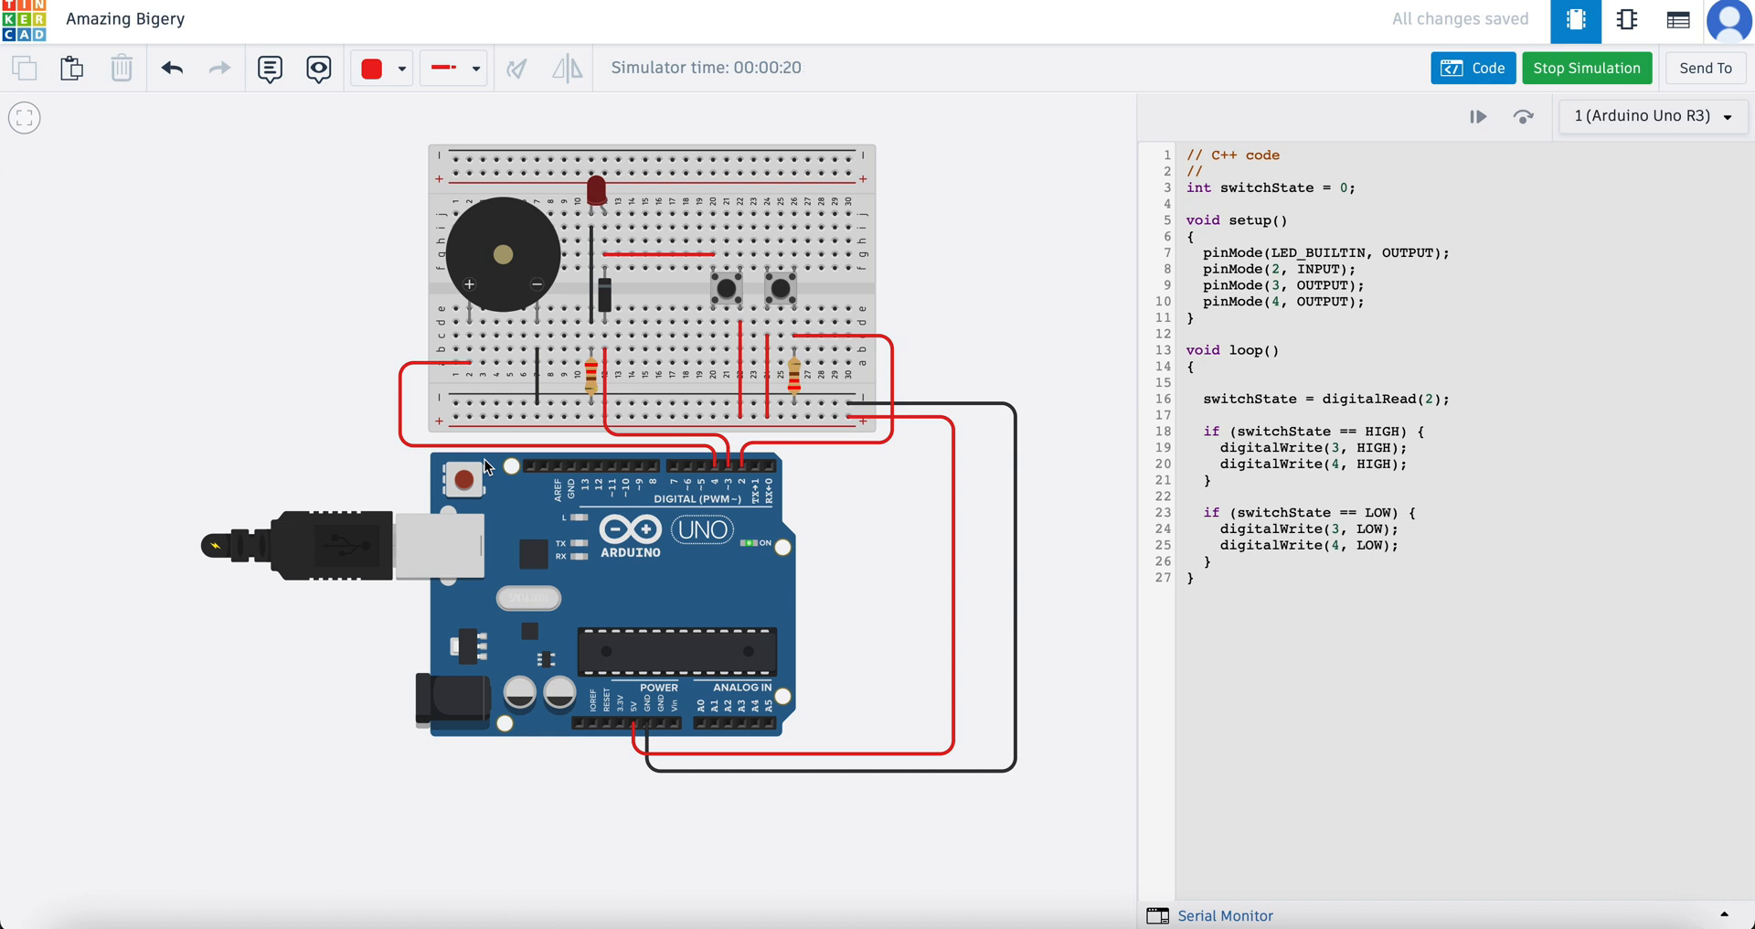
mouse_move(766, 302)
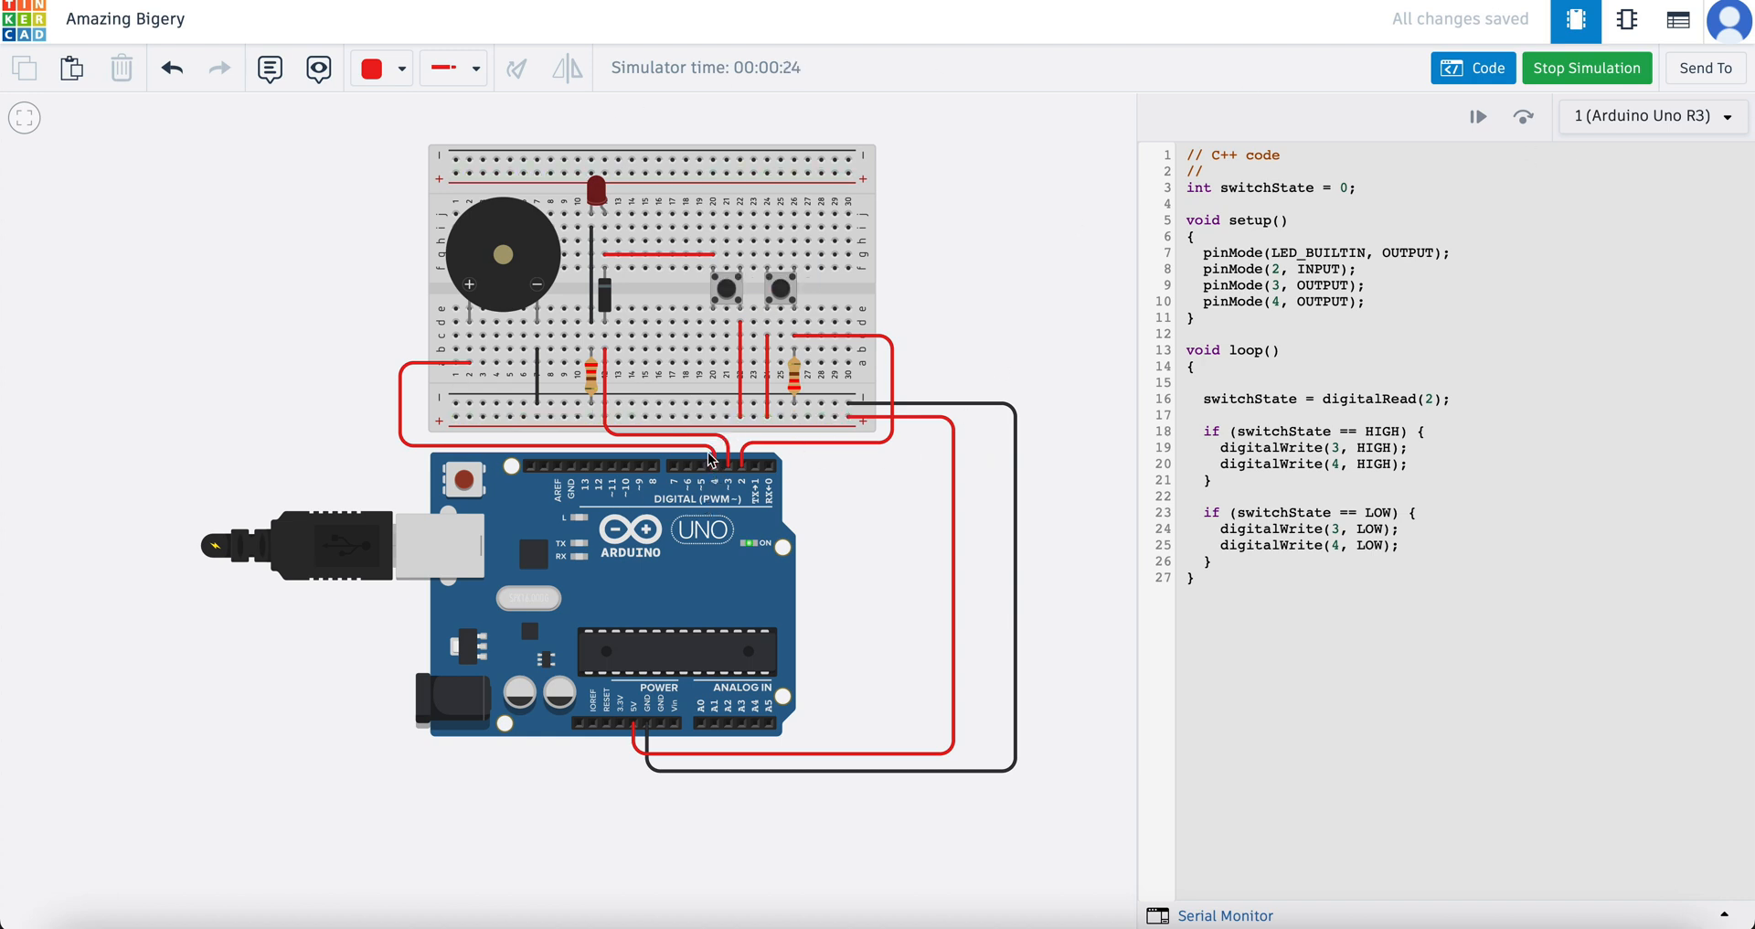
mouse_move(400, 416)
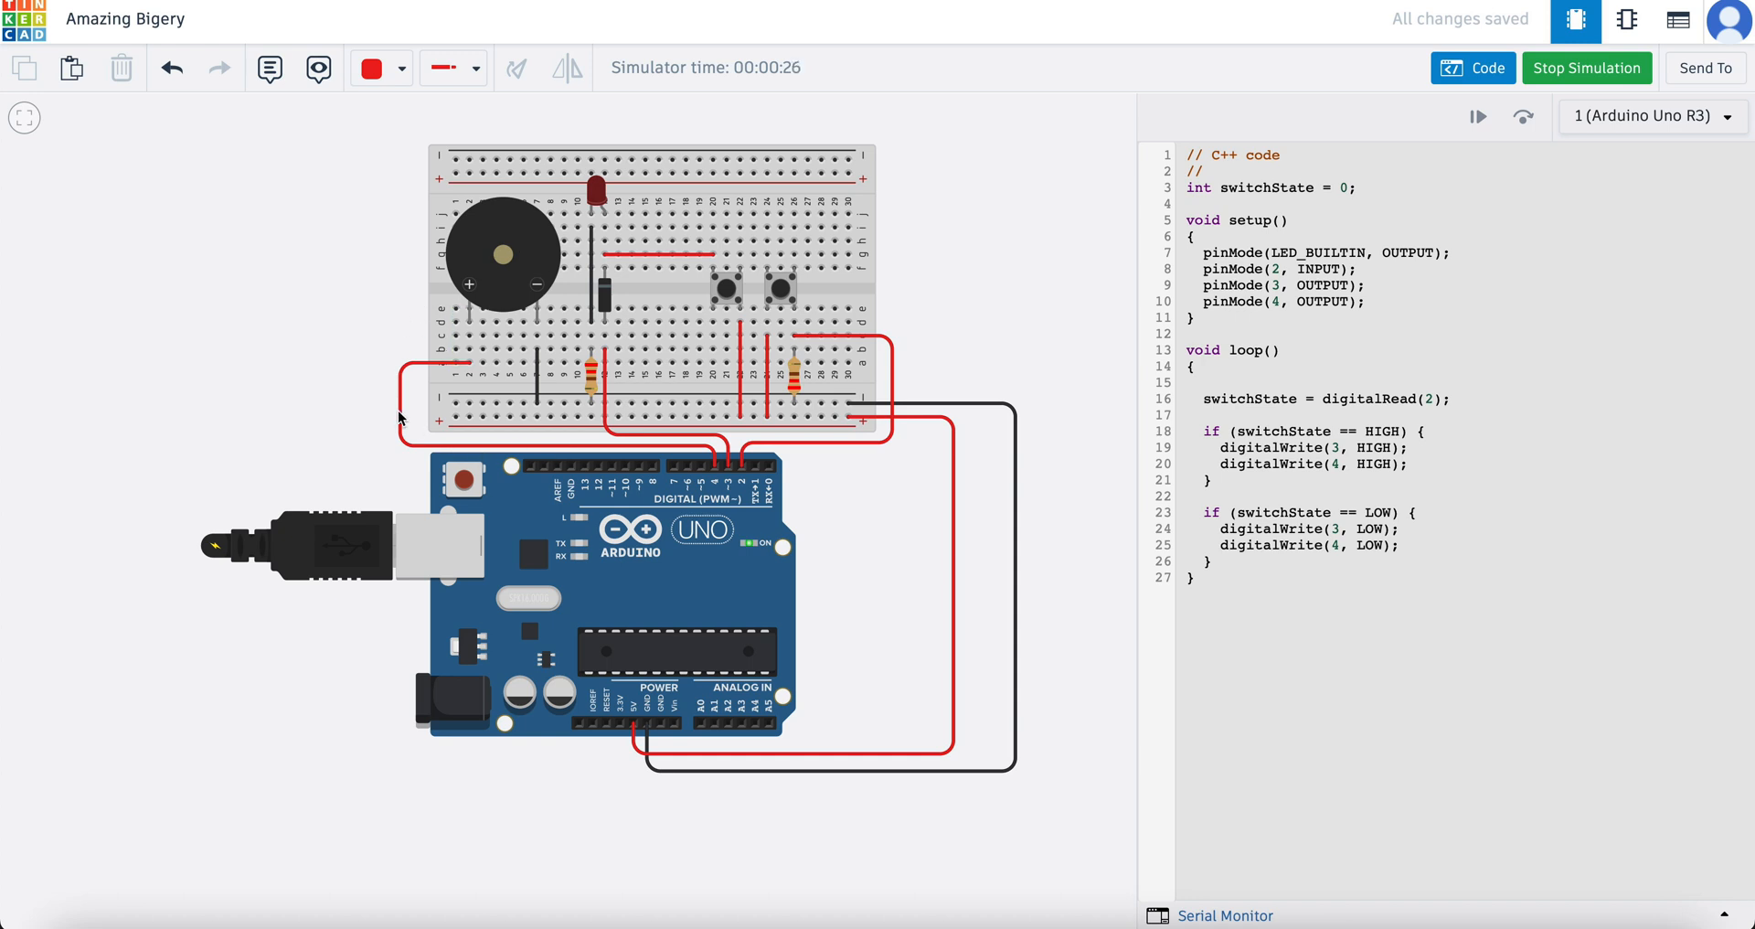
mouse_move(715, 474)
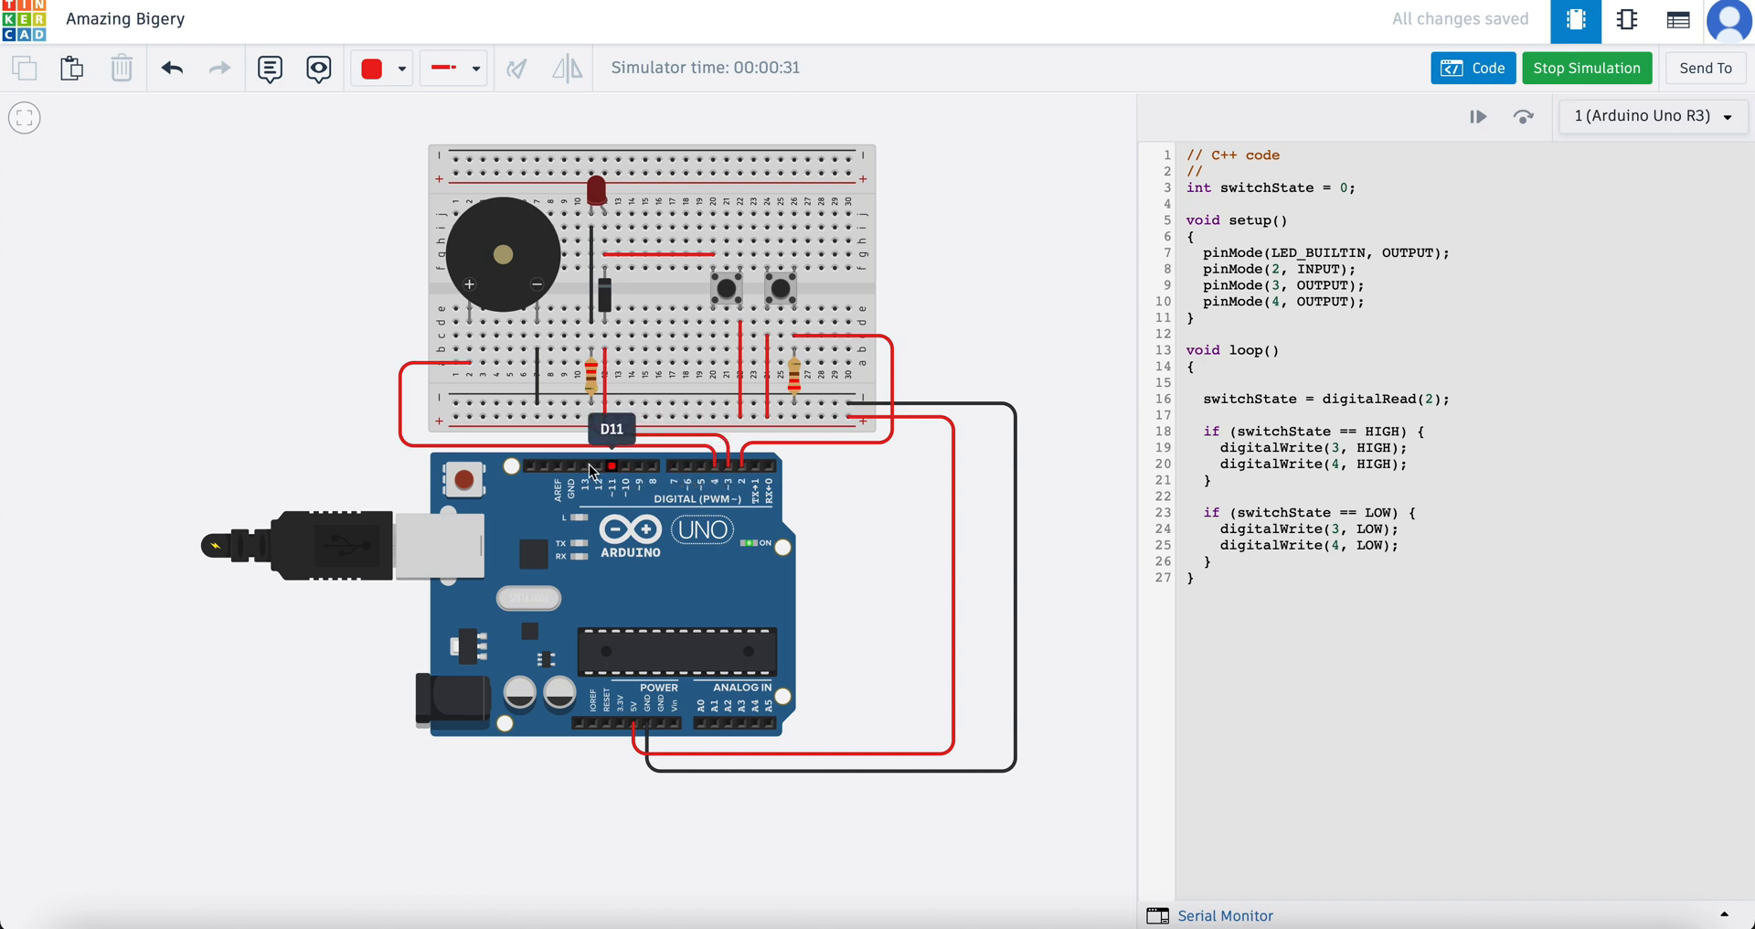
mouse_move(656, 466)
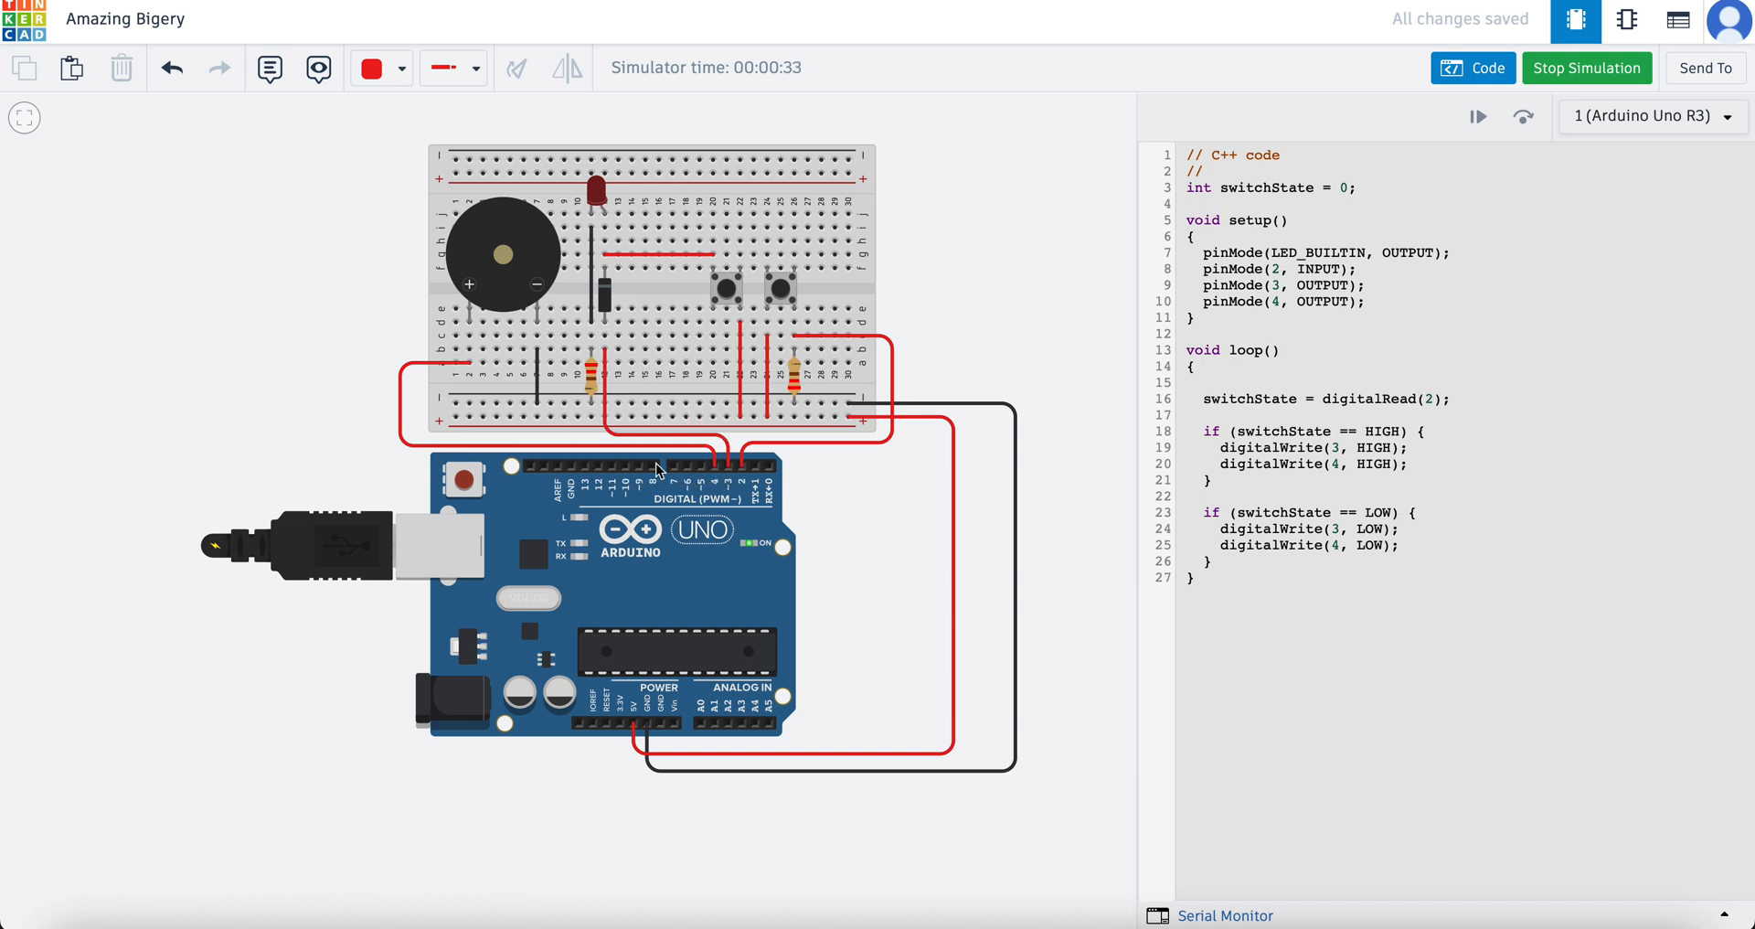
mouse_move(885, 539)
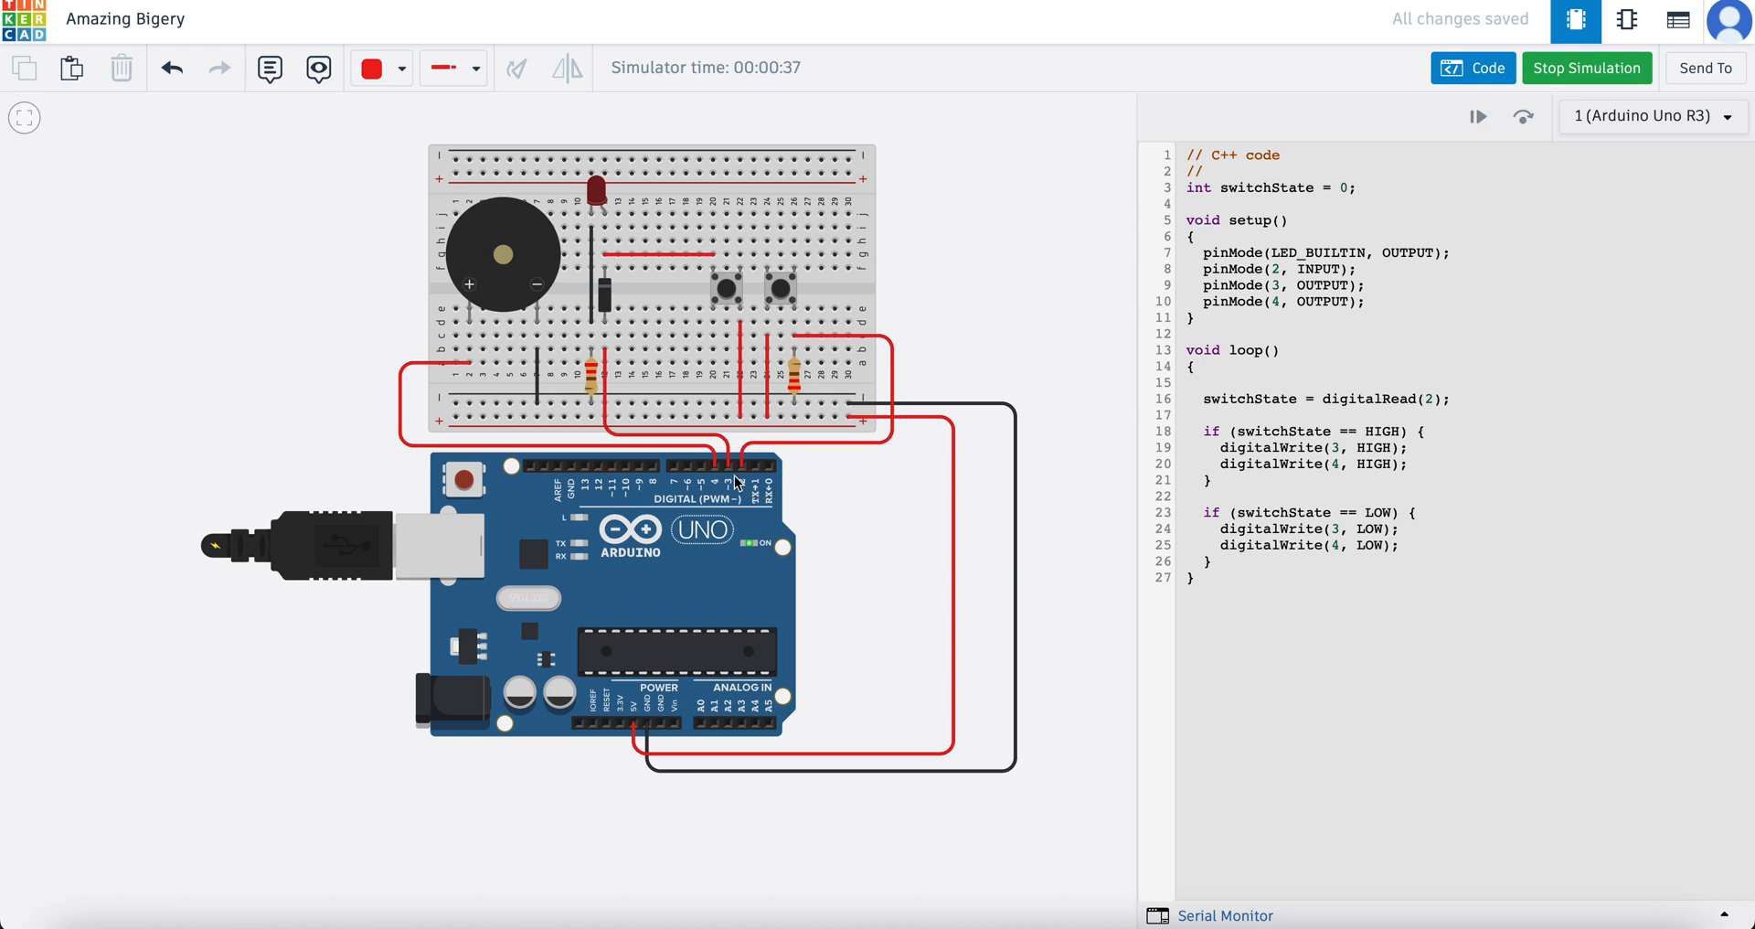
mouse_move(892, 587)
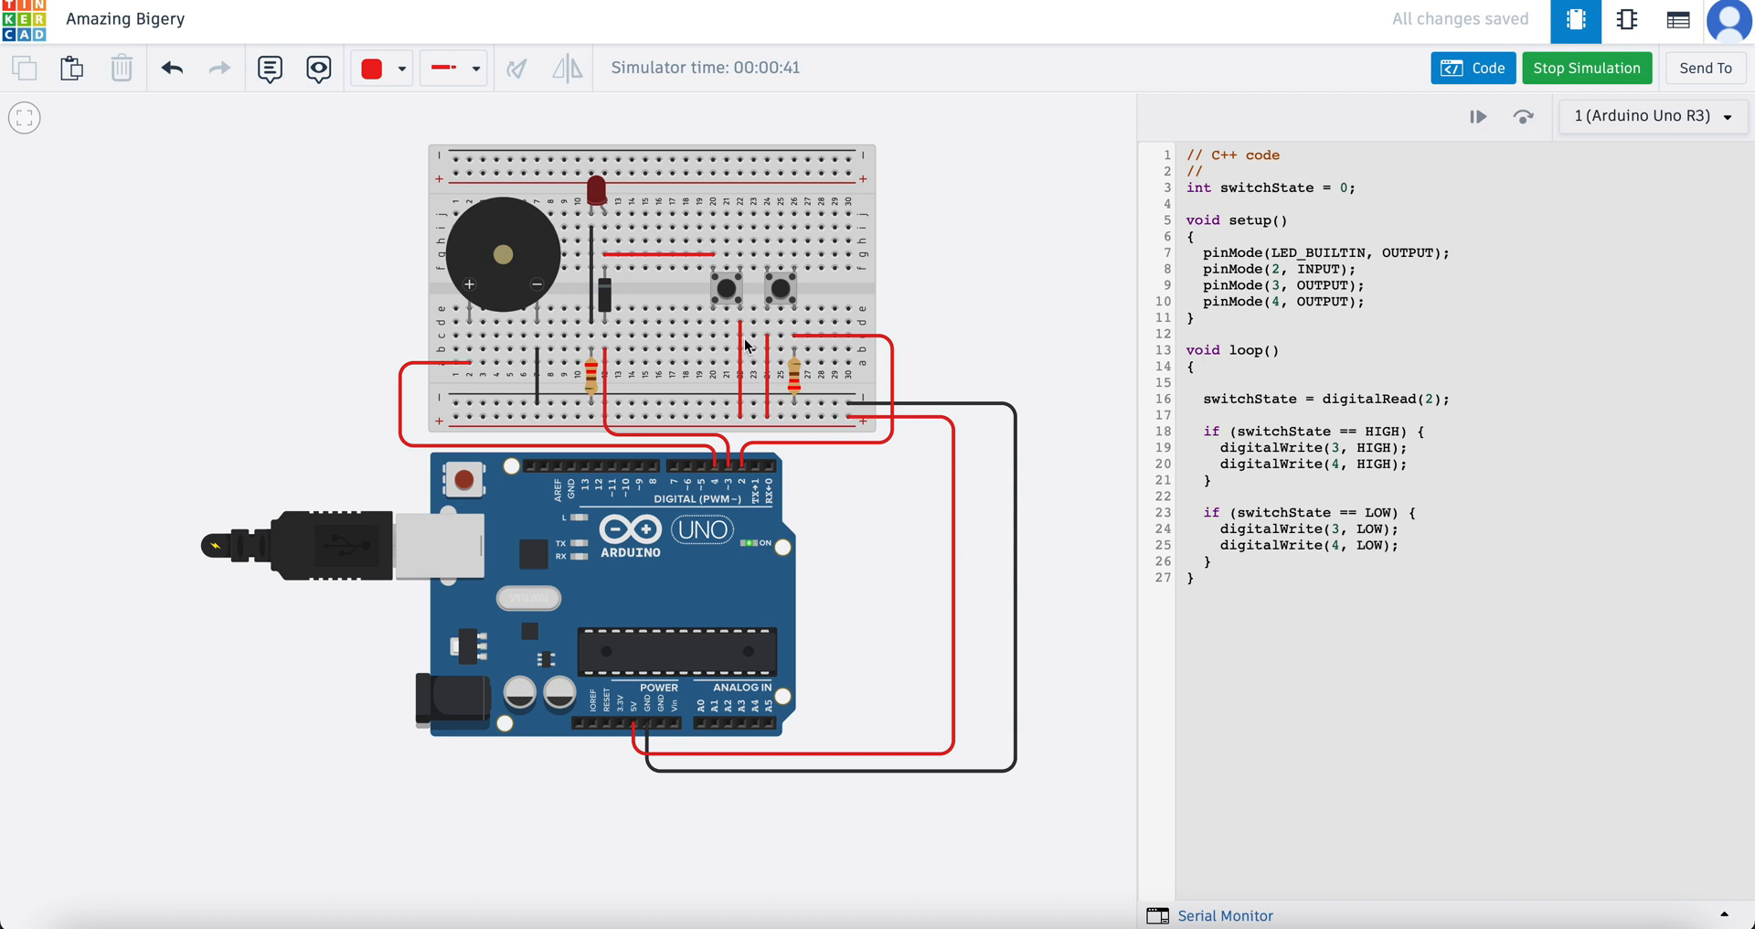
mouse_move(259, 313)
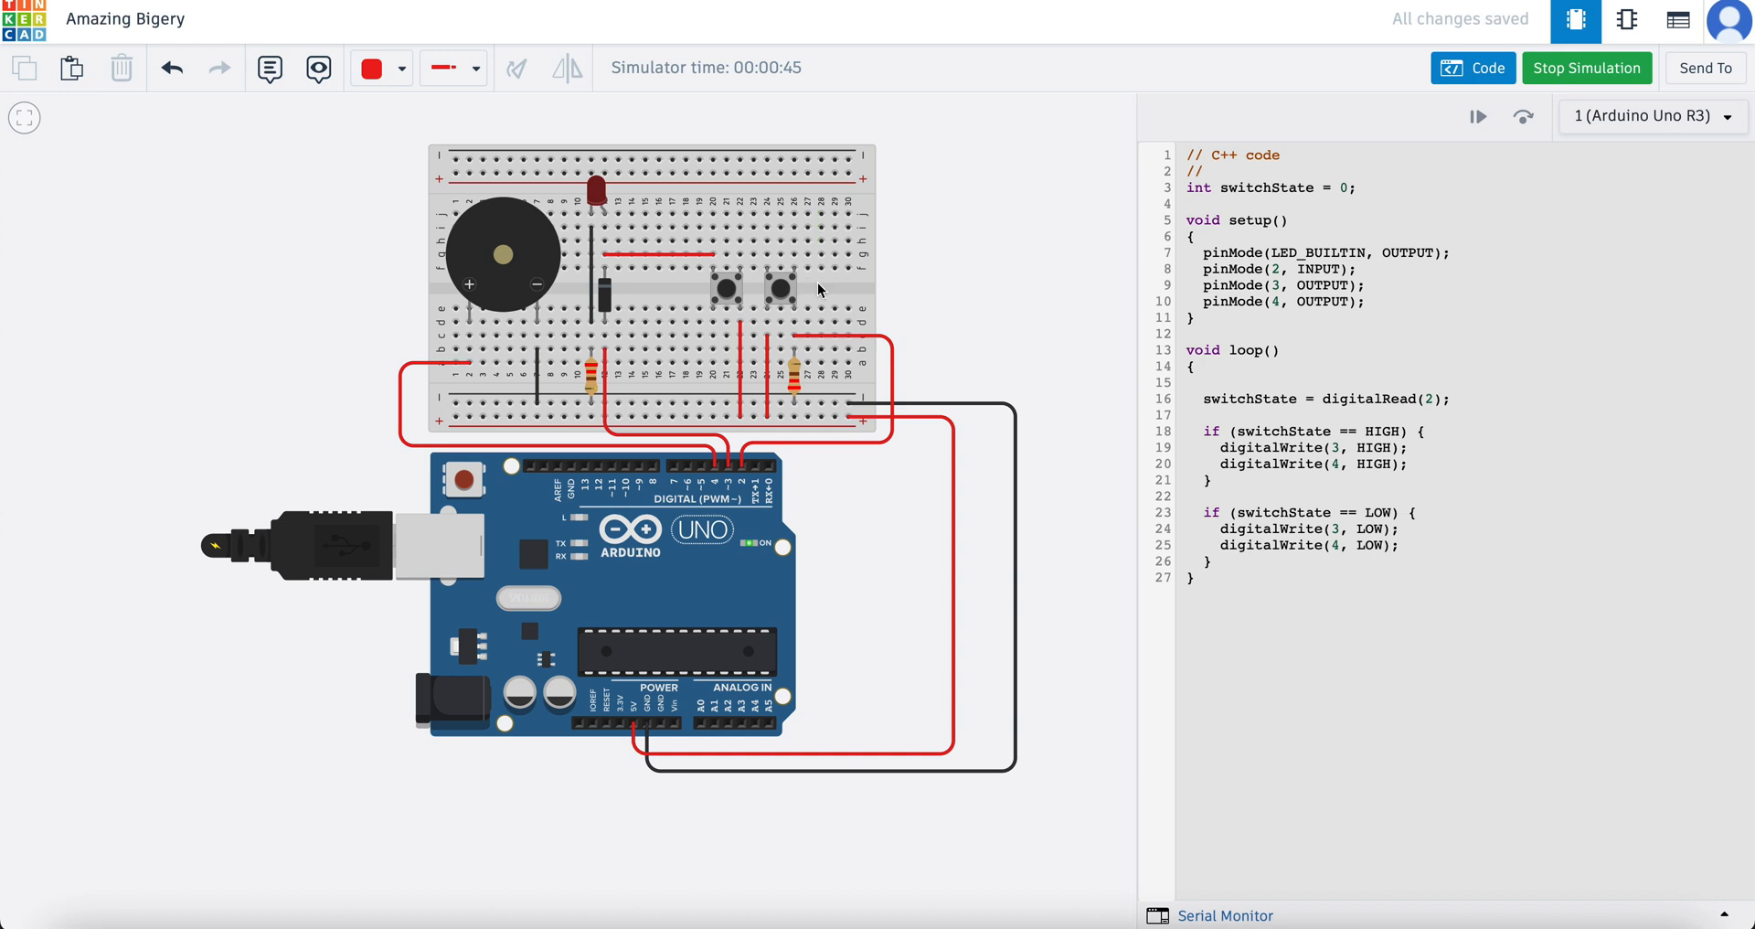
mouse_move(1104, 437)
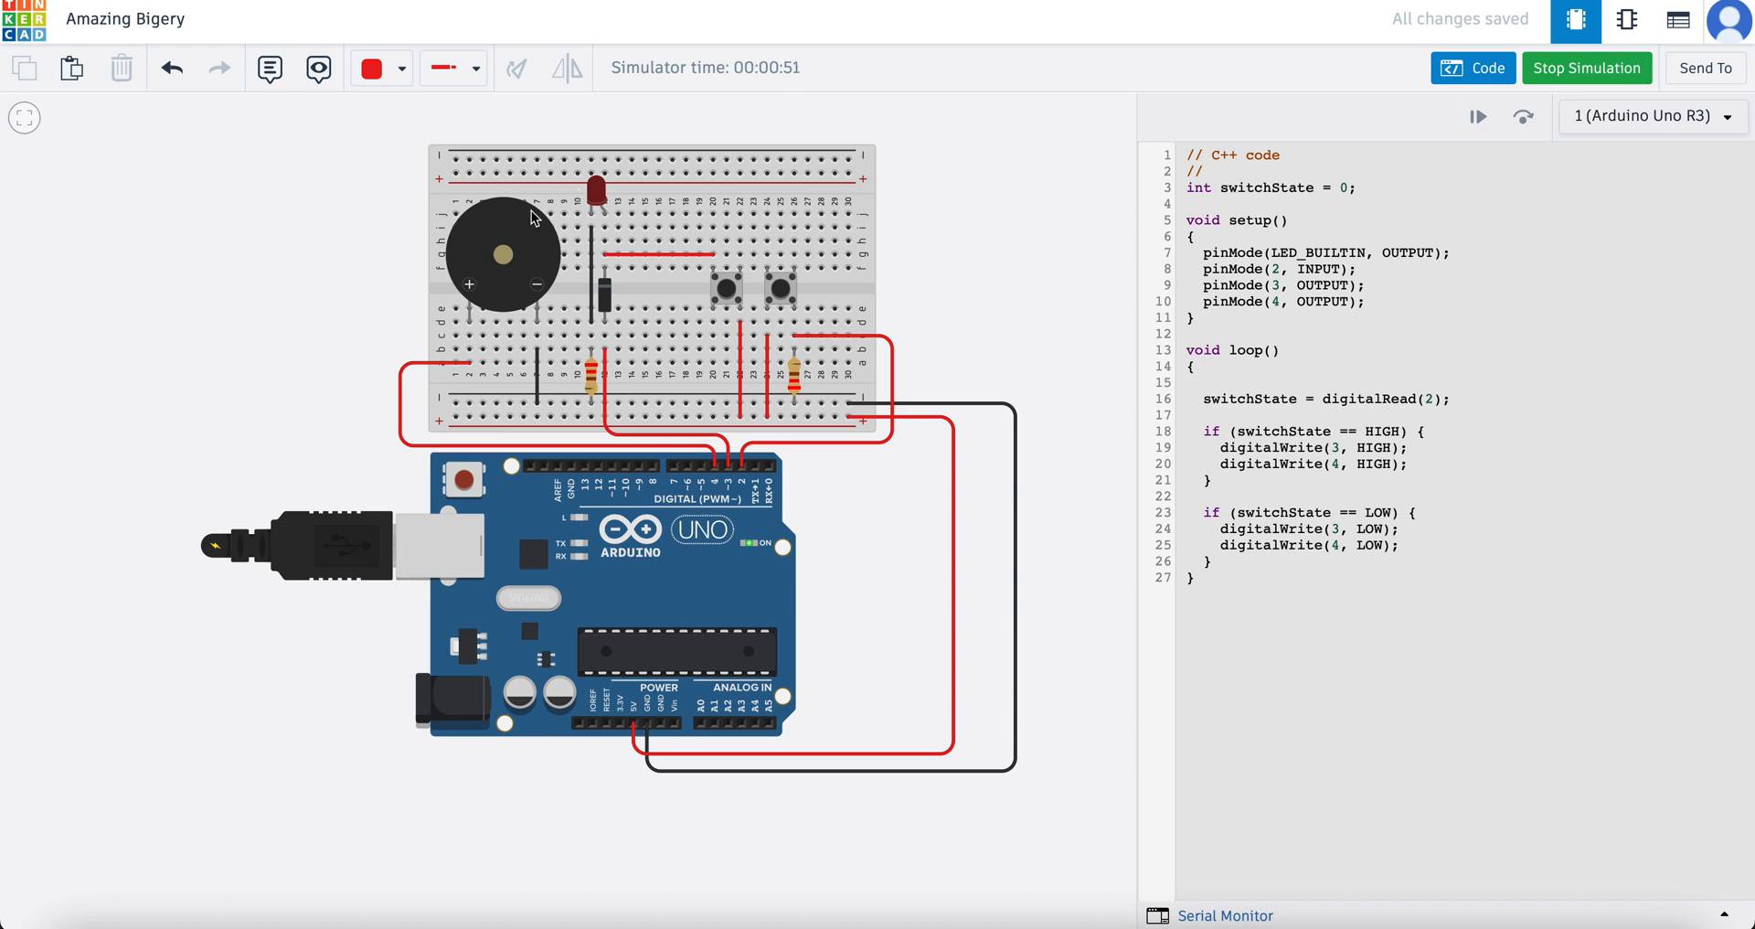
mouse_move(477, 268)
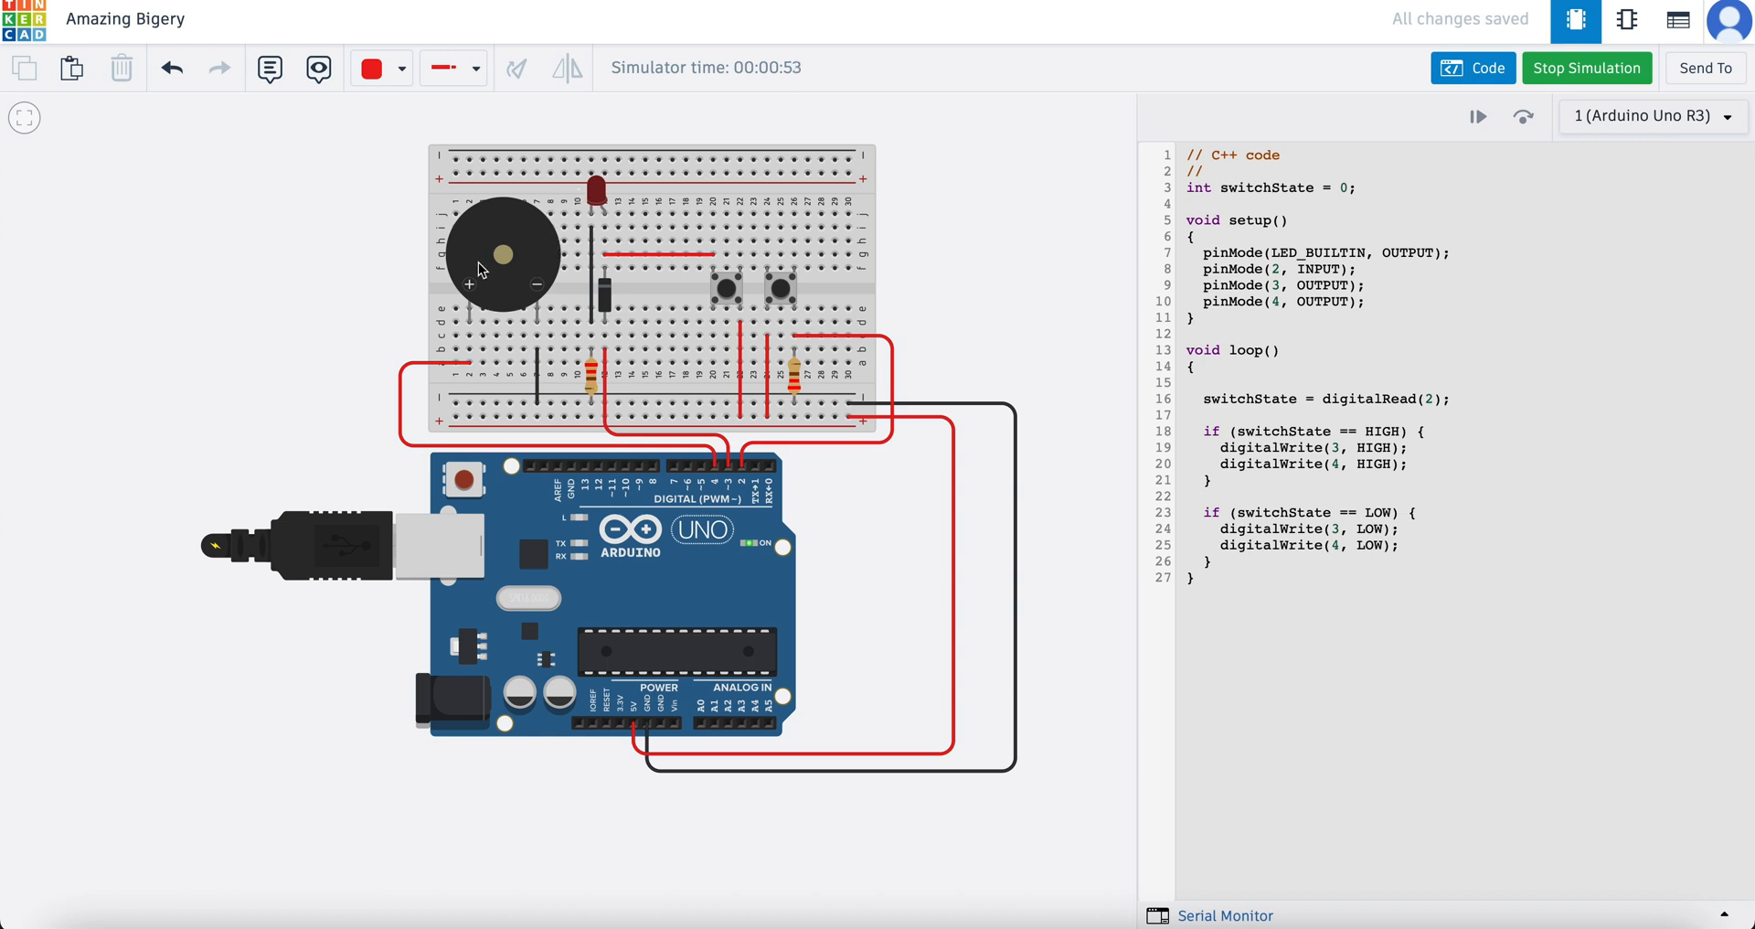
mouse_move(515, 287)
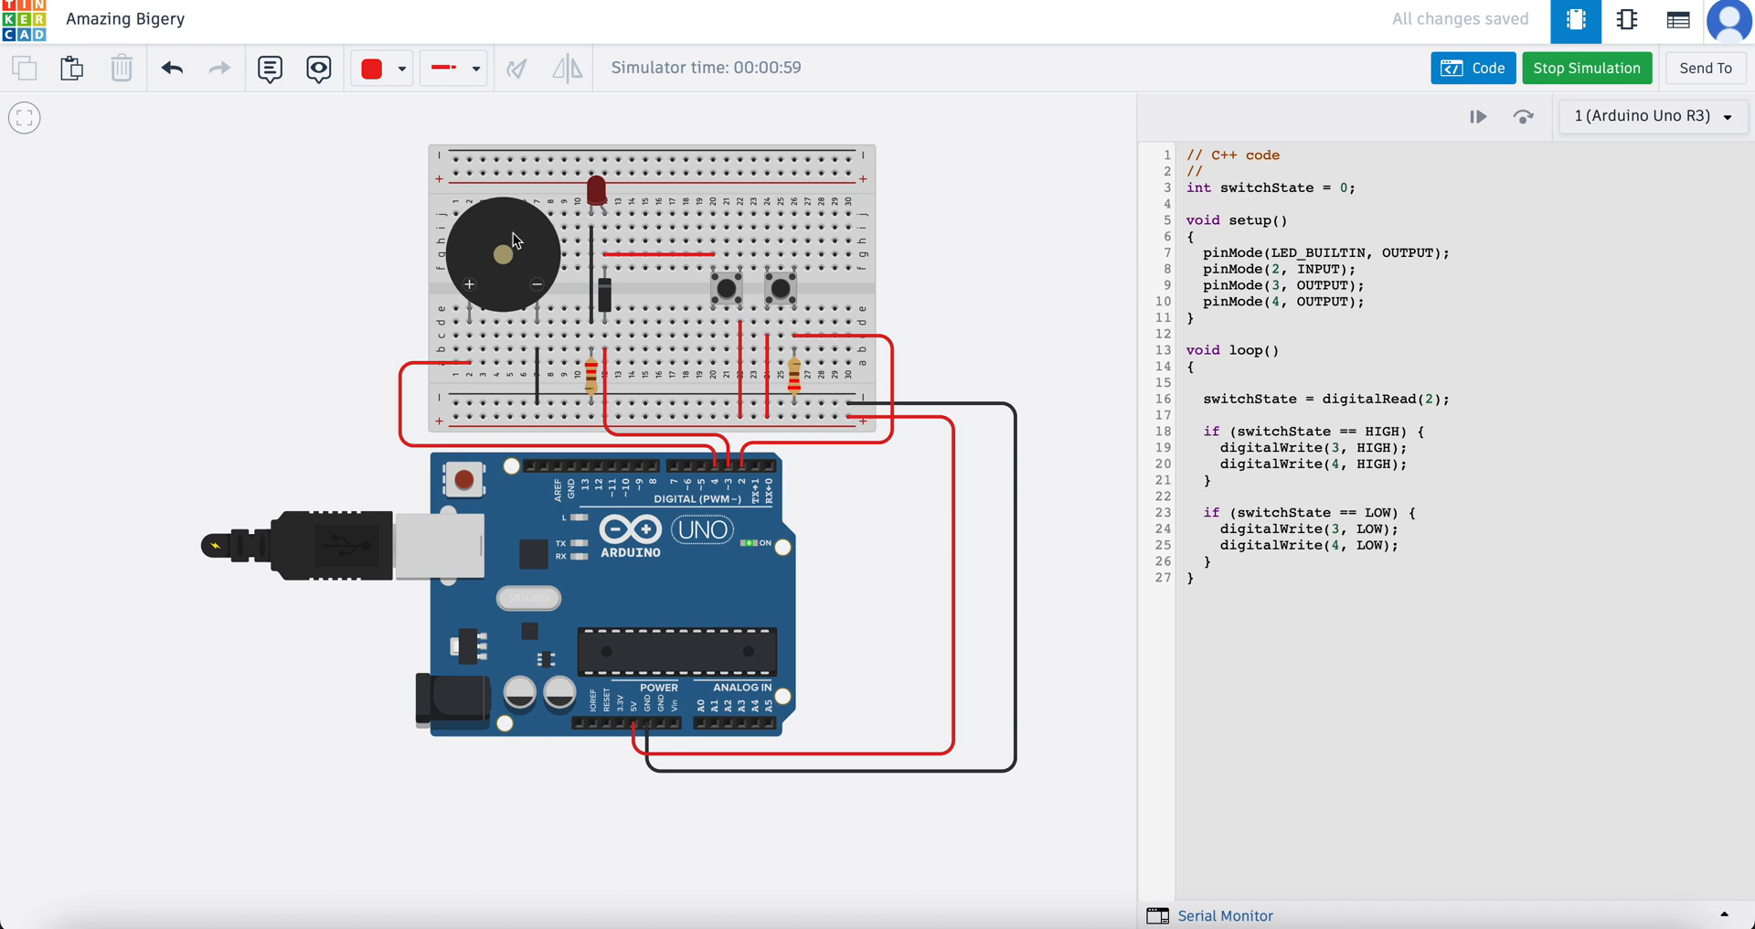
mouse_move(265, 569)
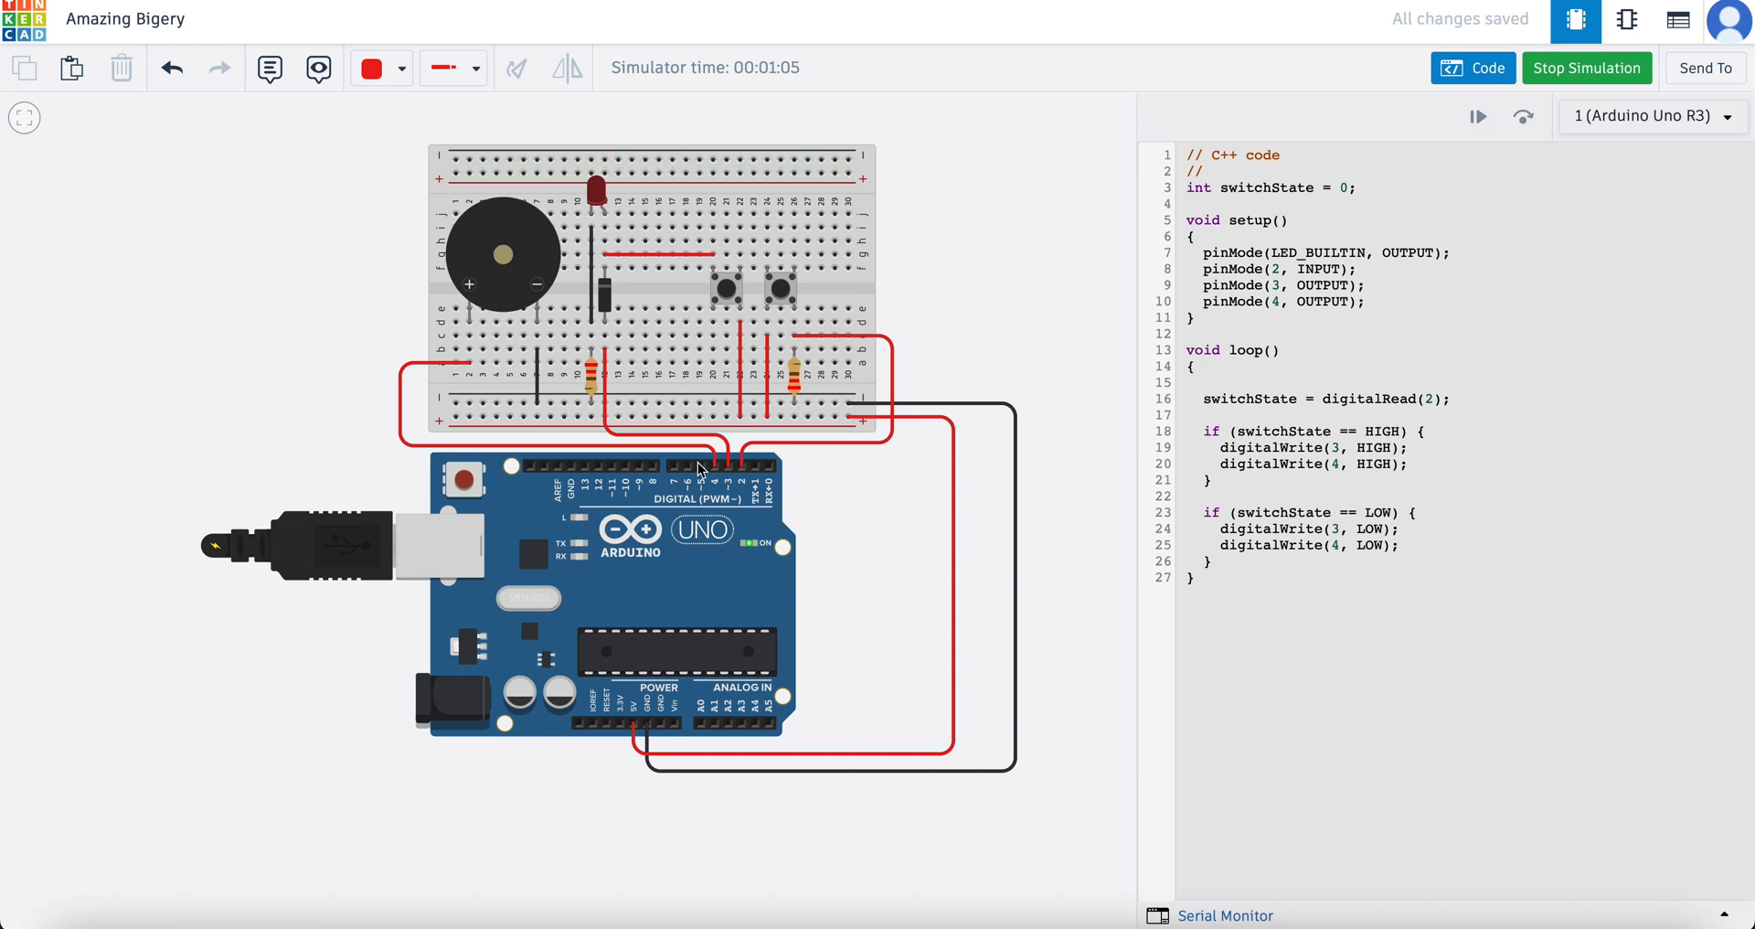
mouse_move(918, 616)
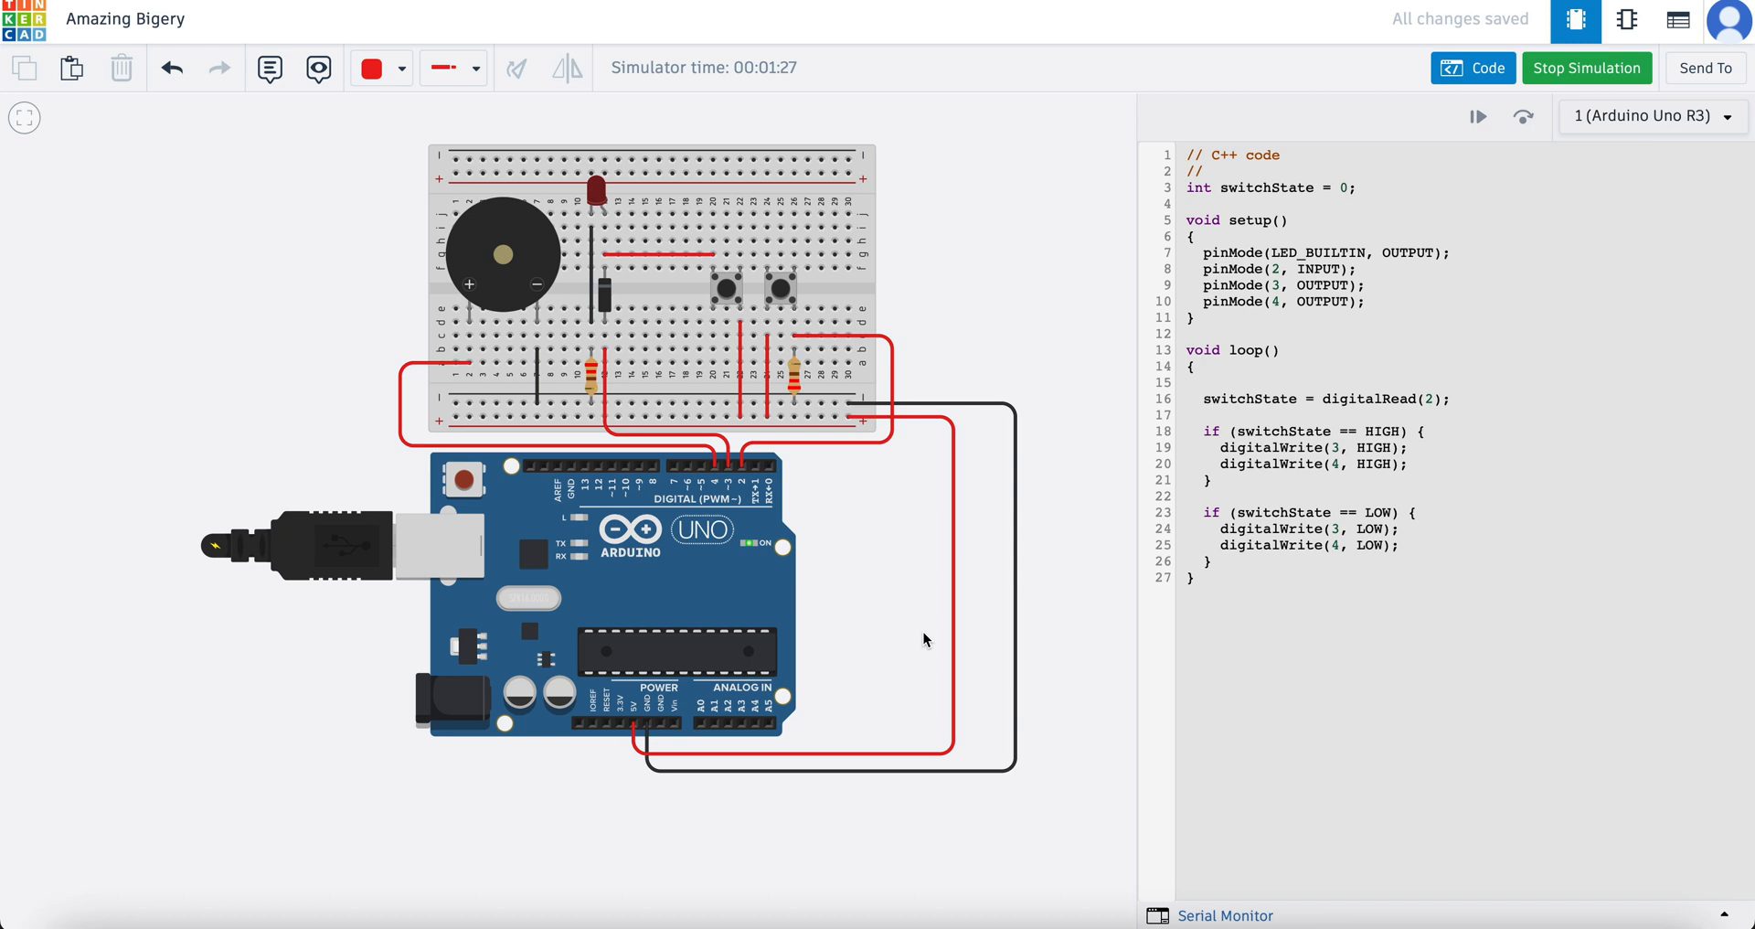
mouse_move(885, 402)
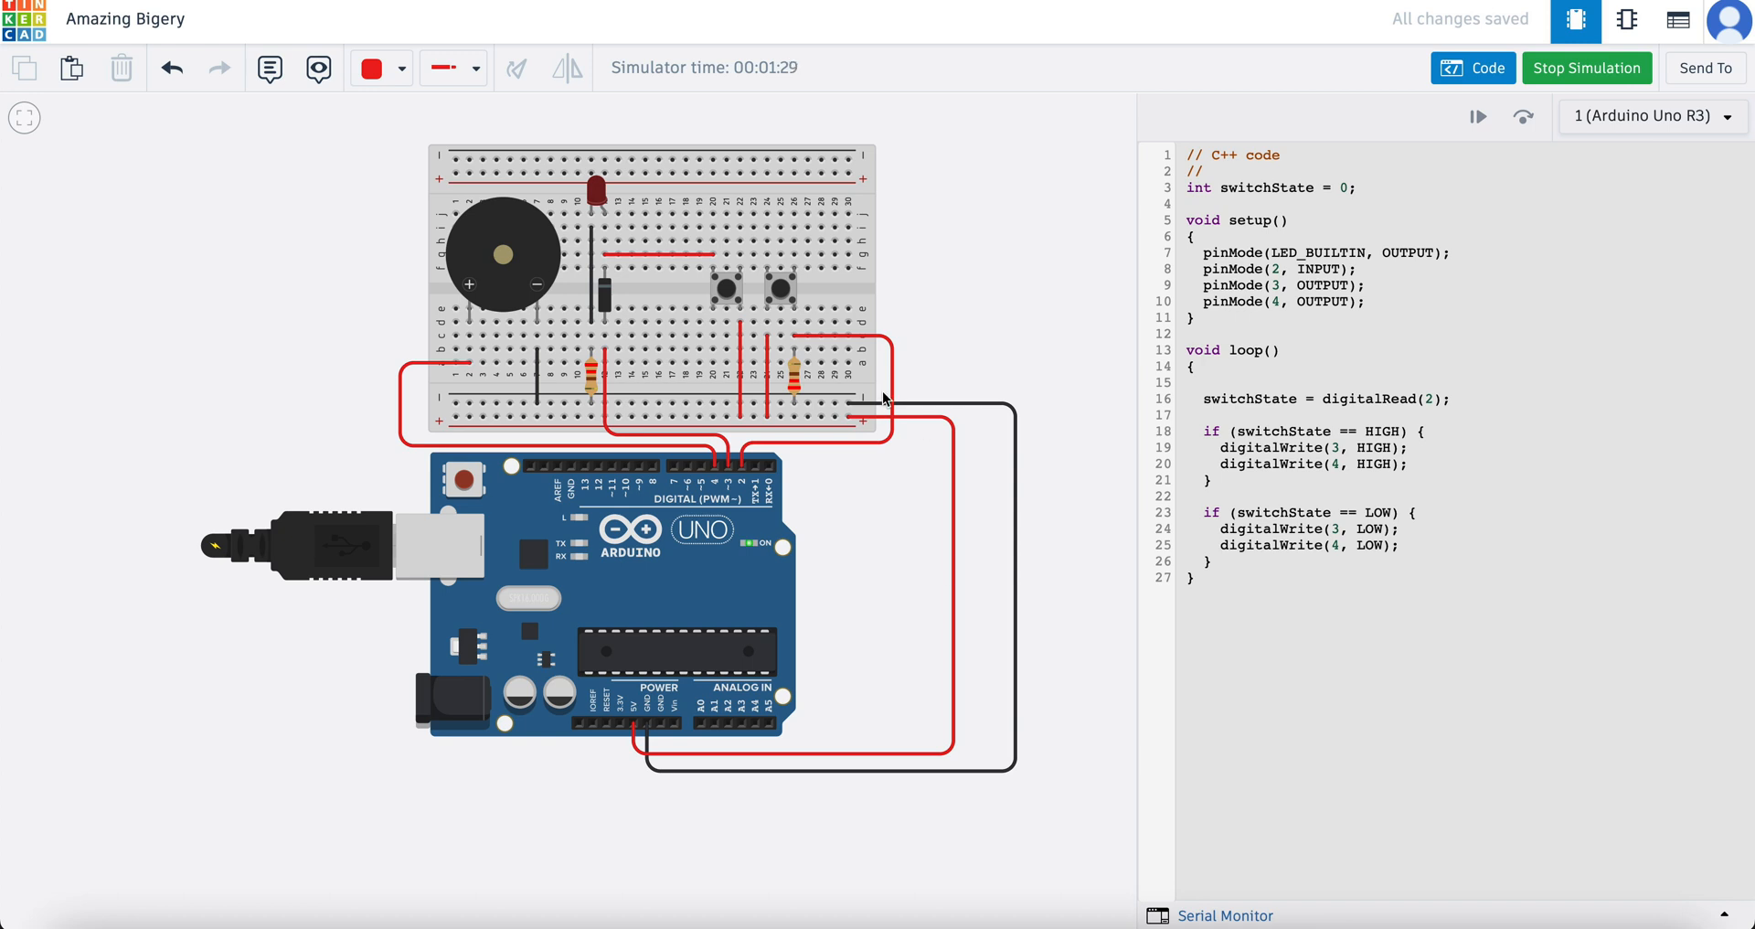
mouse_move(1406, 192)
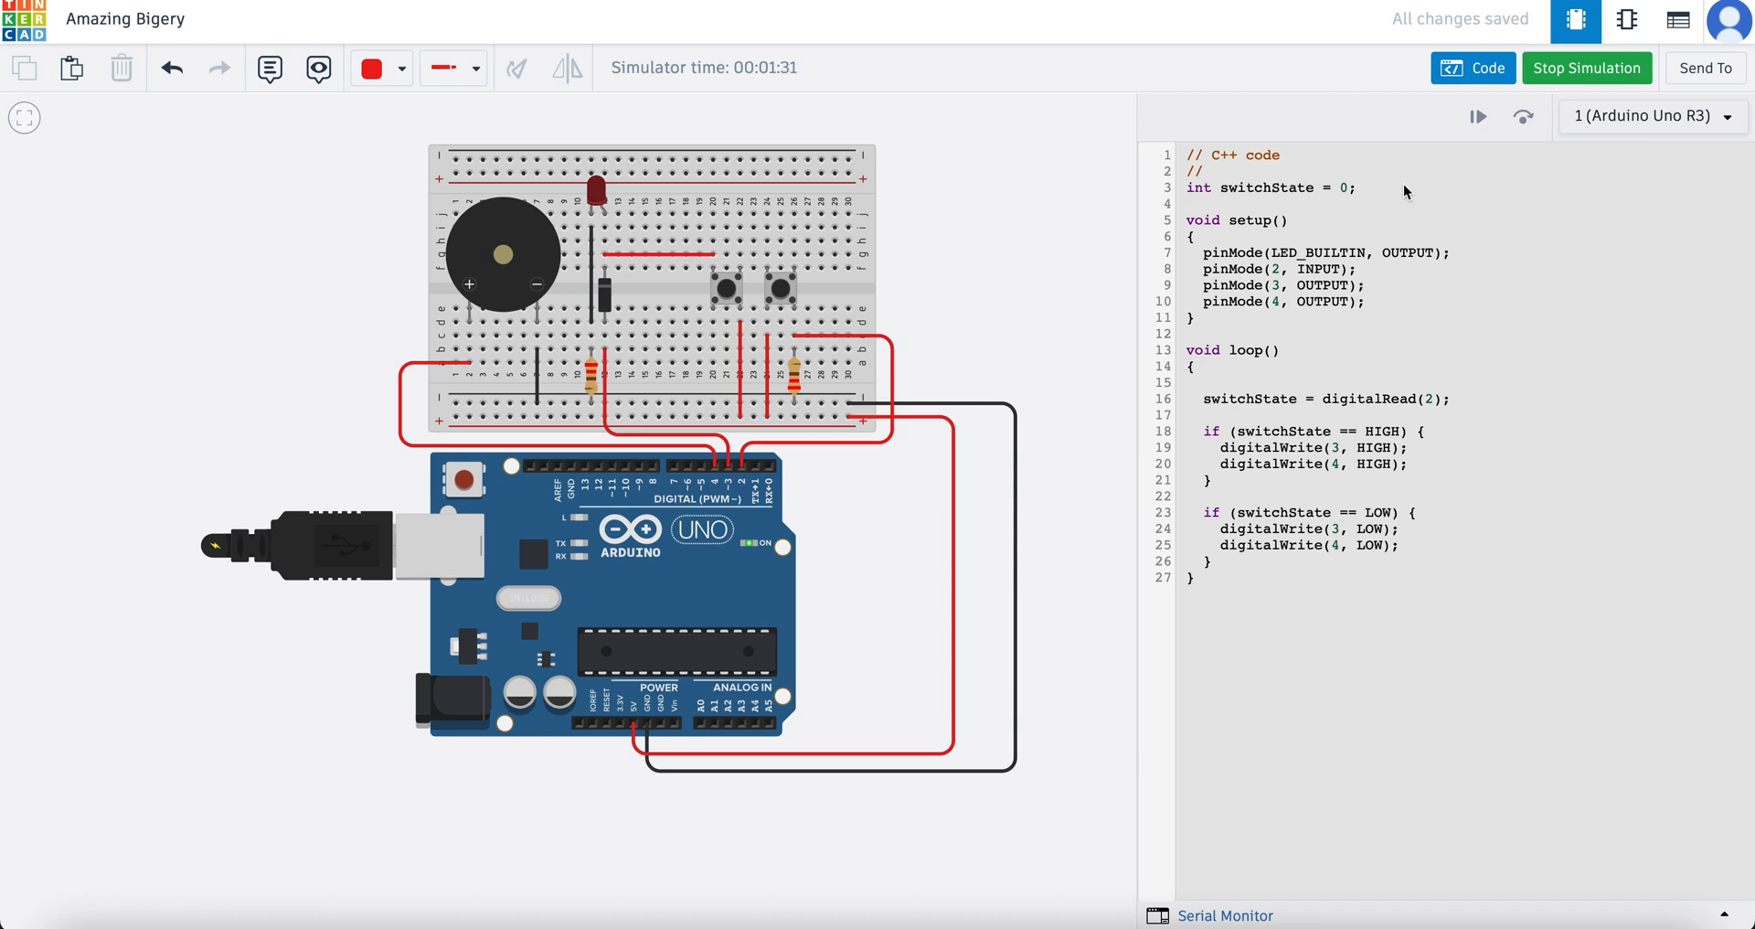